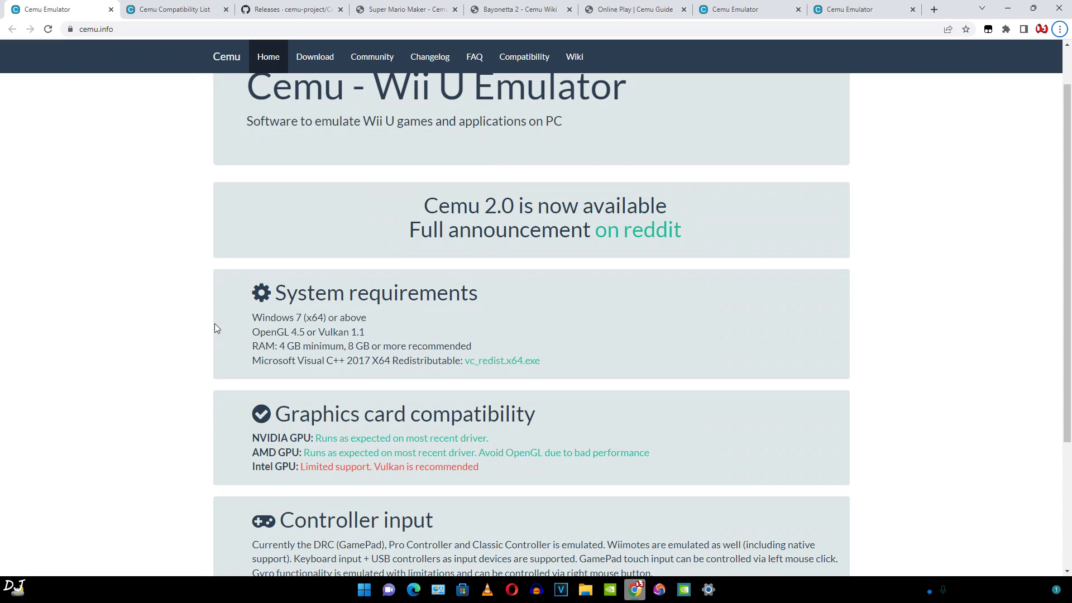
mouse_move(578, 462)
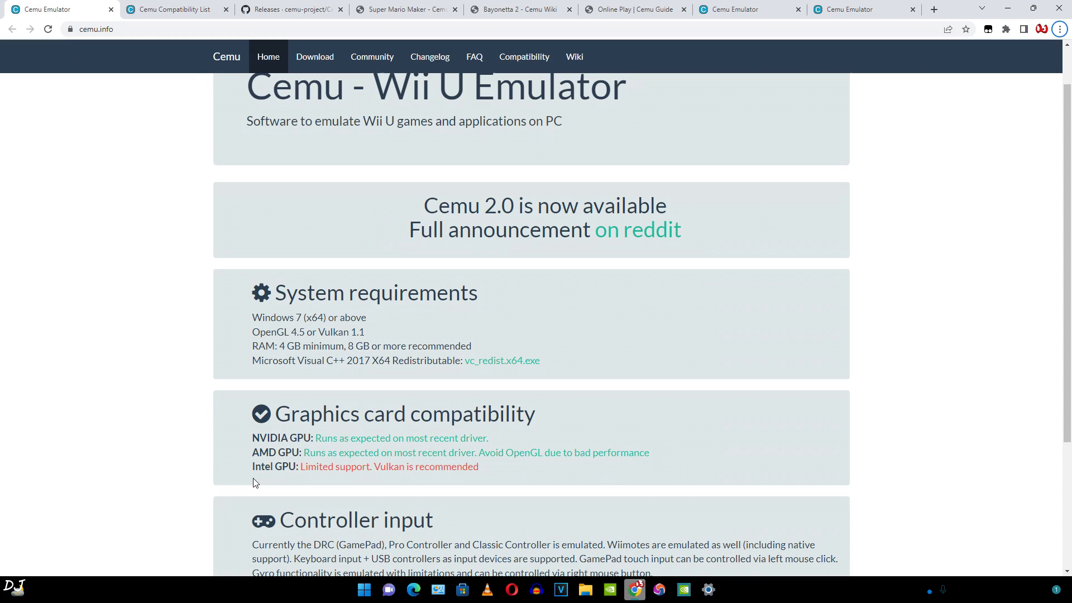
mouse_move(326, 481)
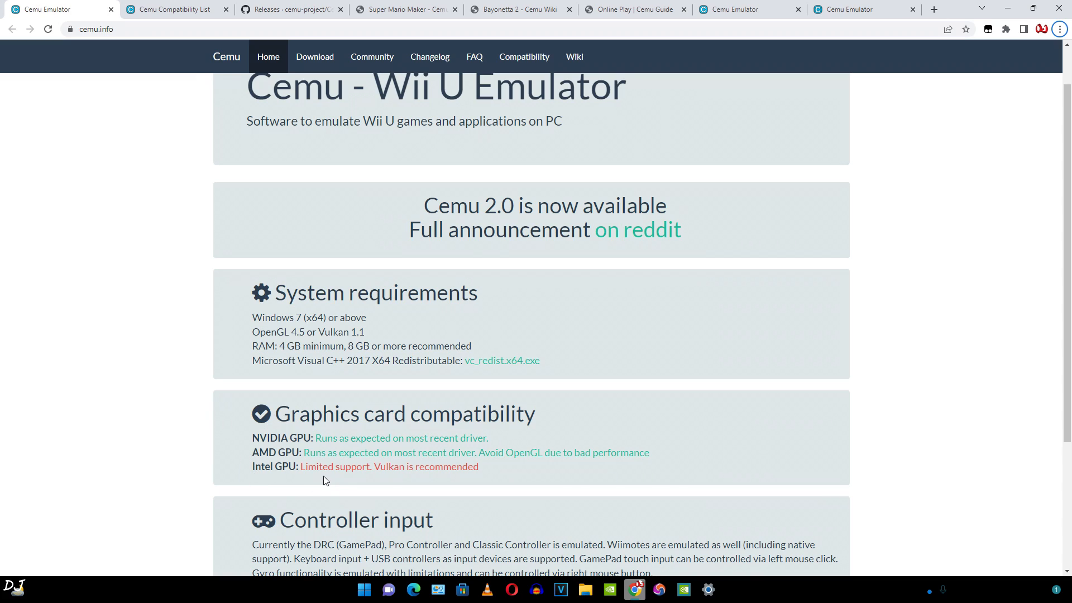
mouse_move(402, 483)
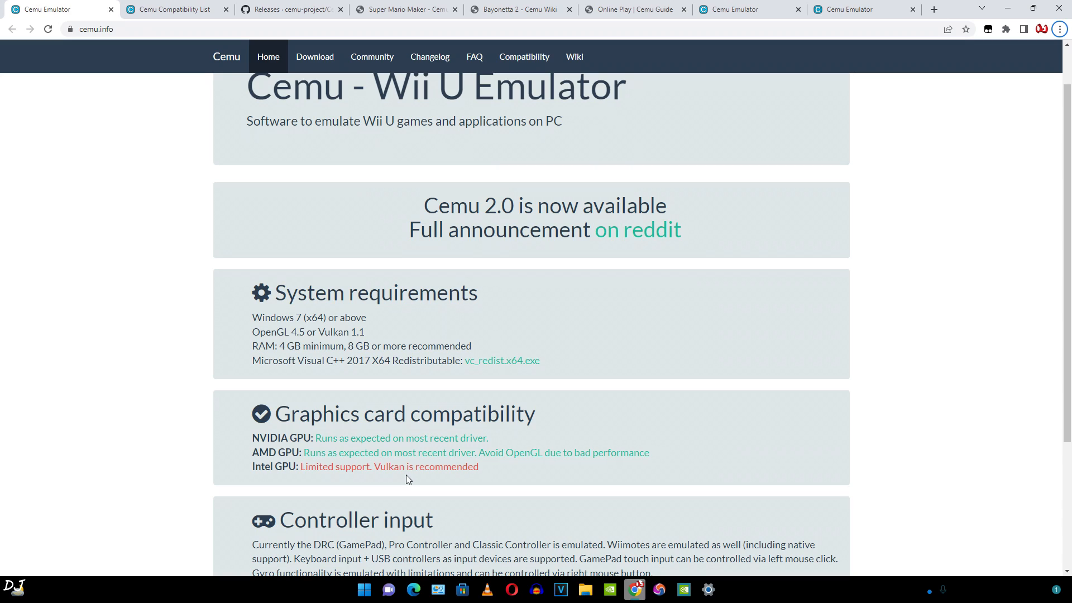
mouse_move(408, 472)
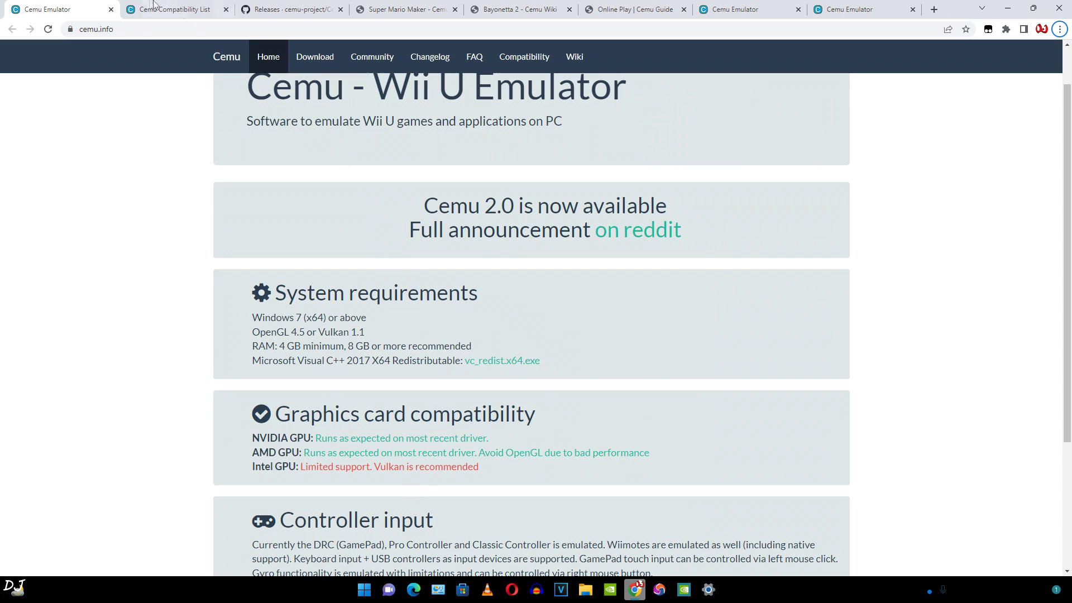
Filter the Cemu Compatibility List to B titles and open the Bayonetta 2 entry
left_click(174, 9)
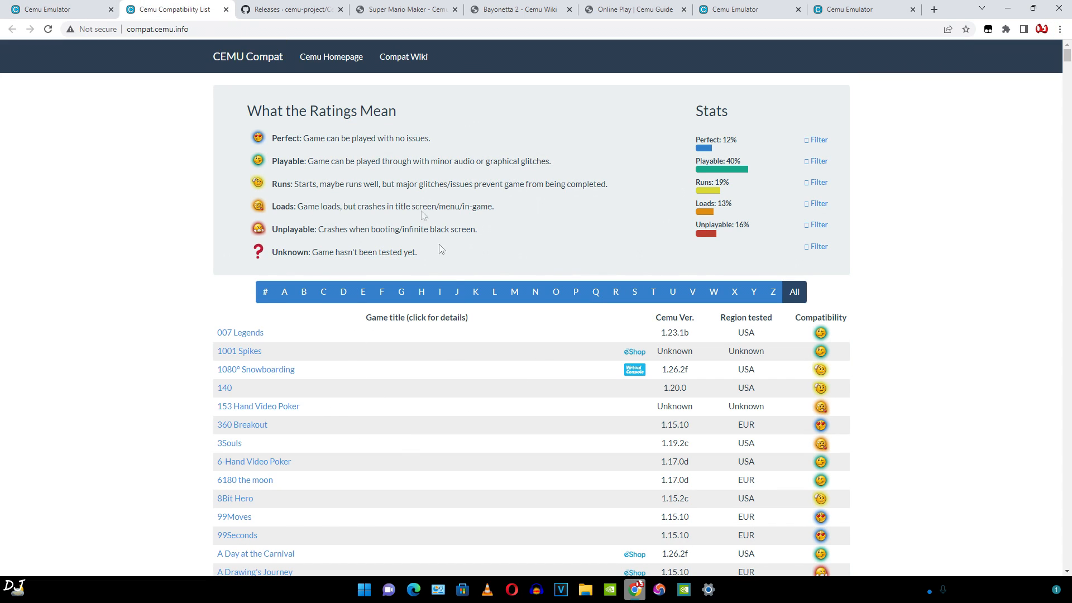
mouse_move(346, 311)
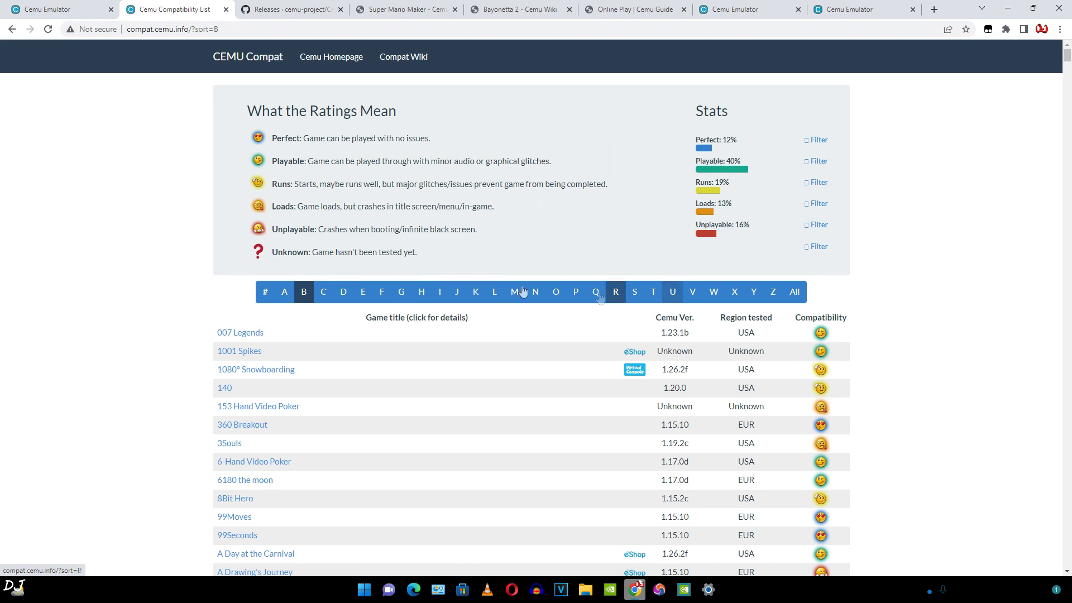
scroll("down", 3)
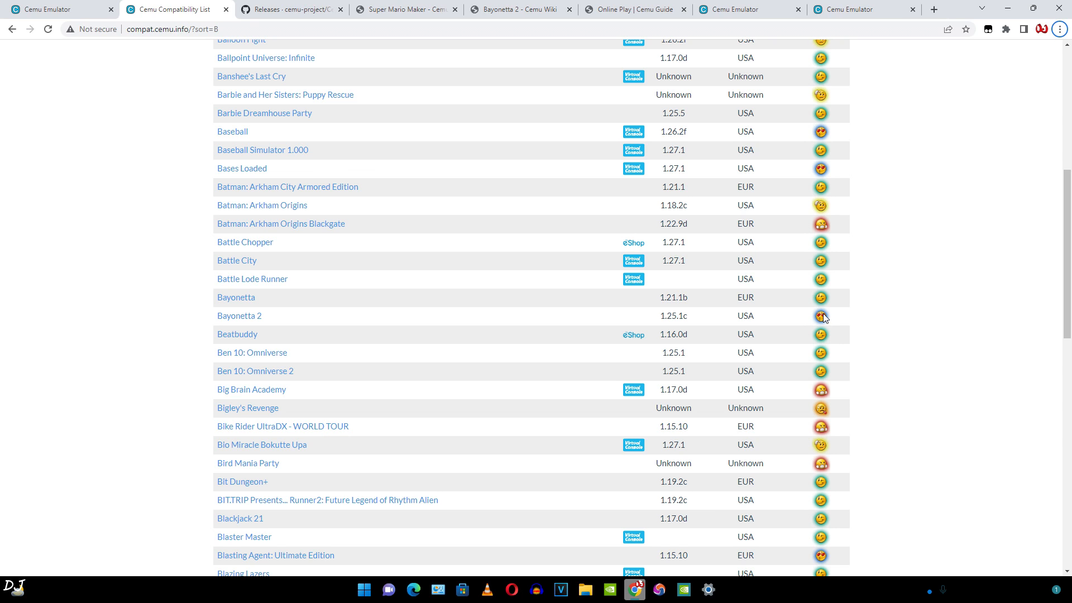
left_click(239, 315)
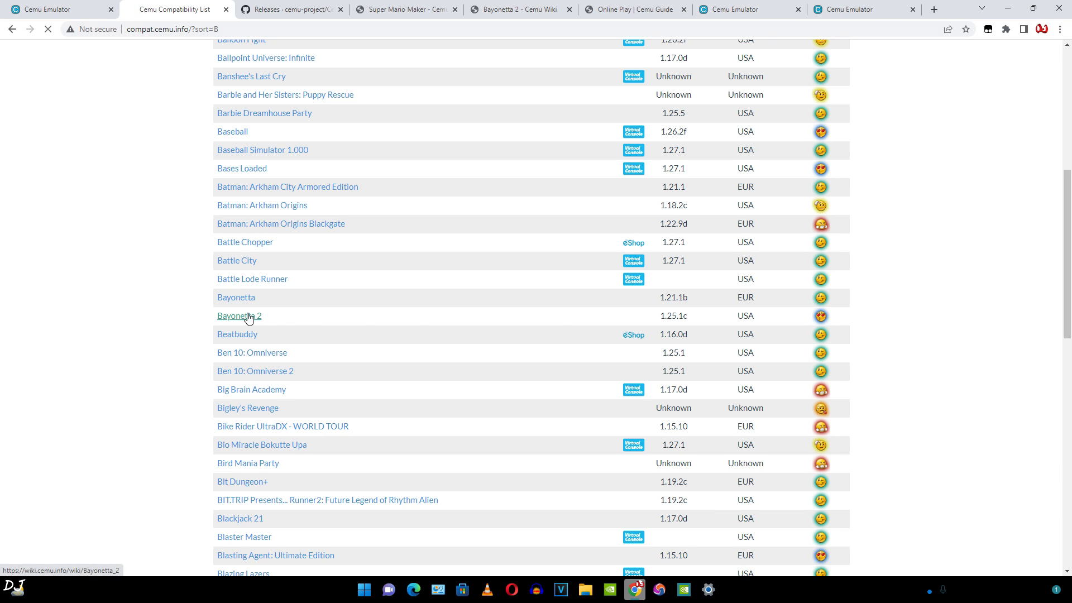
left_click(232, 315)
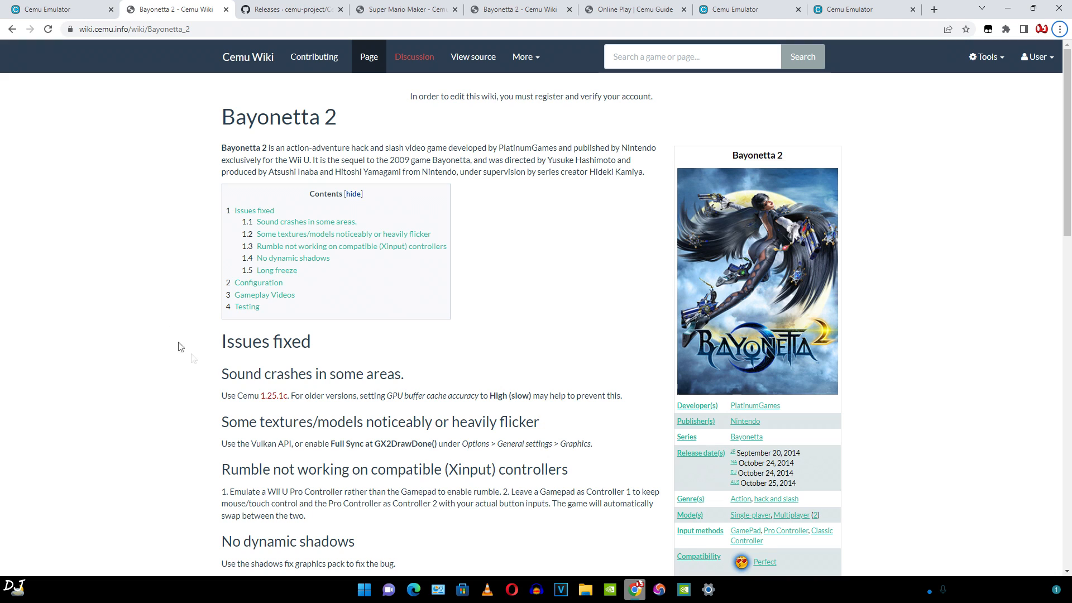
mouse_move(230, 347)
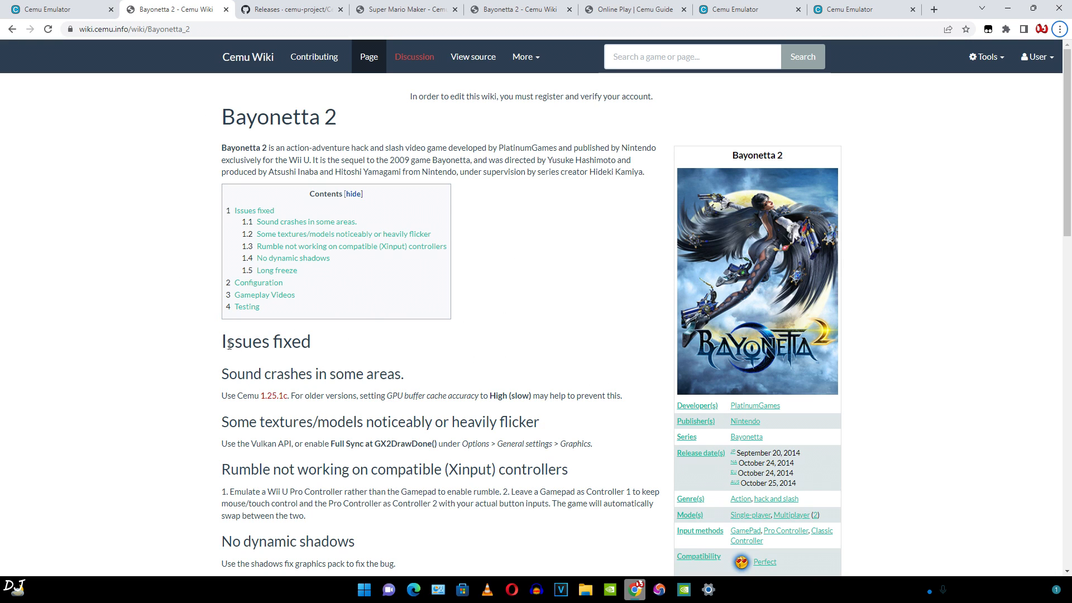
mouse_move(214, 369)
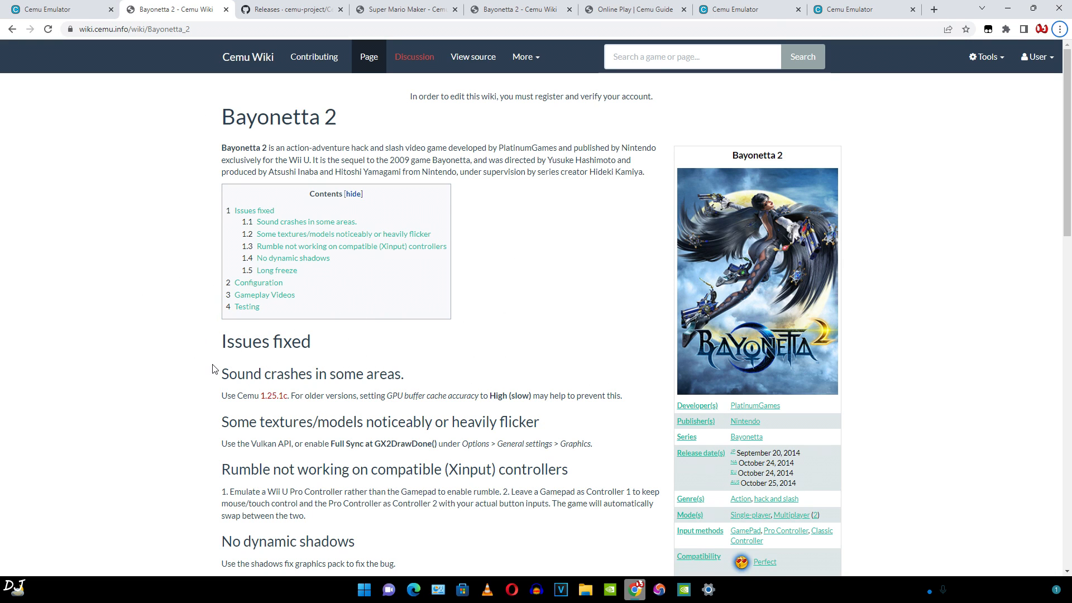
scroll("down", 3)
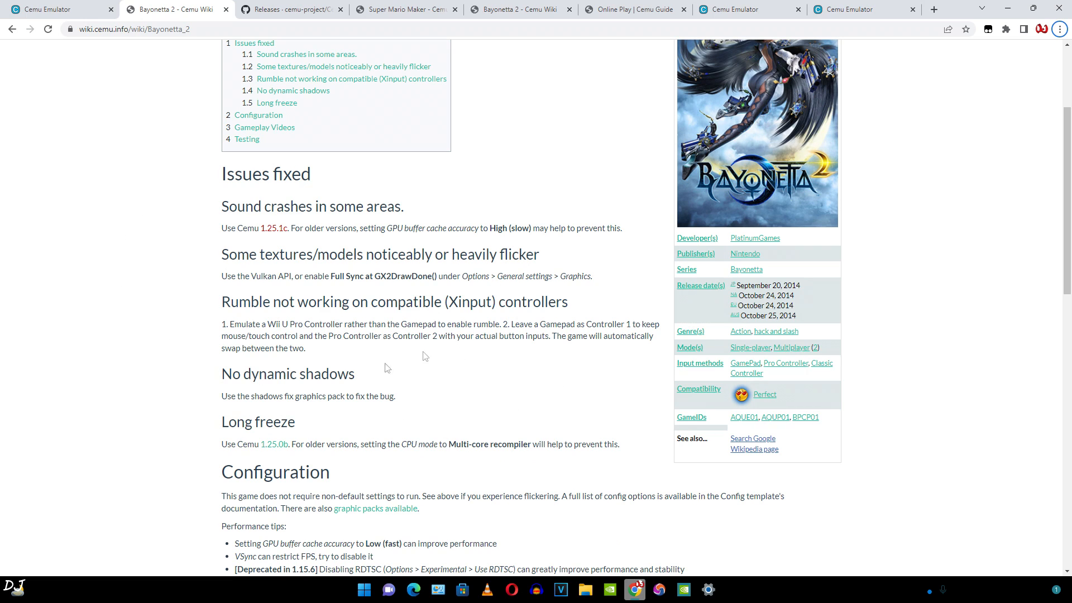
scroll("down", 3)
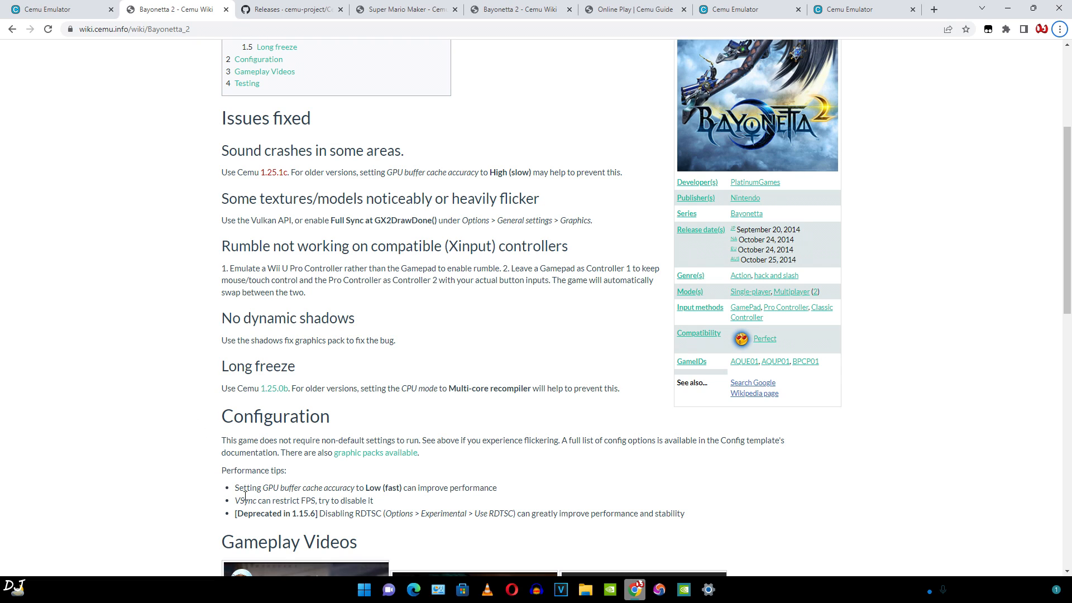
mouse_move(309, 495)
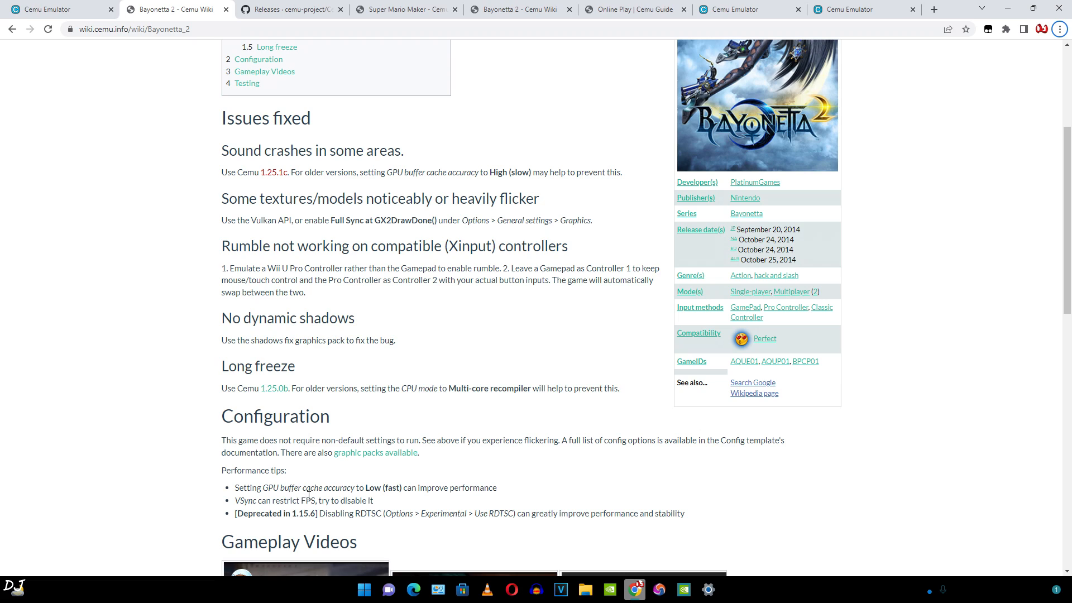
mouse_move(475, 502)
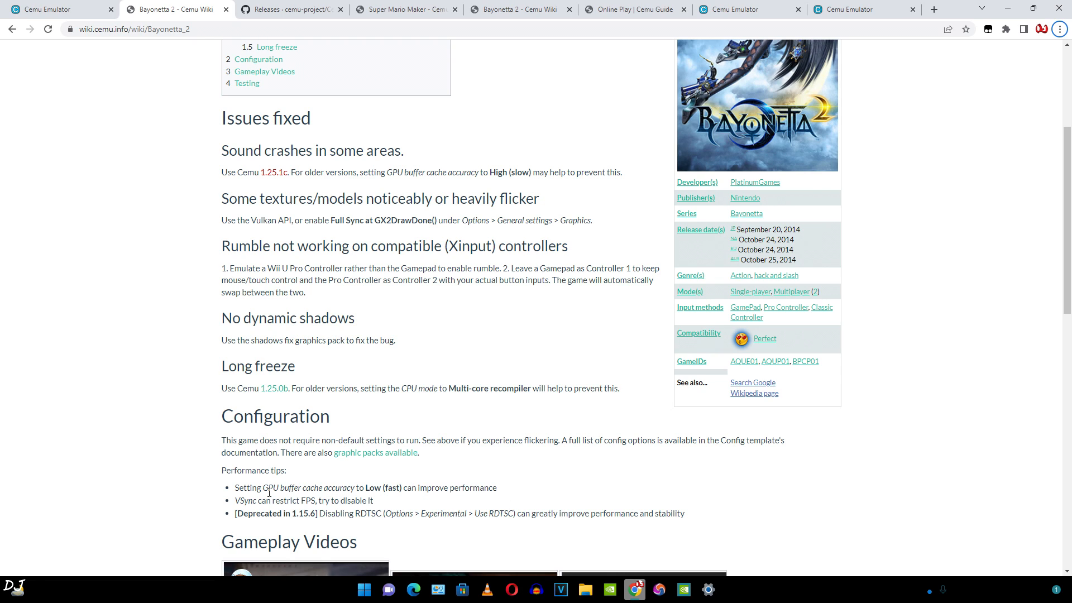
mouse_move(261, 358)
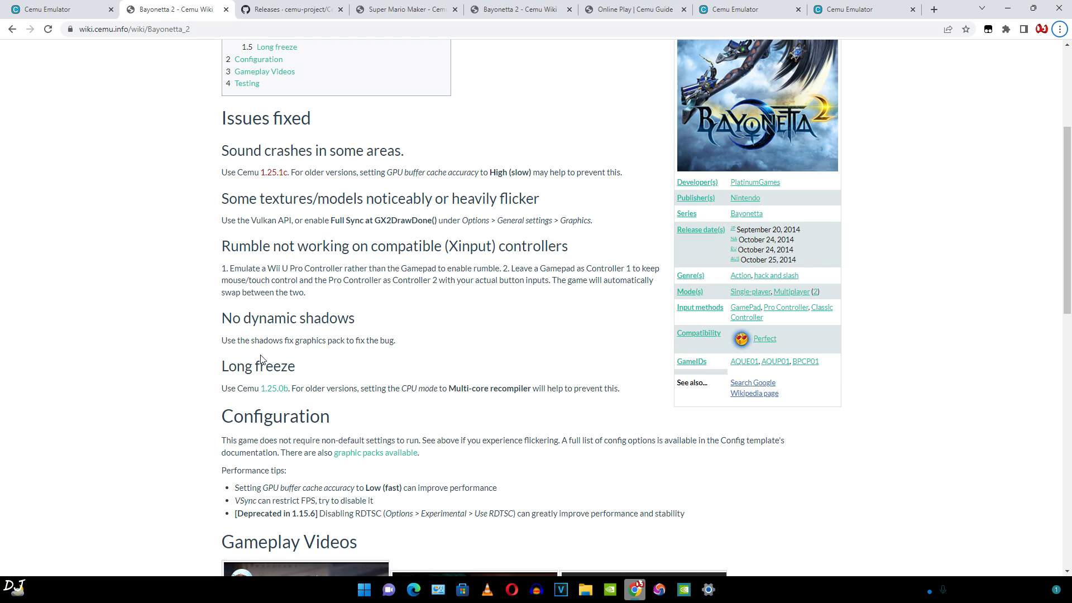
mouse_move(230, 422)
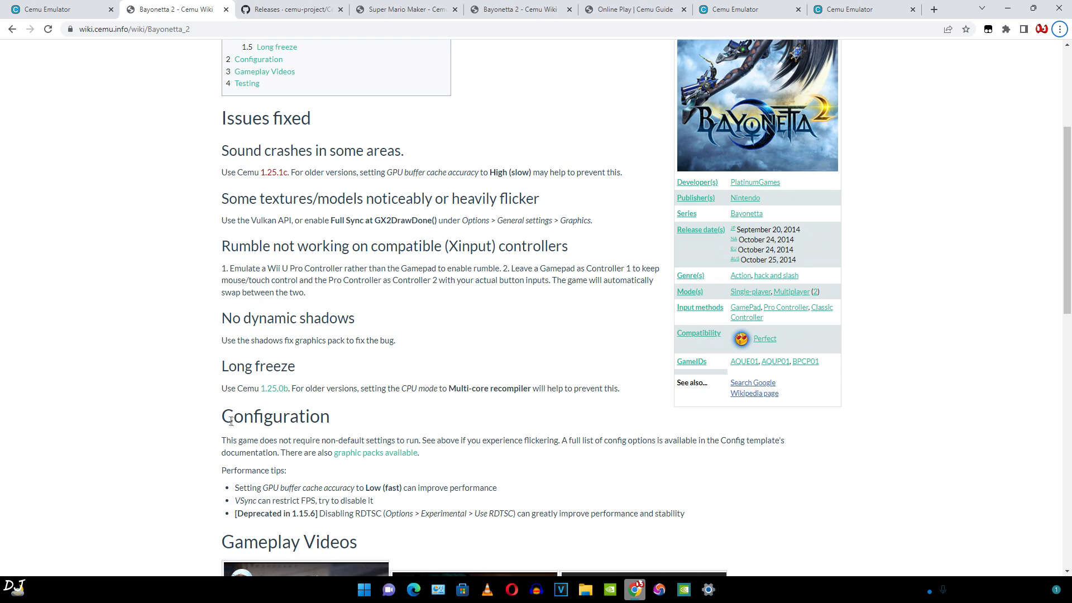
mouse_move(303, 325)
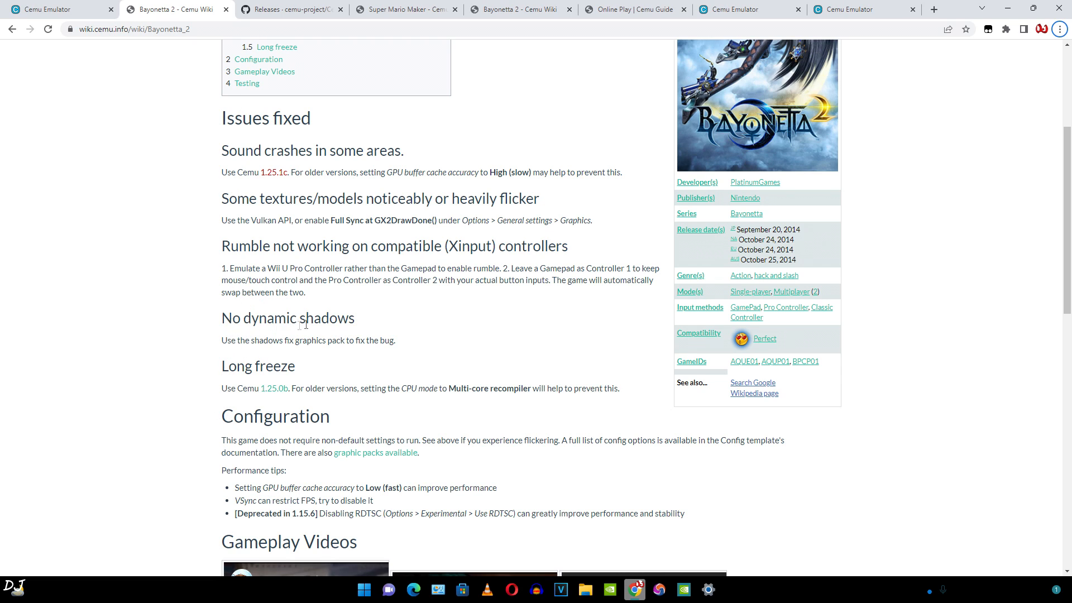
mouse_move(229, 353)
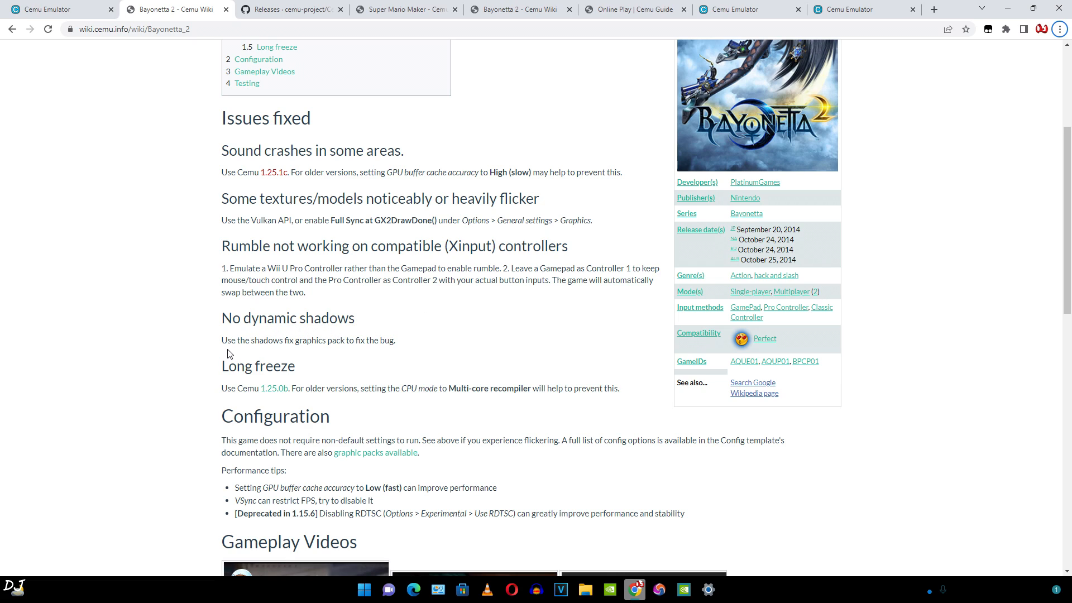
mouse_move(266, 350)
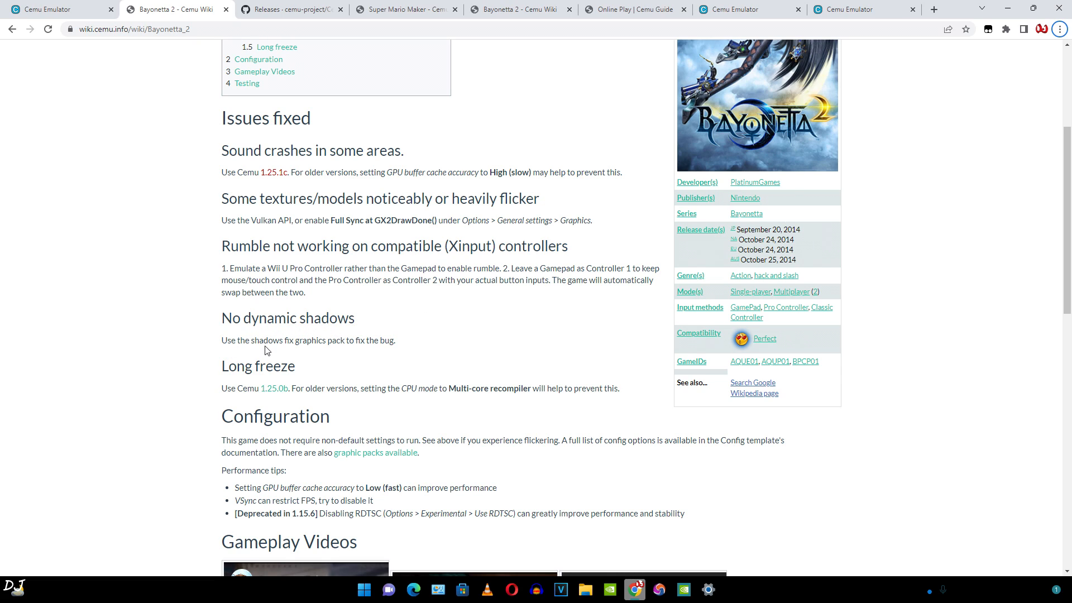
mouse_move(378, 353)
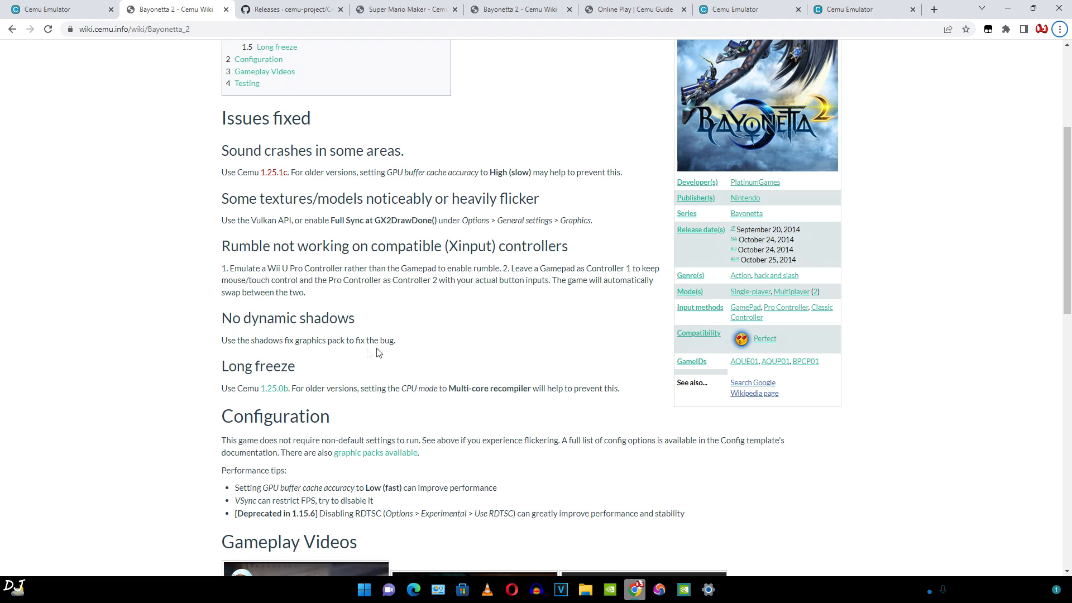
Review the Super Mario Maker wiki page, then return to the Cemu homepage download buttons
left_click(406, 10)
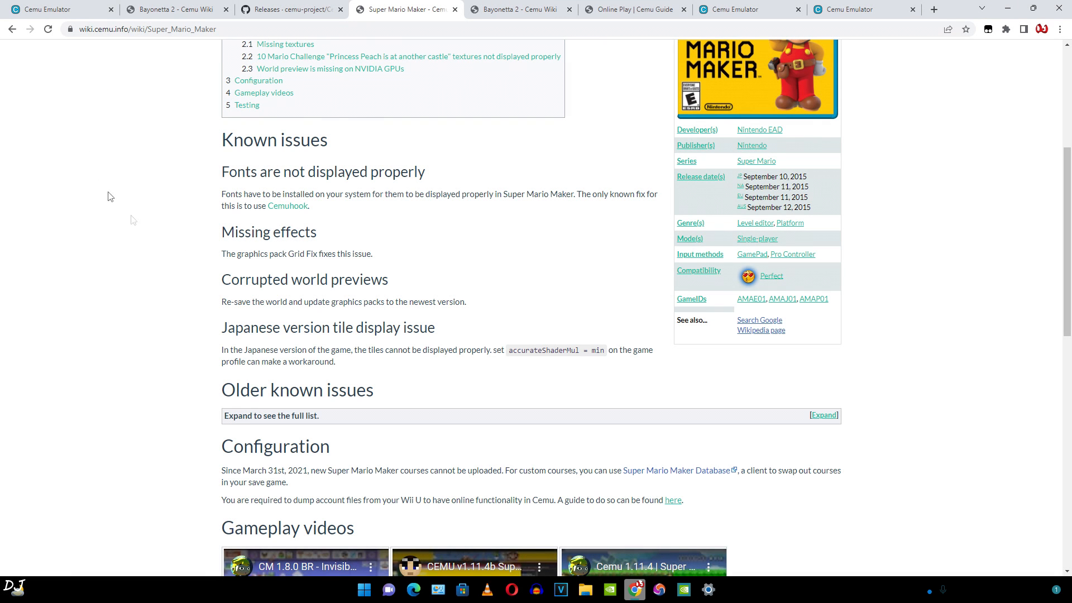
mouse_move(268, 216)
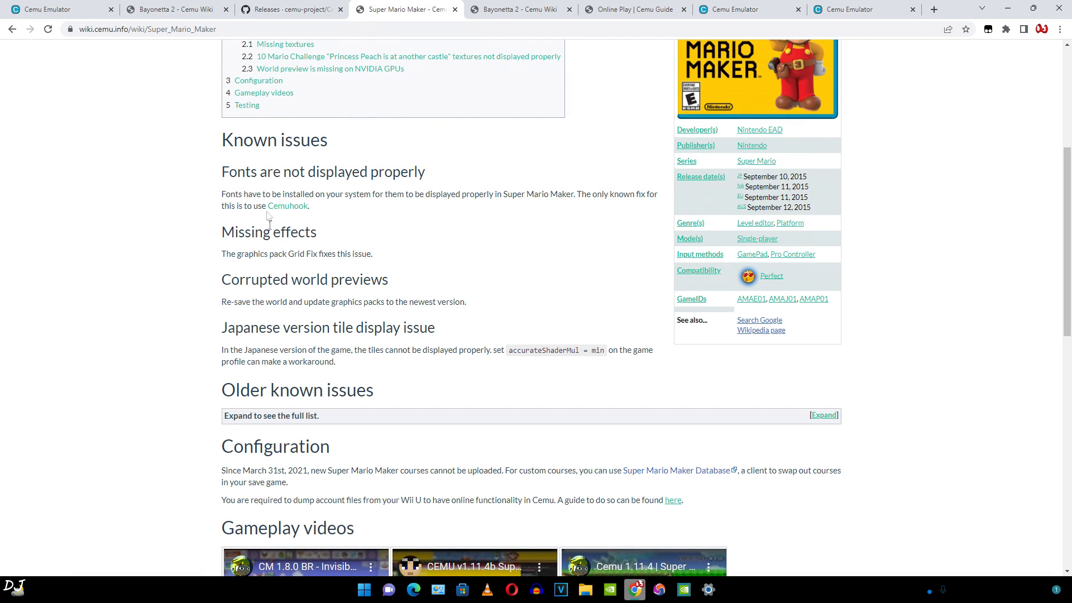
mouse_move(210, 371)
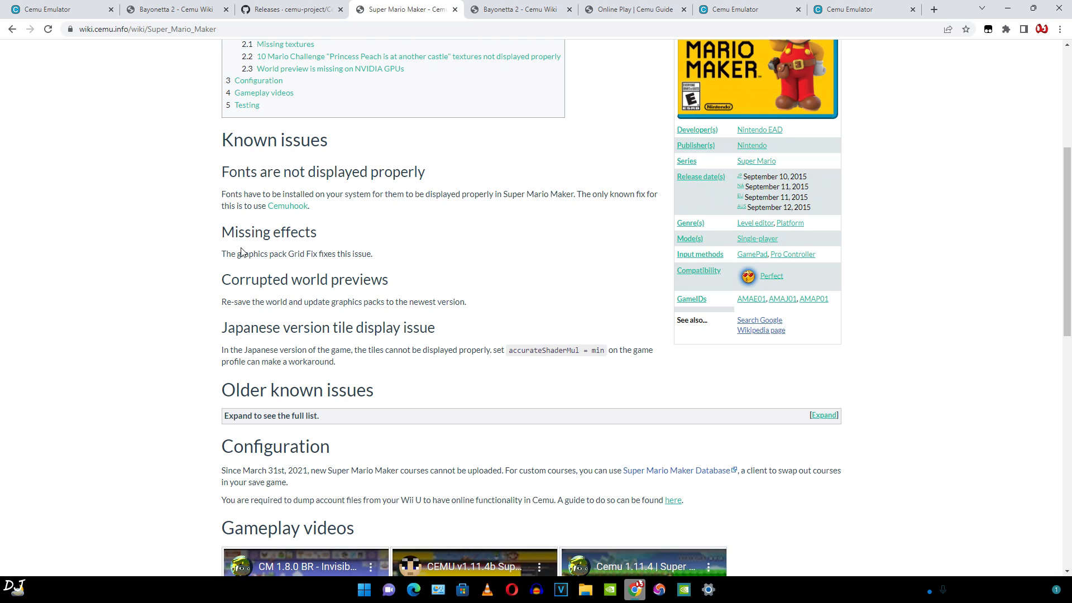
mouse_move(232, 265)
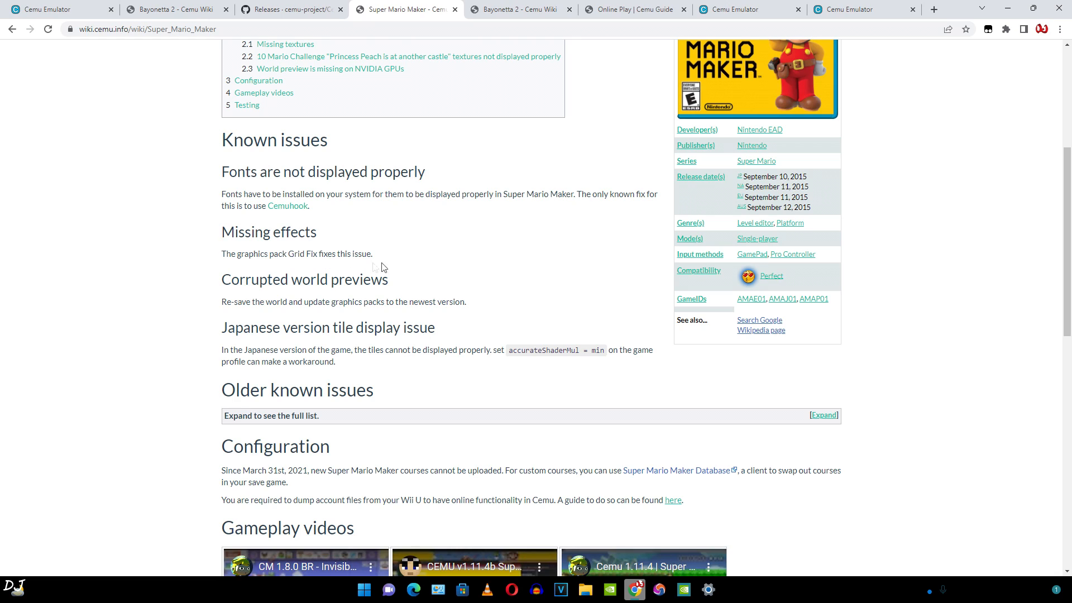
mouse_move(777, 285)
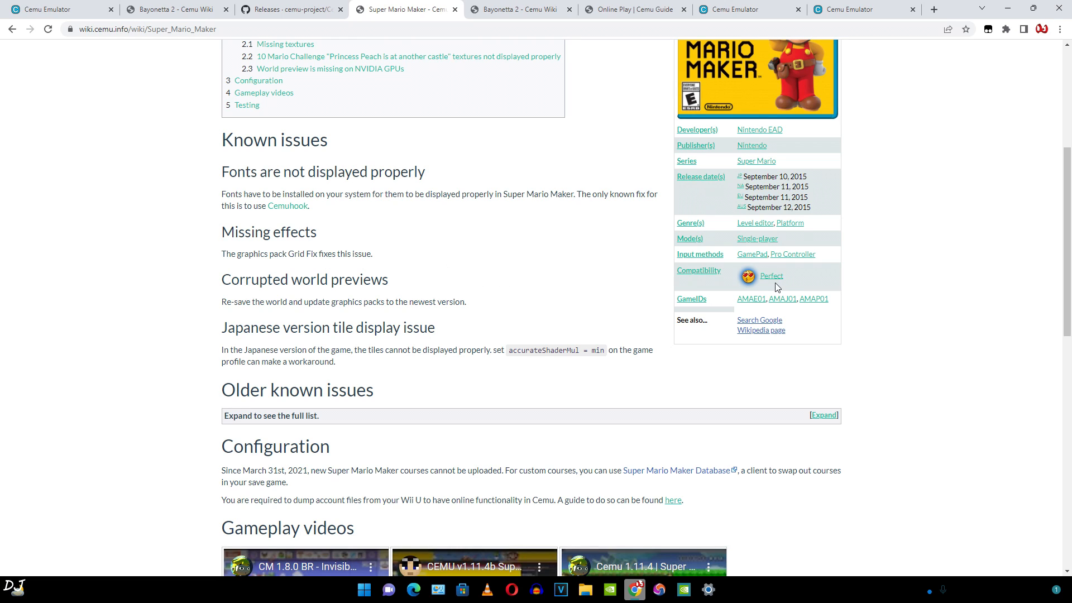
left_click(50, 7)
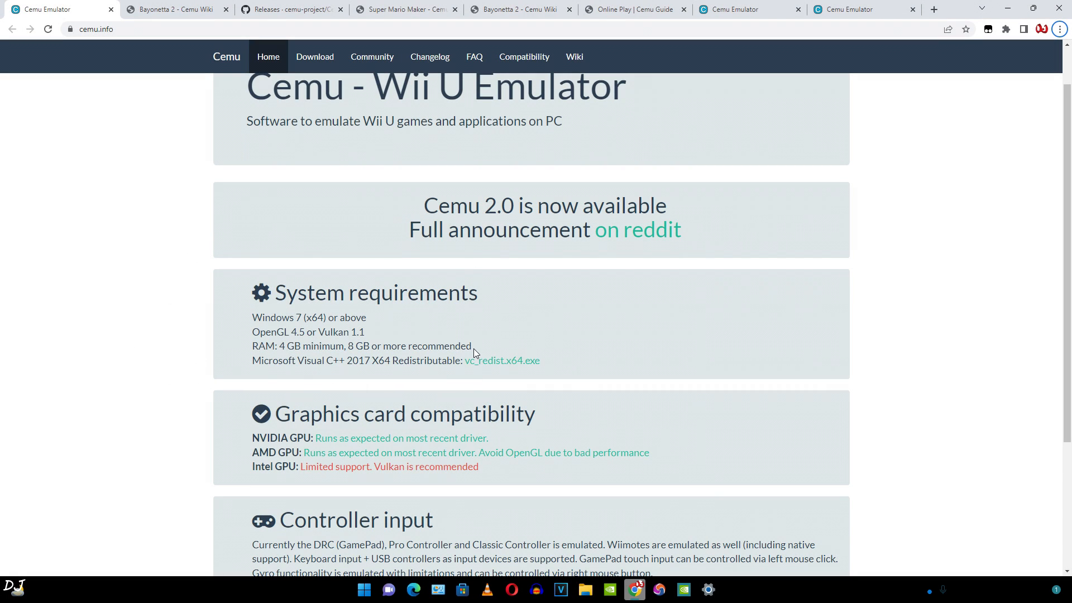
scroll("down", 3)
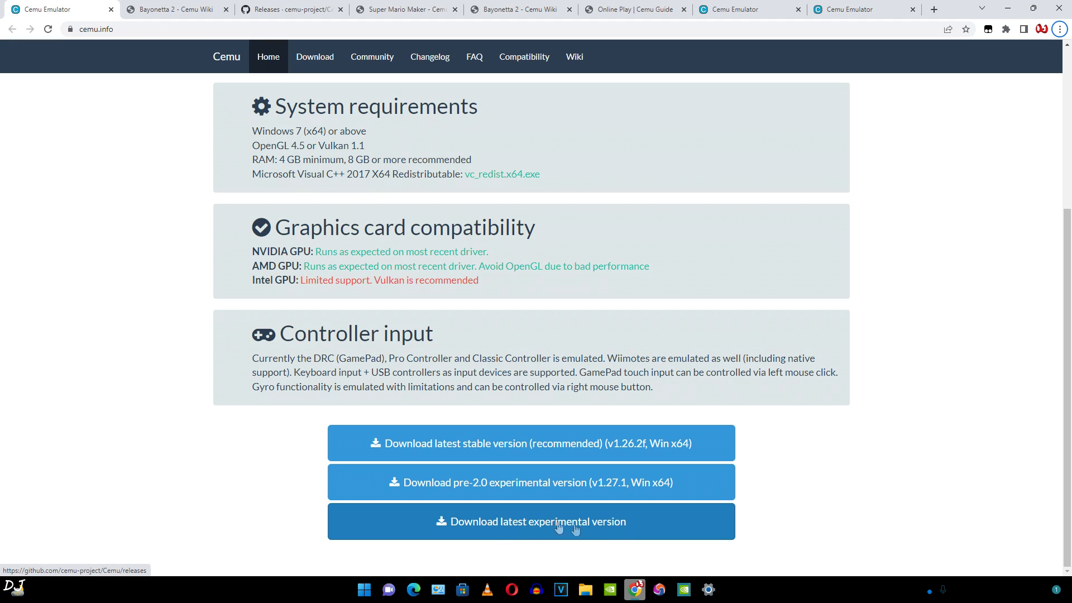
Go to the GitHub releases page and find the Cemu 2.0 Assets list
left_click(559, 522)
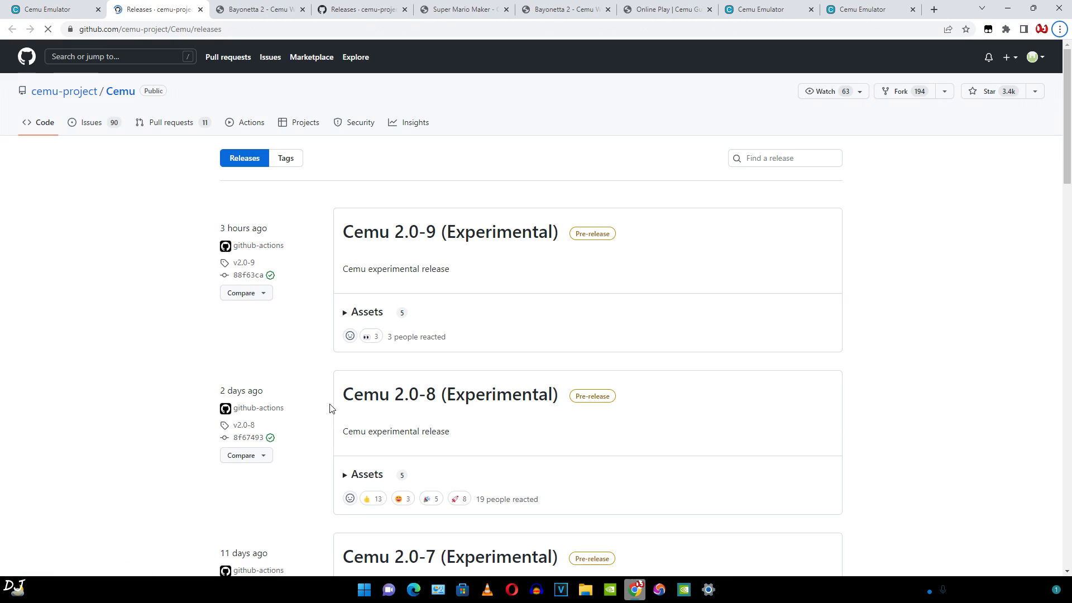
scroll("down", 3)
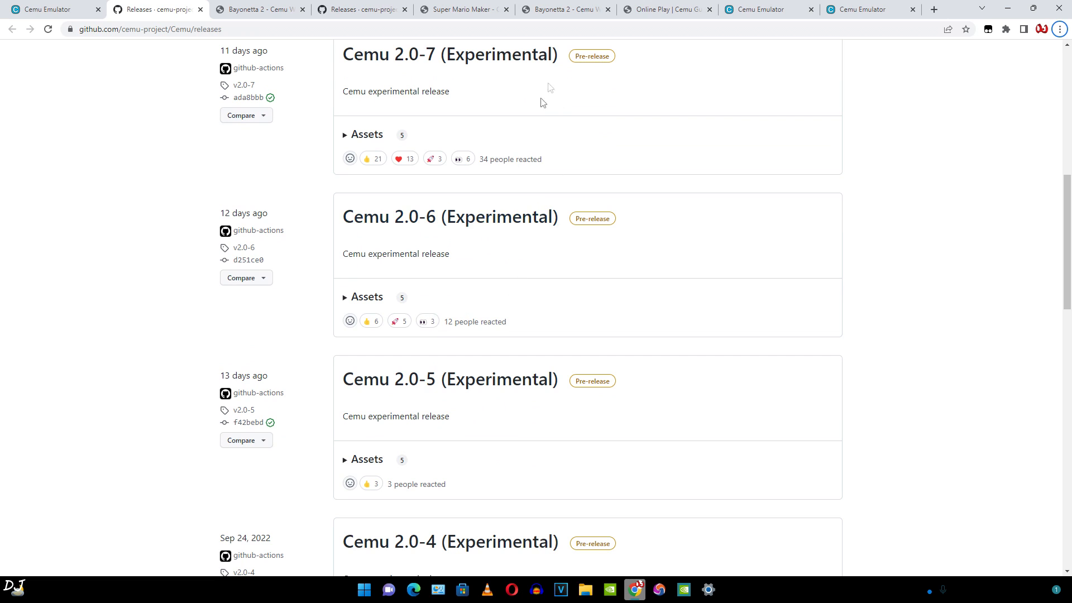
scroll("down", 3)
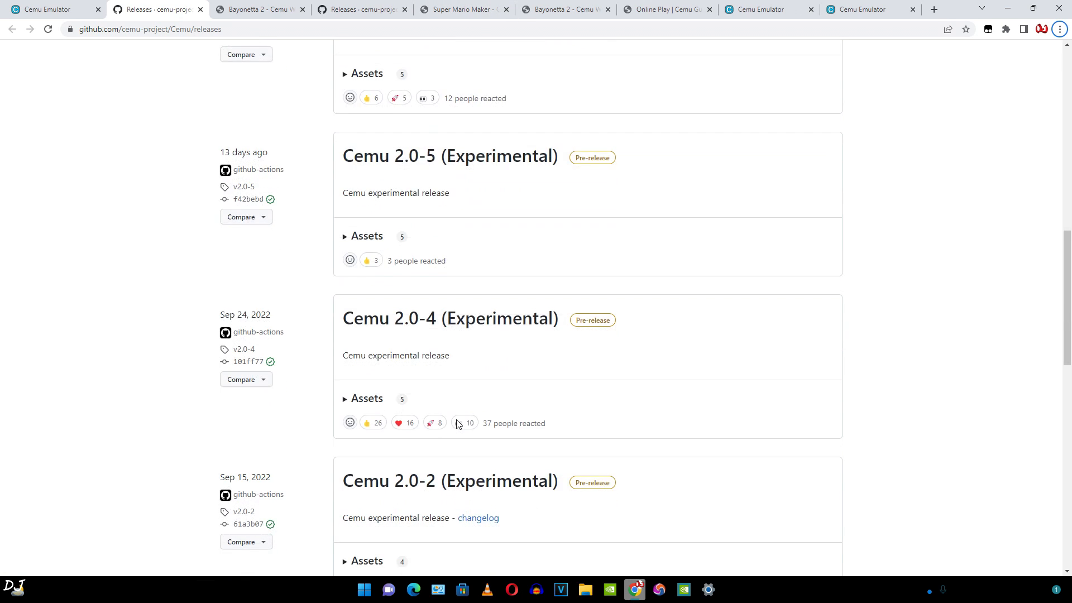
scroll("down", 3)
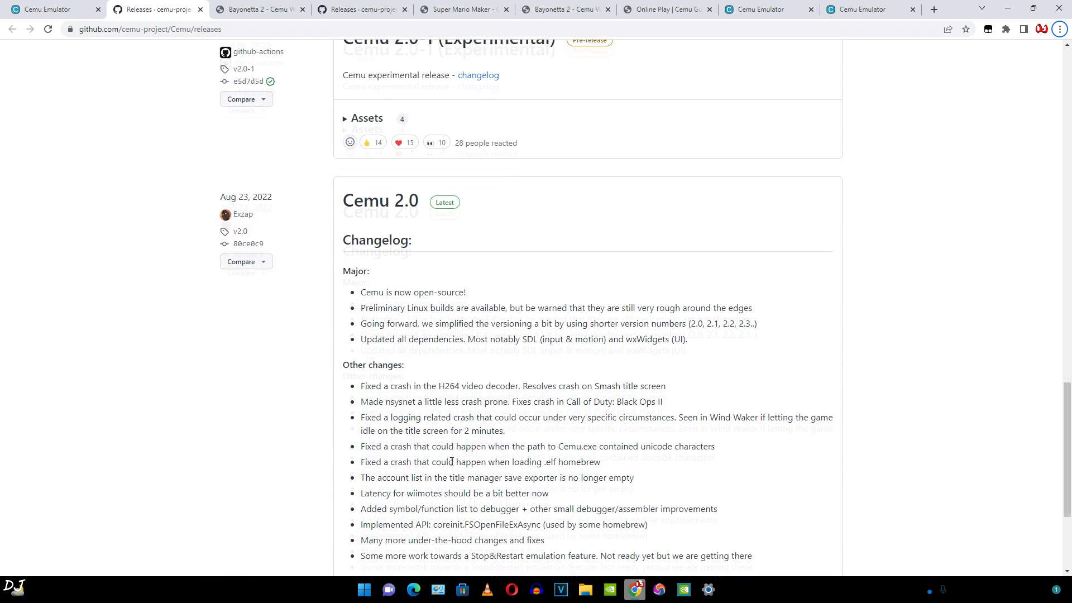
scroll("down", 3)
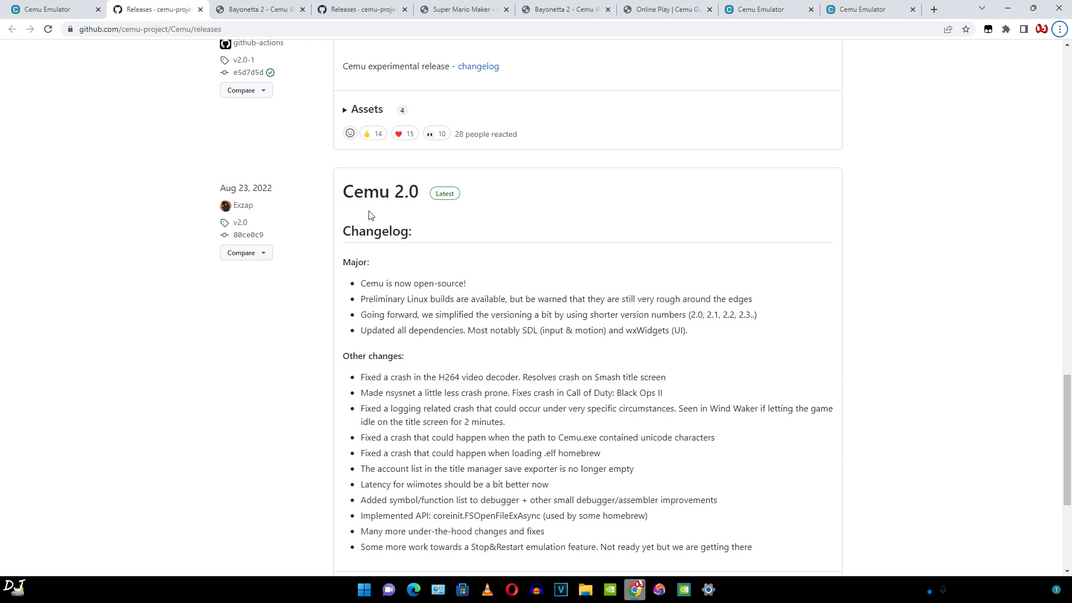
mouse_move(407, 344)
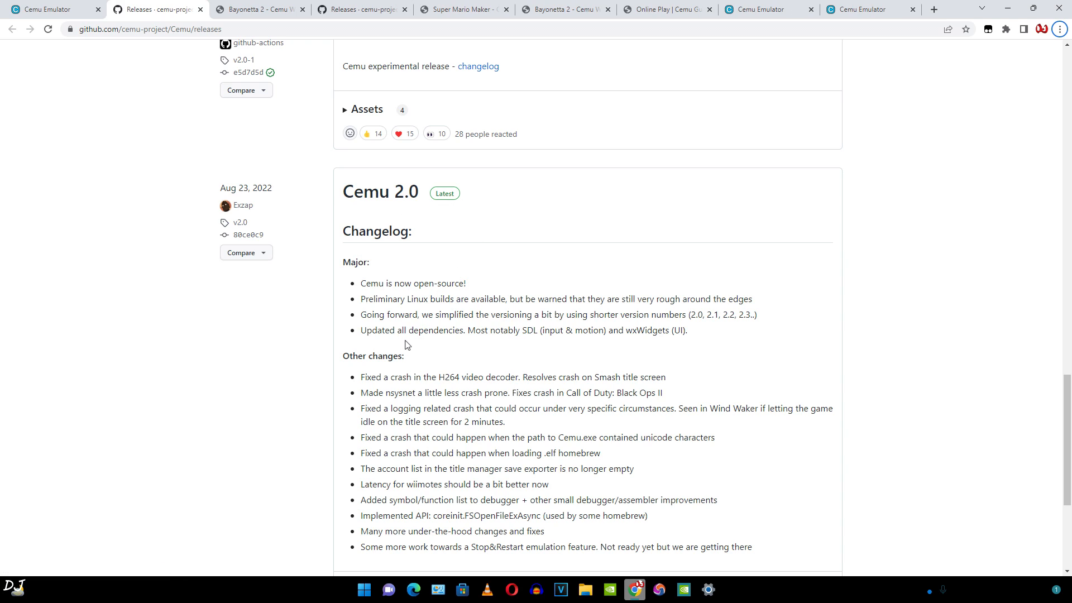
mouse_move(449, 445)
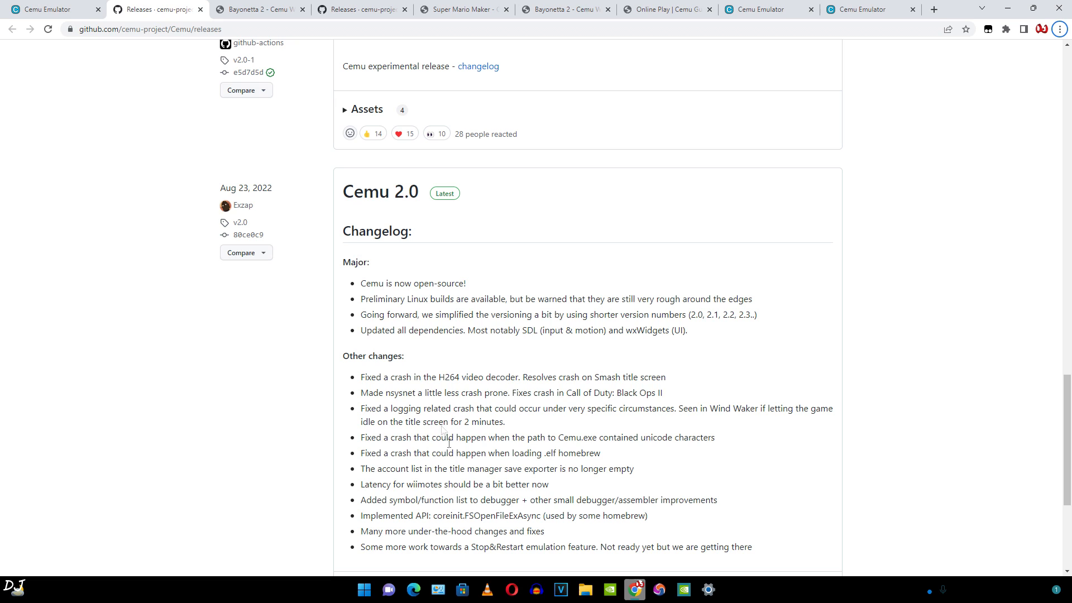
scroll("down", 3)
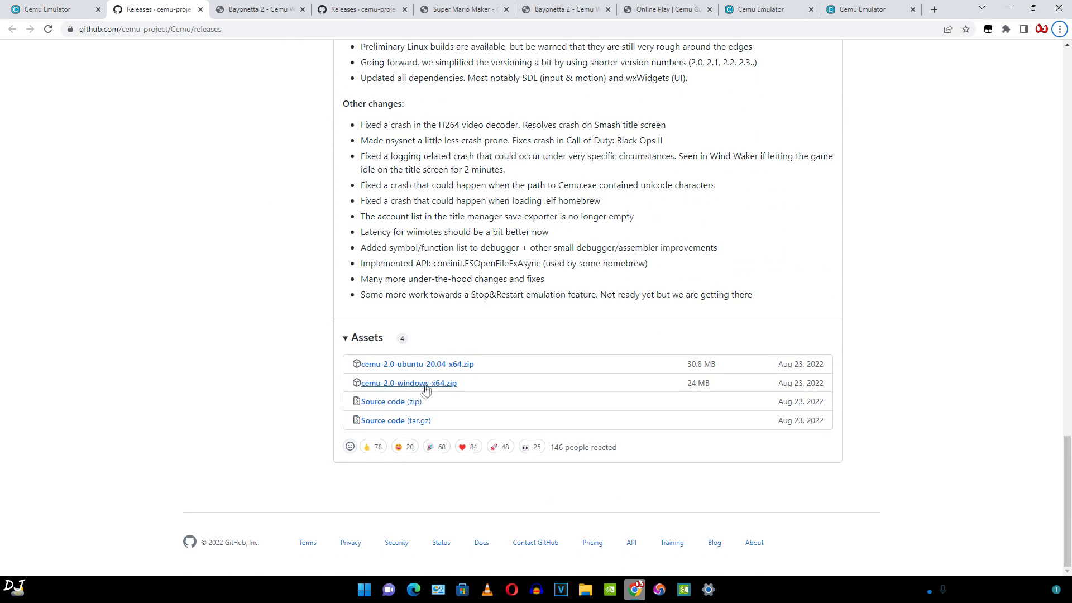
Download cemu-2.0-windows-x64.zip and open the finished archive
left_click(408, 383)
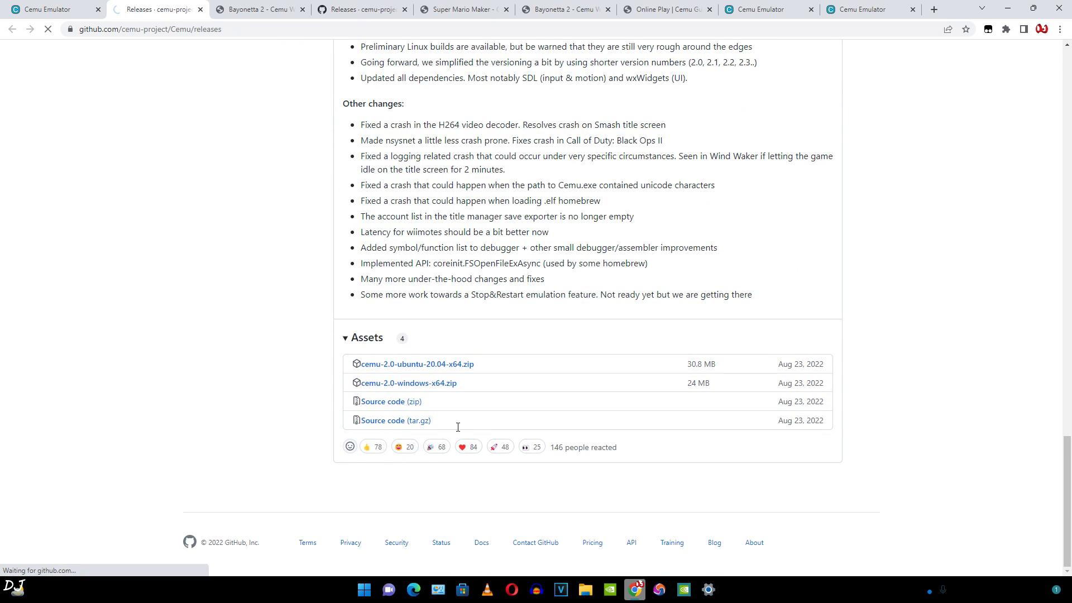
left_click(382, 401)
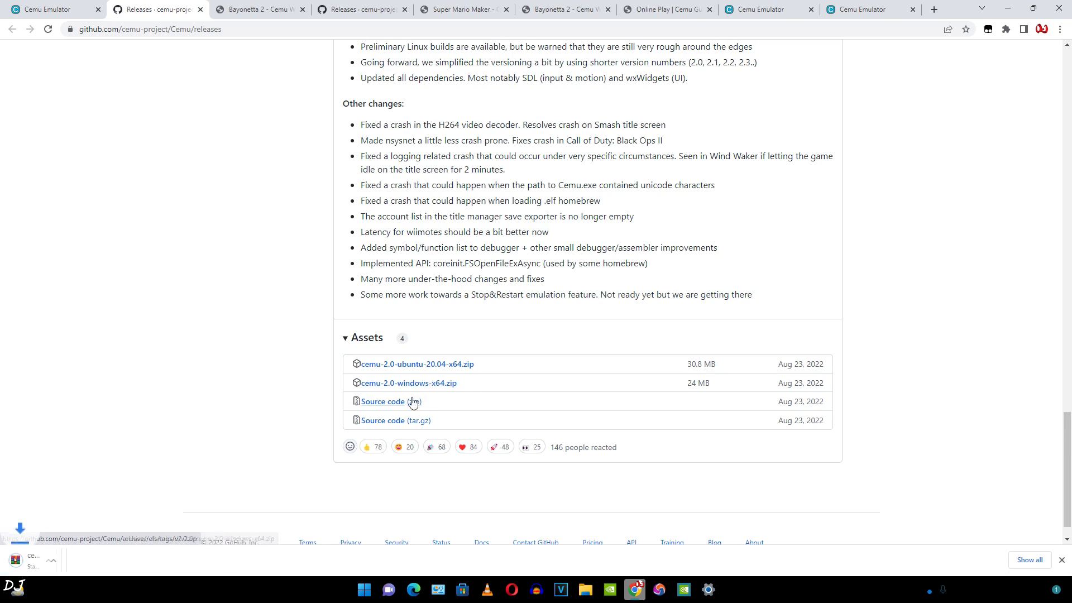
left_click(409, 383)
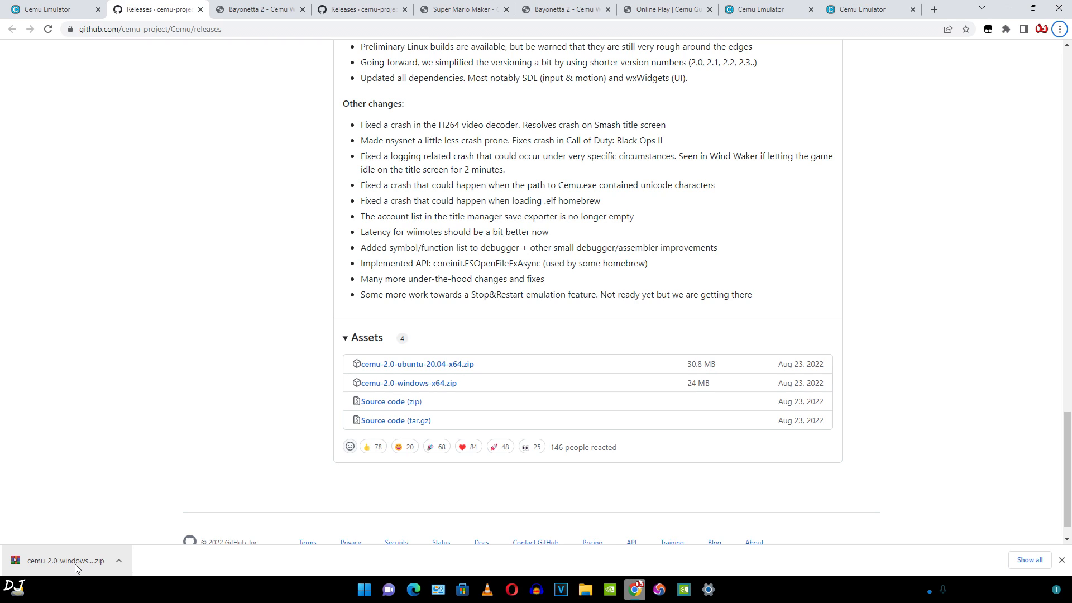
mouse_move(91, 565)
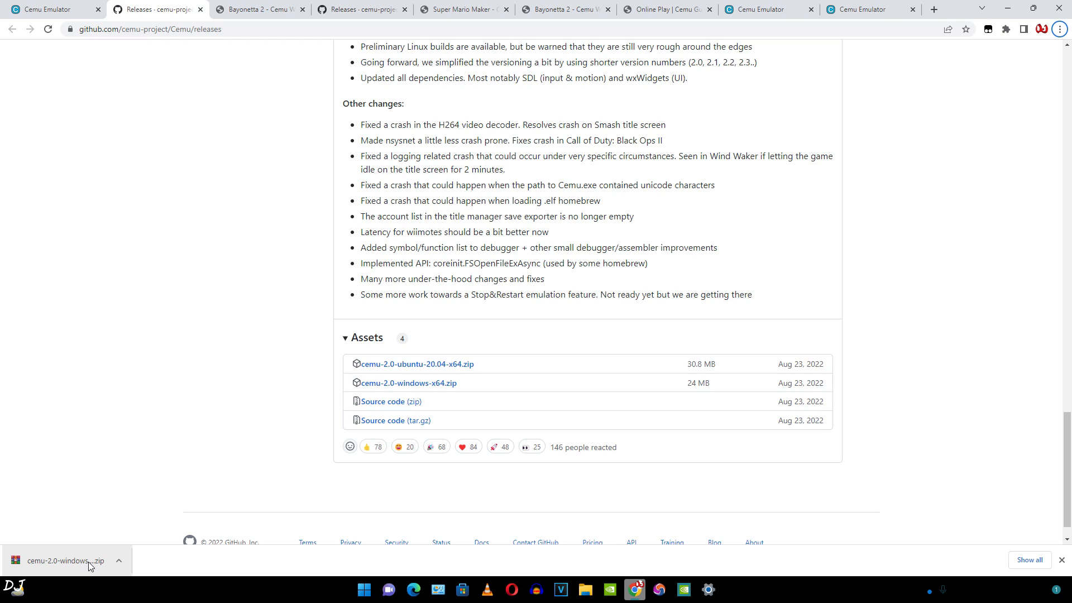
left_click(58, 561)
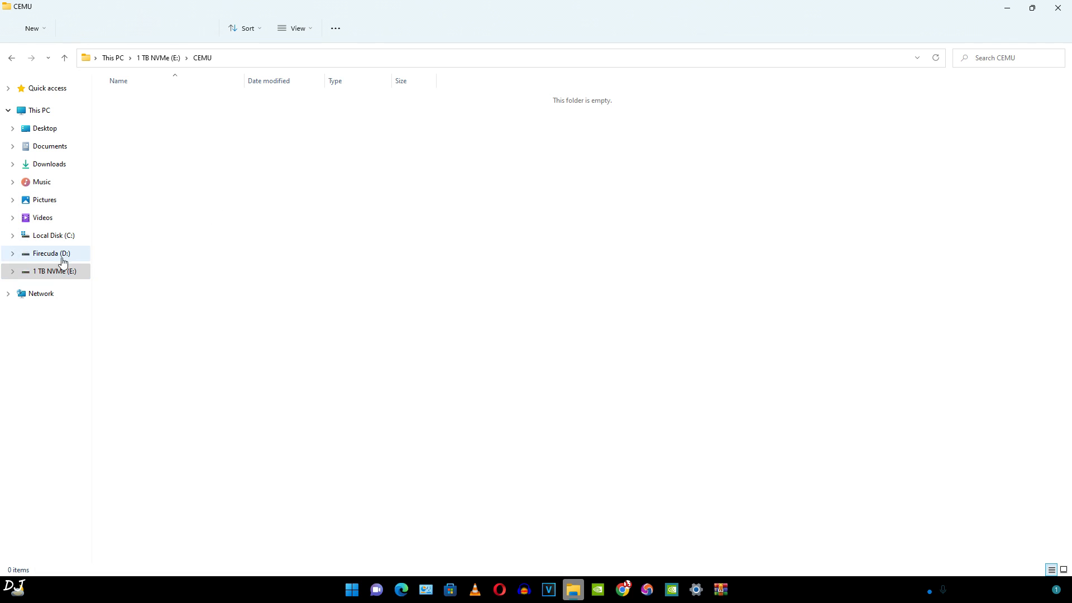
mouse_move(170, 102)
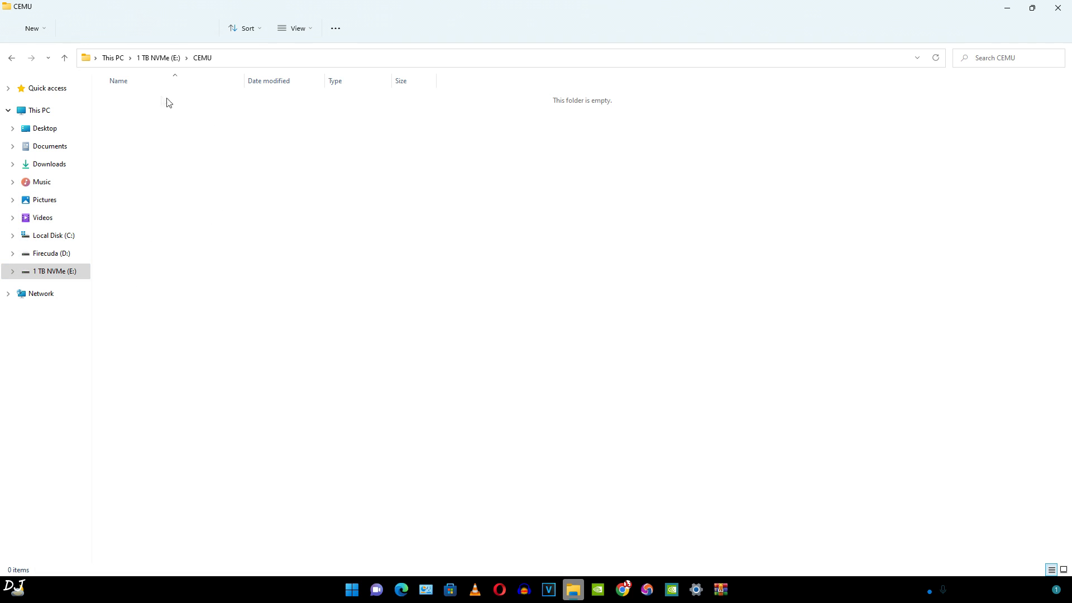
mouse_move(781, 490)
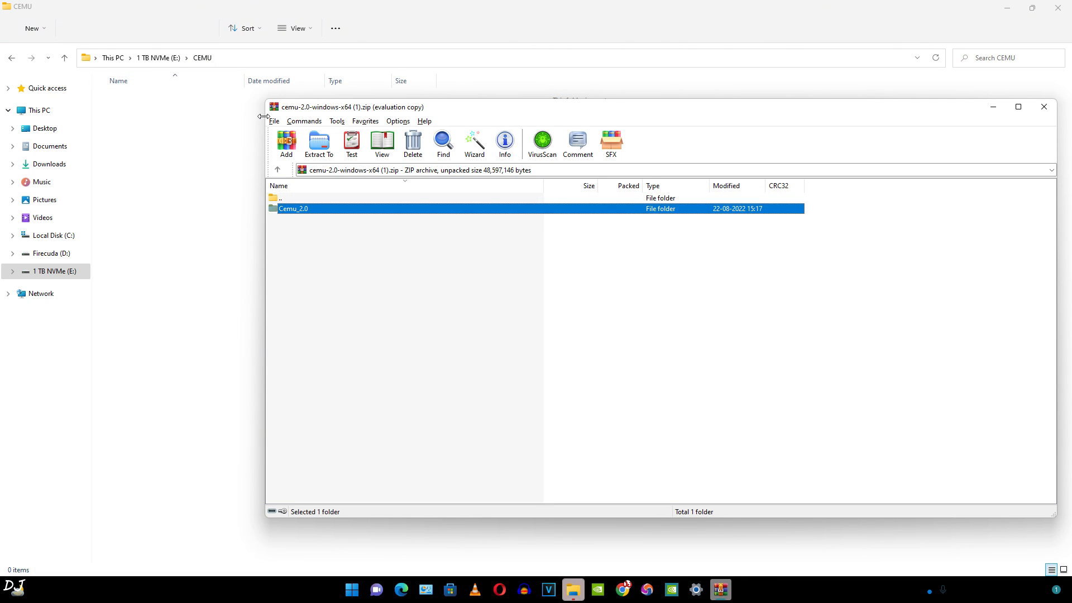
Extract Cemu_2.0 into E:\CEMU and open the extracted folder
left_click(1044, 106)
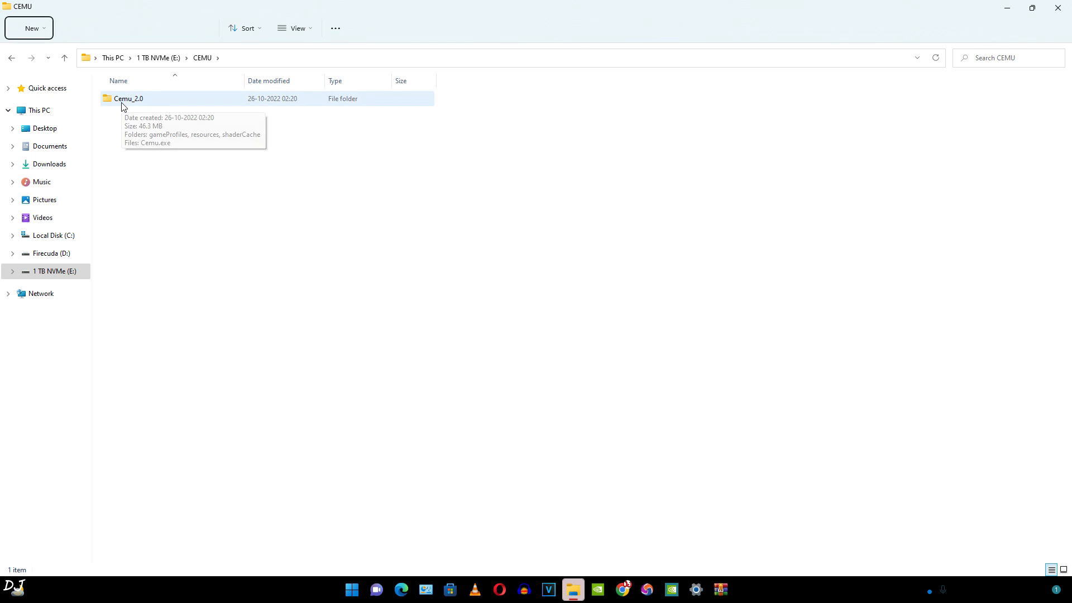
double_click(128, 98)
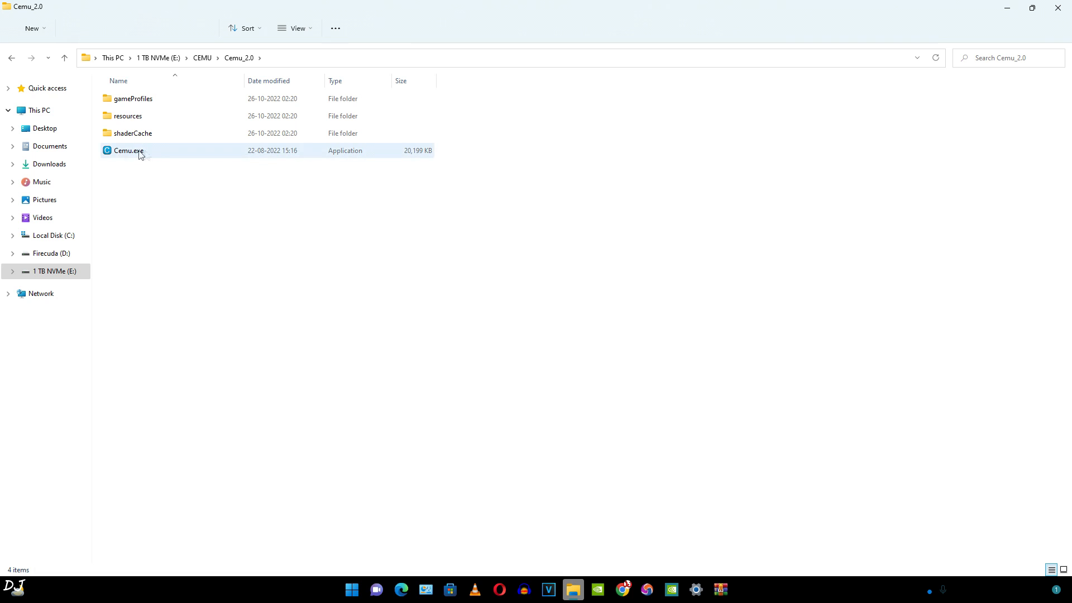
mouse_move(123, 156)
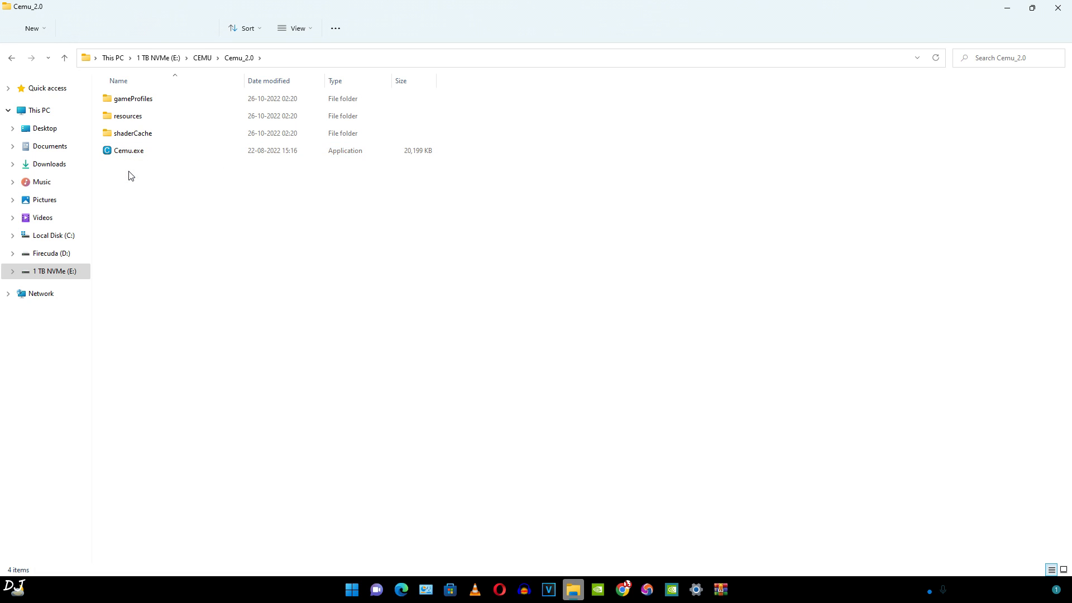
In Cemu.exe's Compatibility properties, tick Disable fullscreen optimizations
left_click(130, 151)
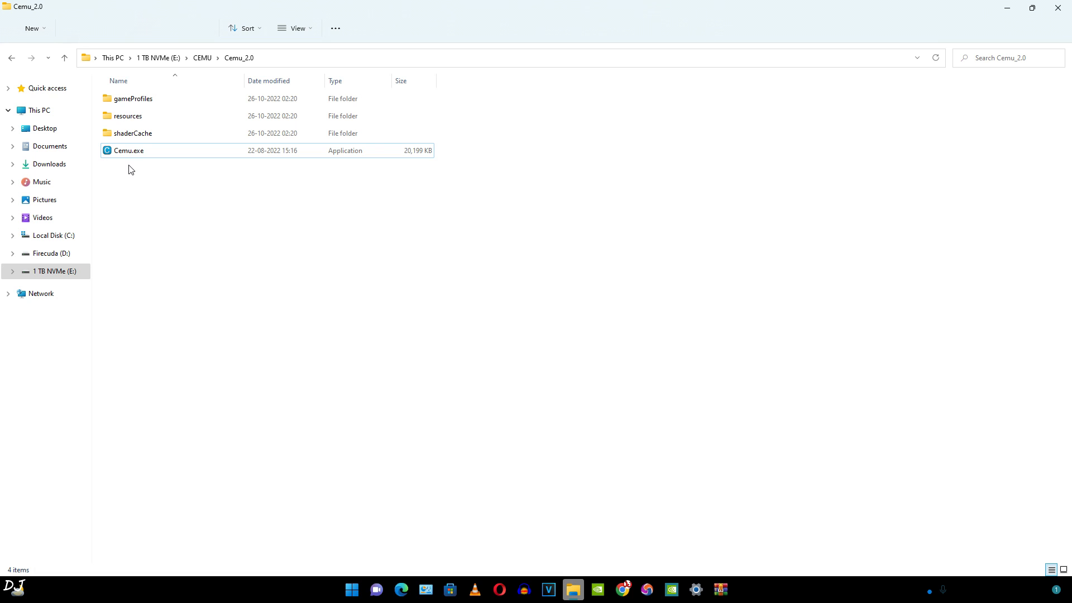
left_click(129, 154)
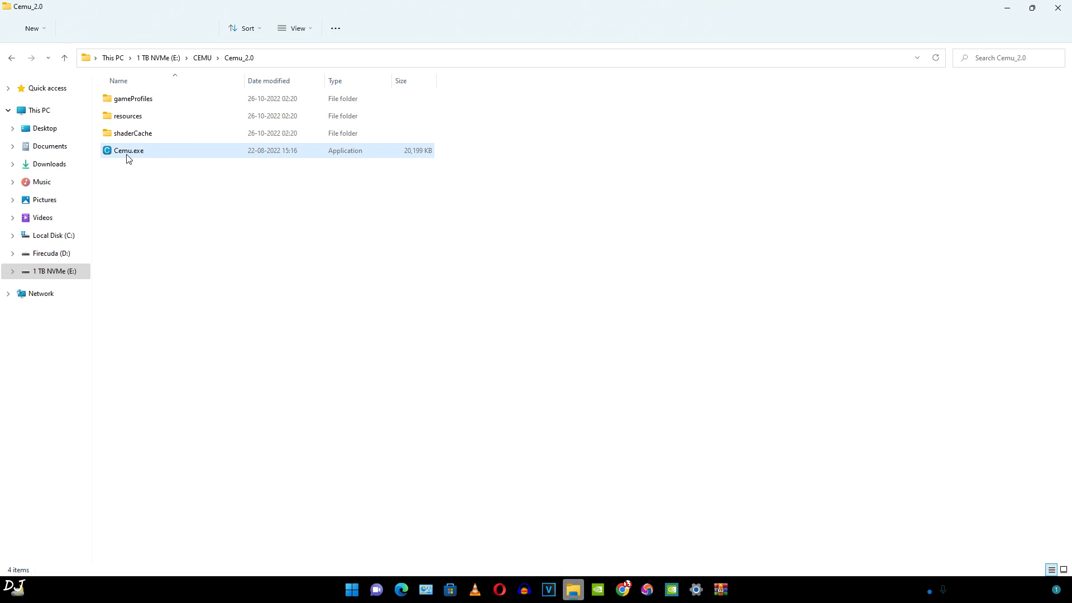
mouse_move(131, 156)
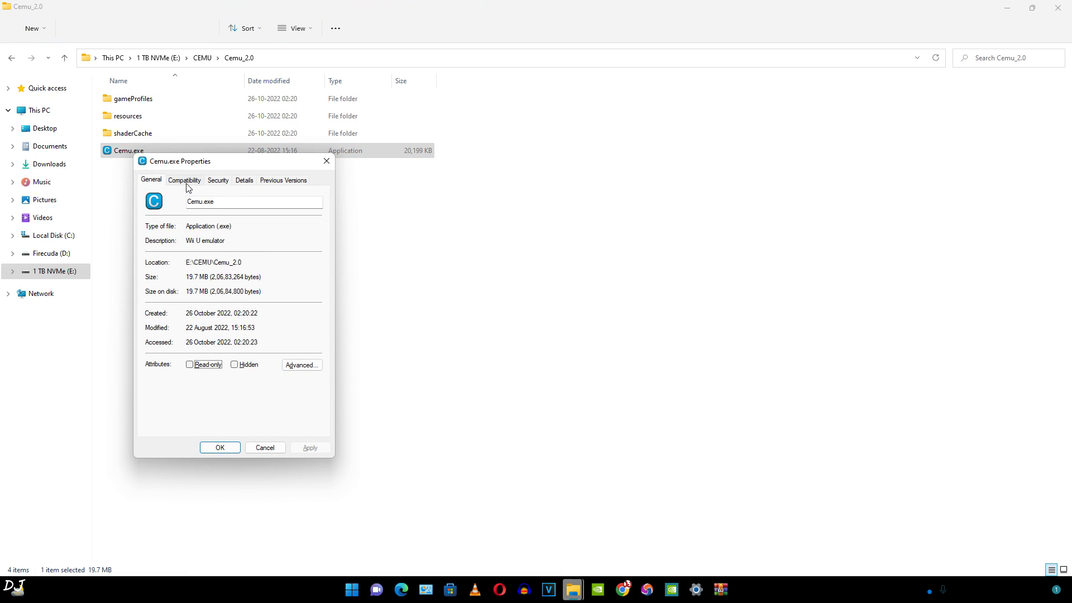
left_click(184, 180)
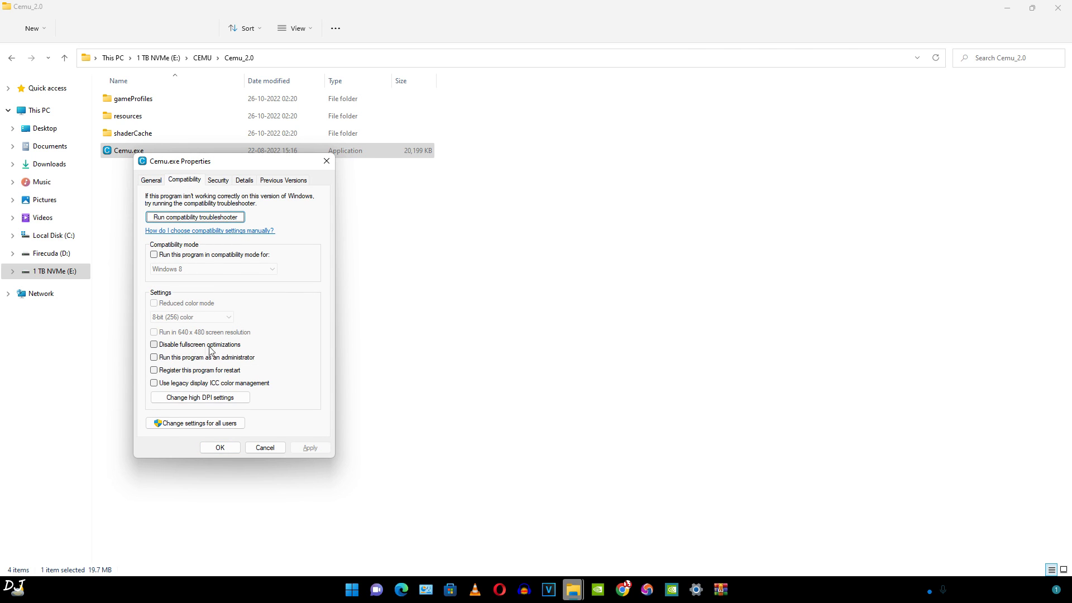
left_click(154, 344)
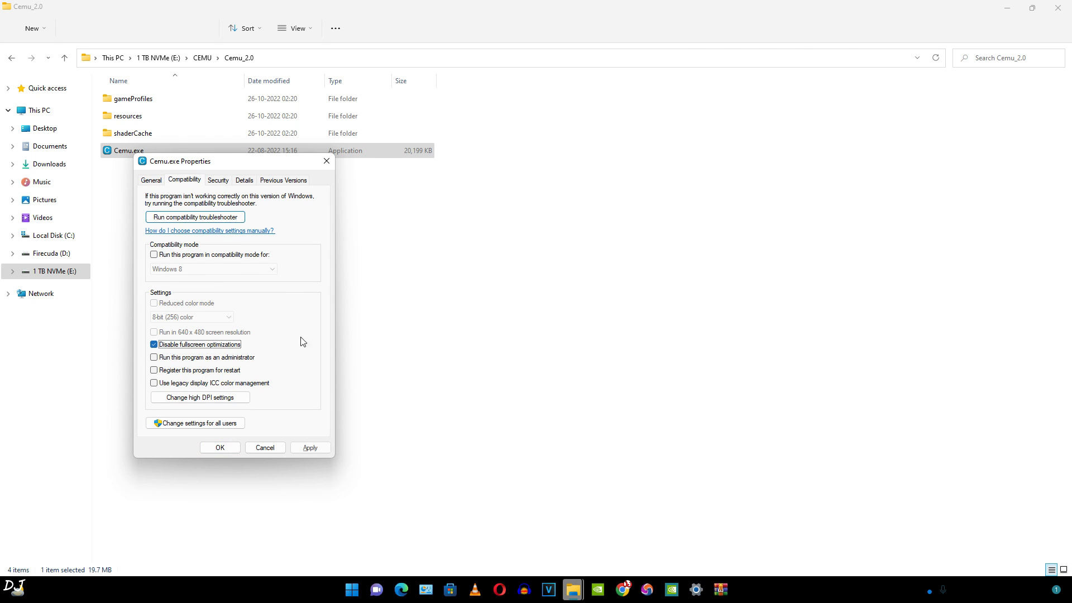
mouse_move(307, 259)
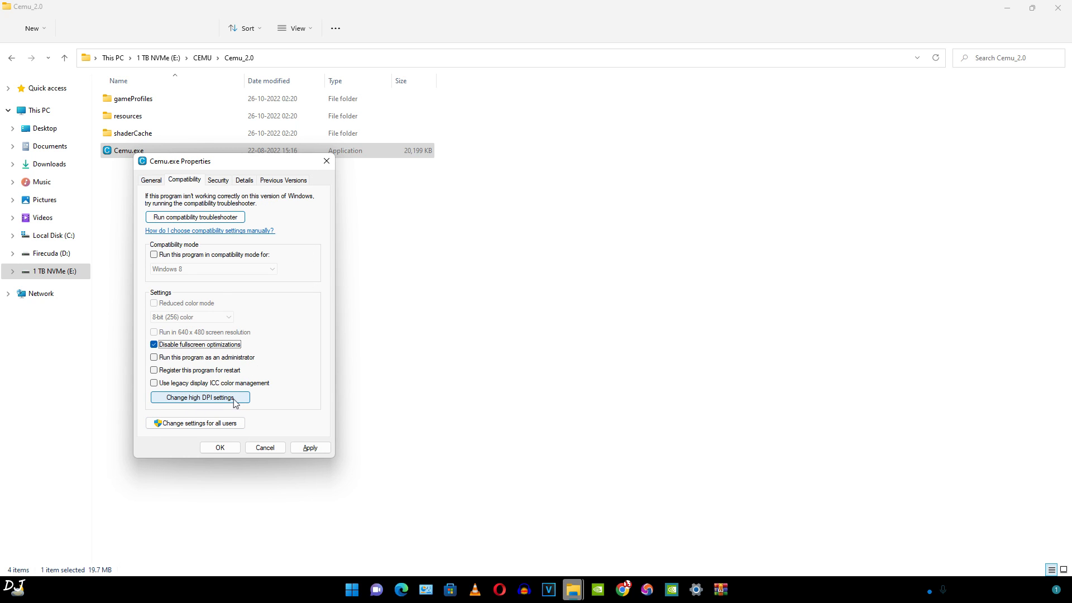
Enable Program DPI fix and Override high DPI scaling (Application) for Cemu.exe and confirm
left_click(199, 398)
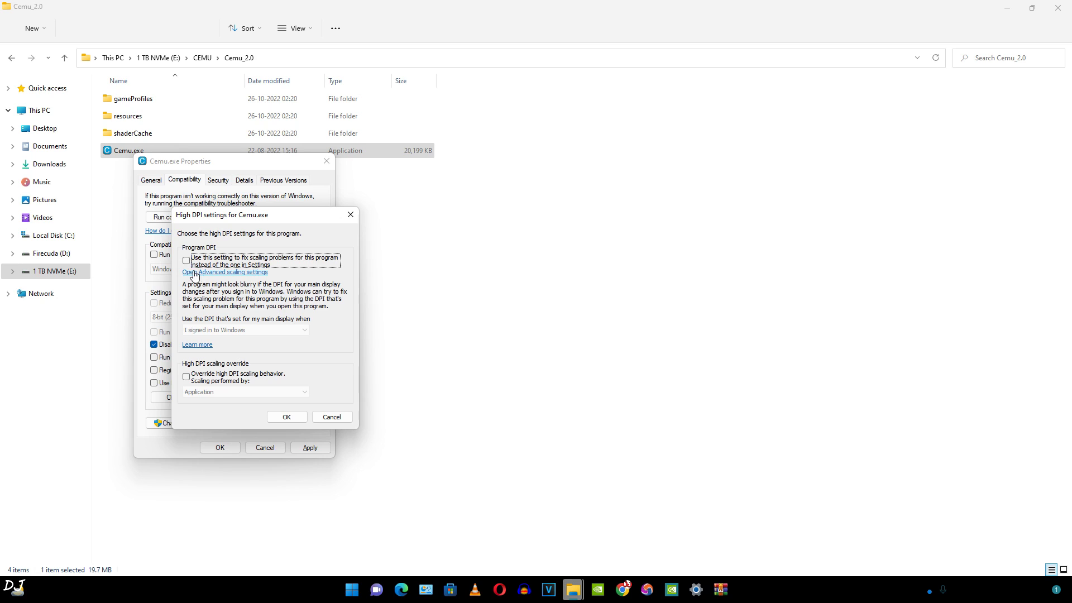
left_click(187, 260)
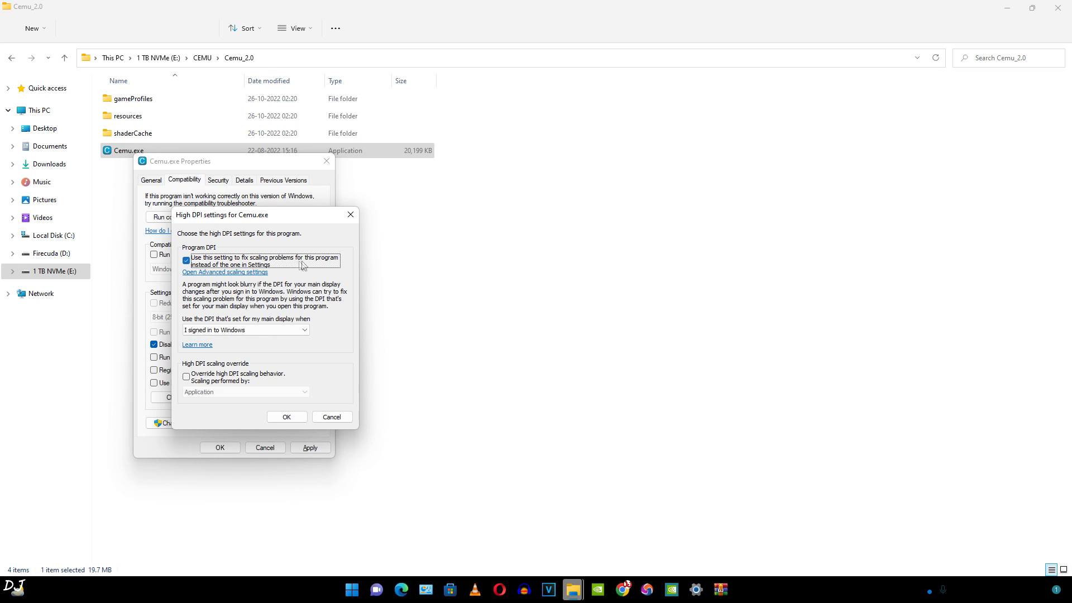
mouse_move(241, 268)
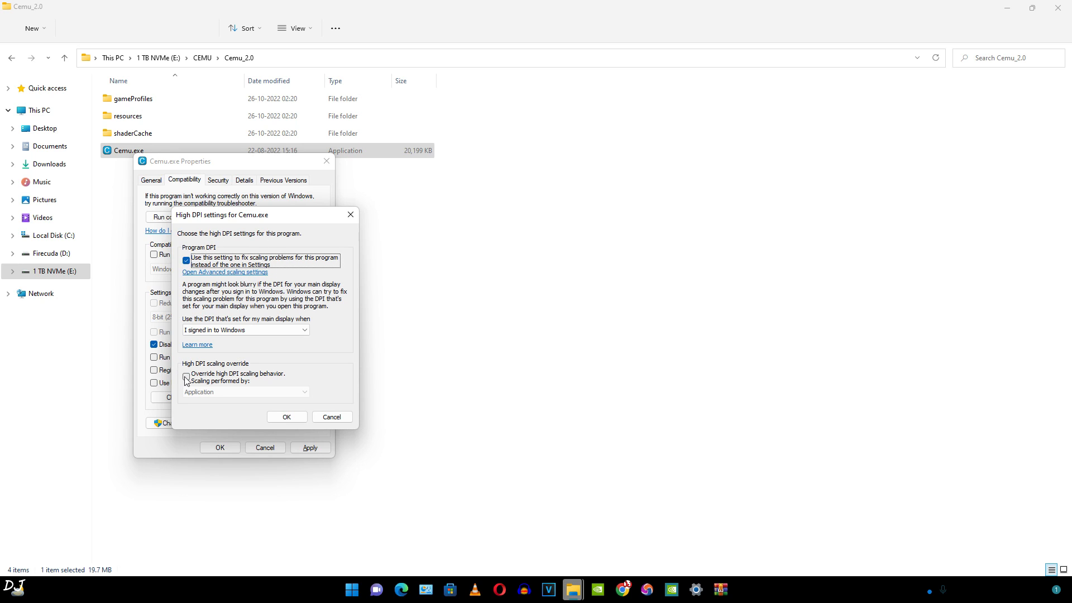
left_click(186, 378)
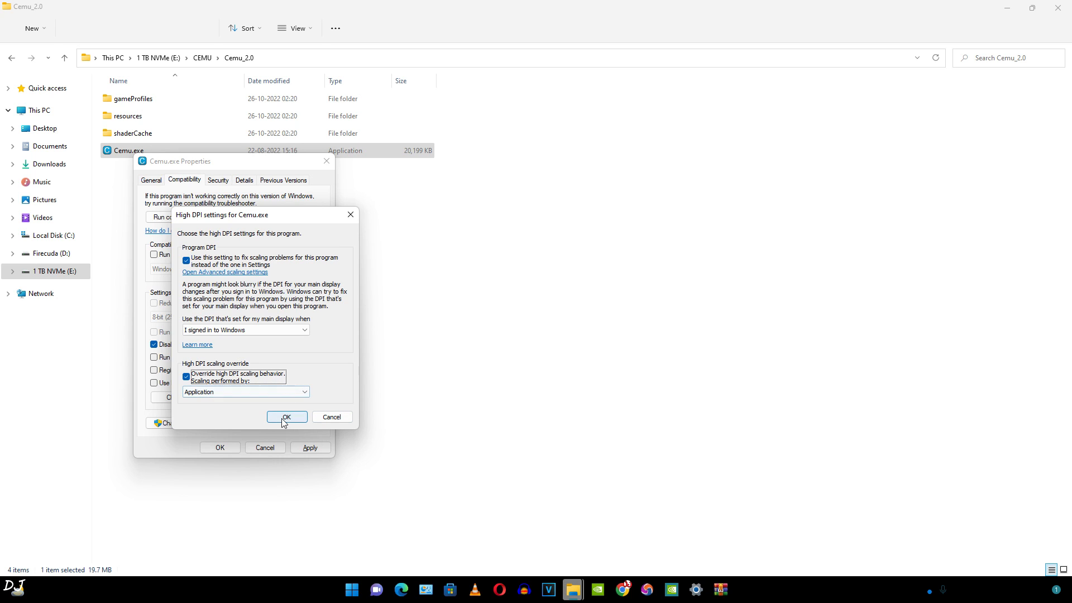
left_click(286, 417)
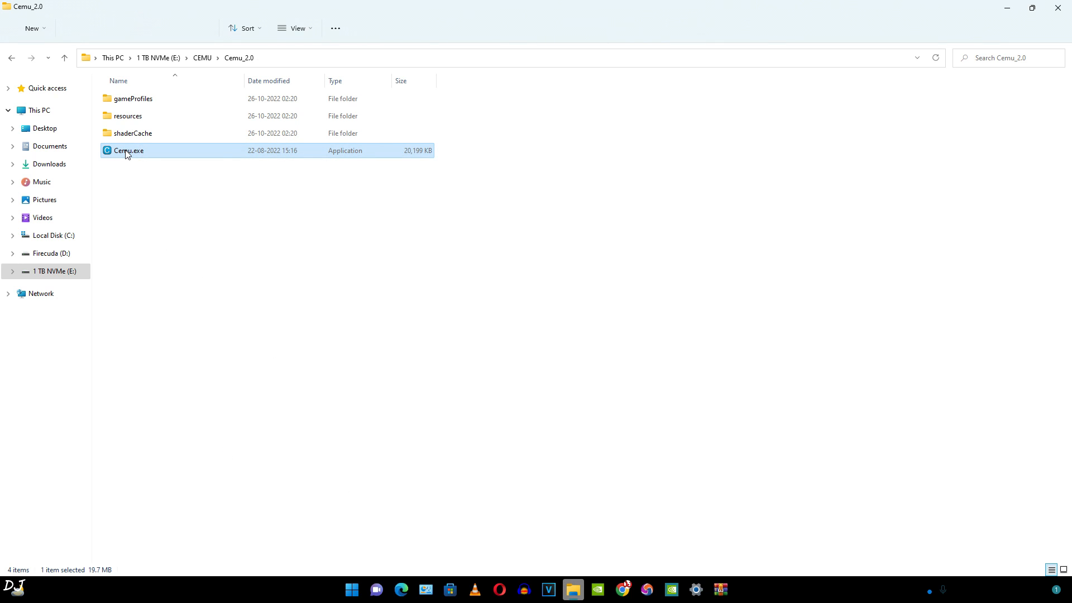
Launch Cemu.exe for the first time to bring up the Getting started assistant
double_click(128, 151)
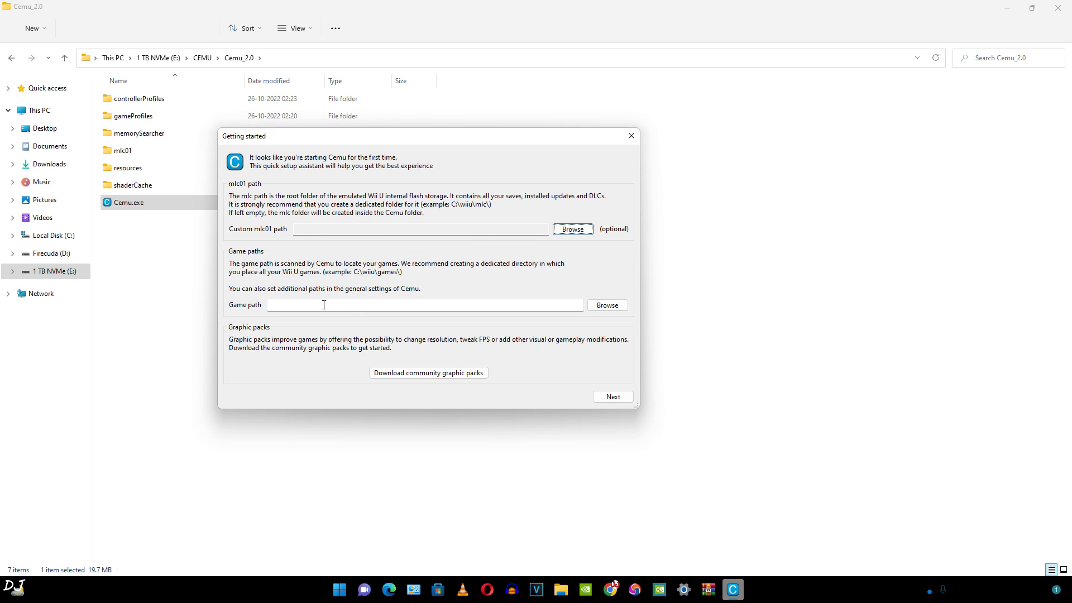
mouse_move(328, 302)
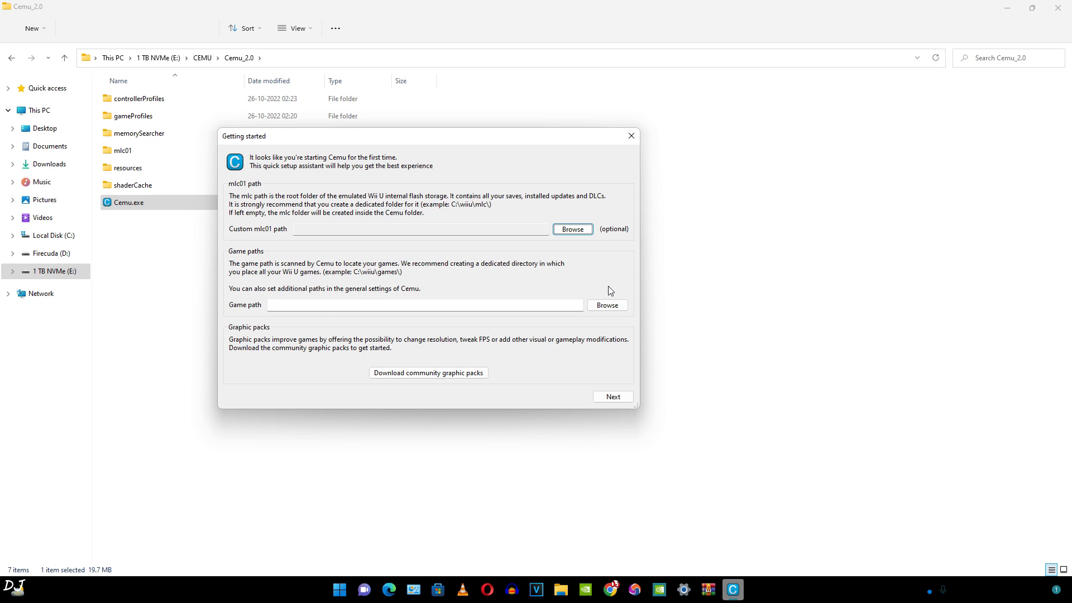
Start choosing the game path and look inside the Bayonetta 2 folder
left_click(608, 305)
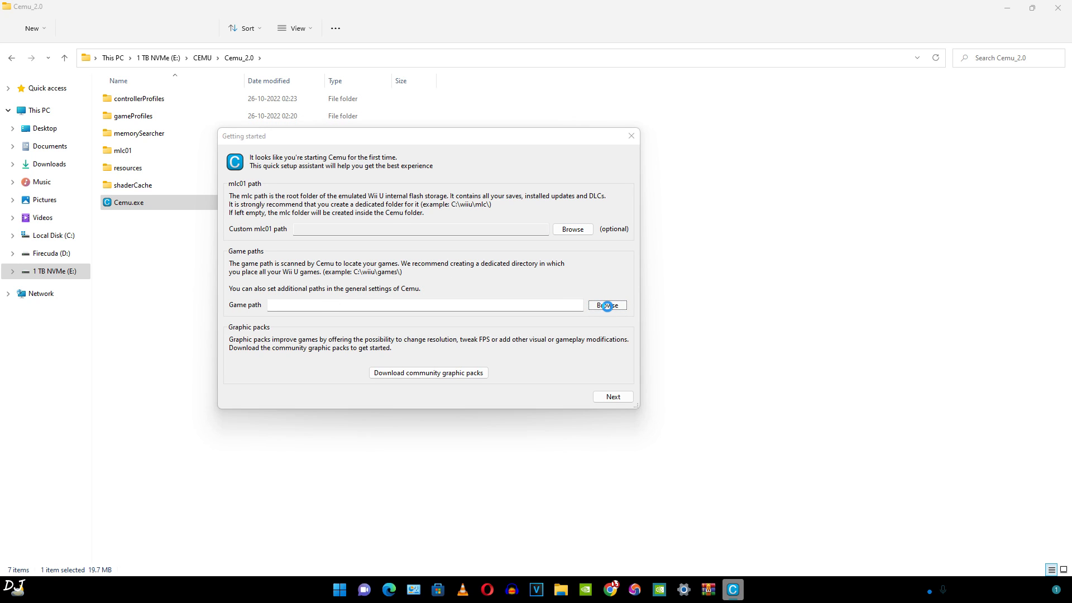
left_click(608, 305)
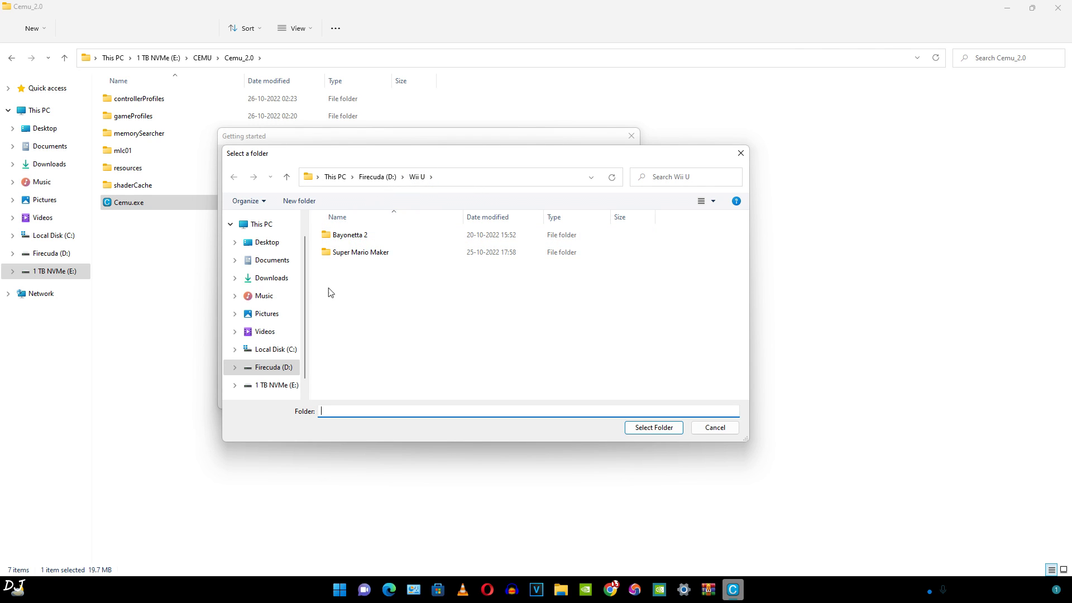
mouse_move(351, 246)
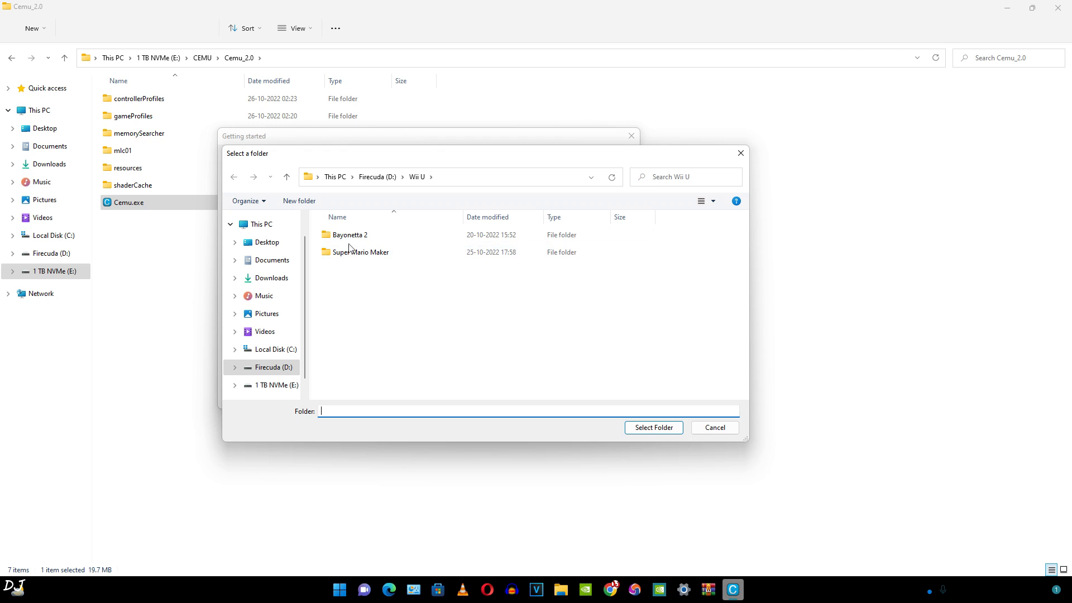
double_click(351, 234)
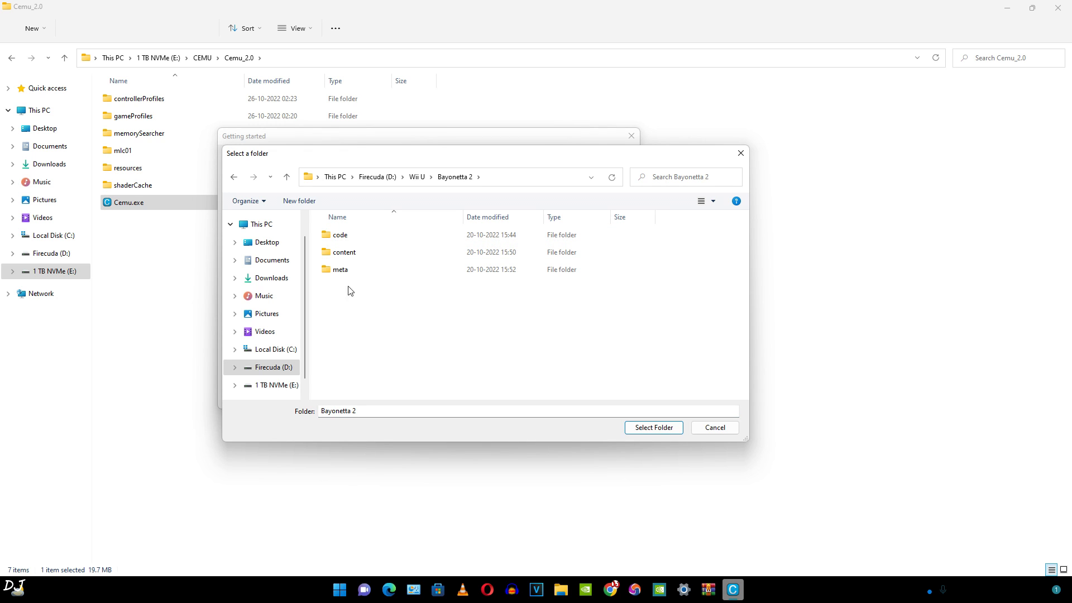
left_click(339, 234)
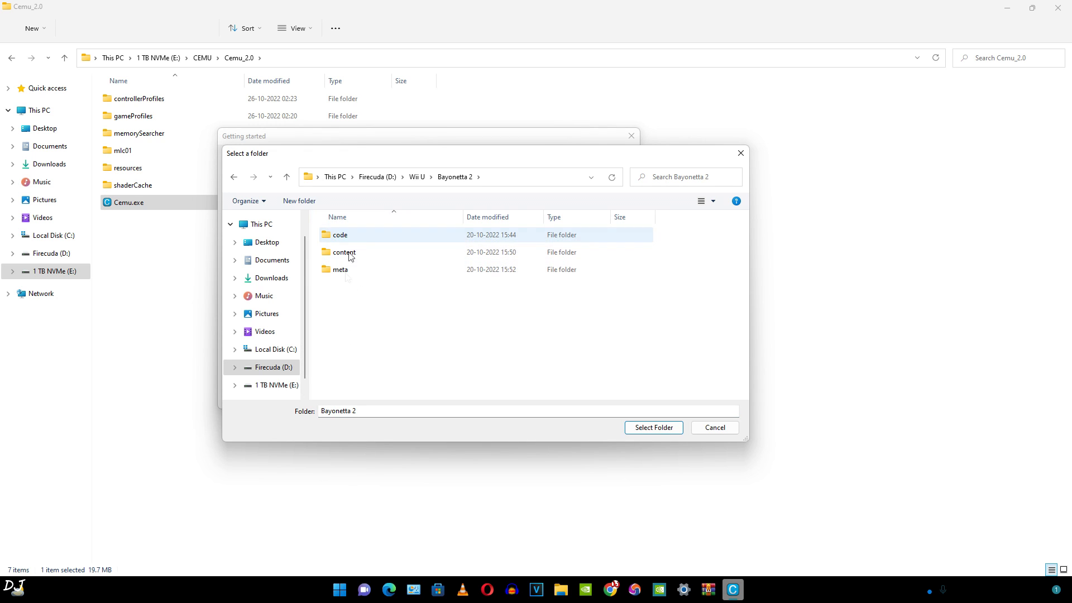
left_click(416, 177)
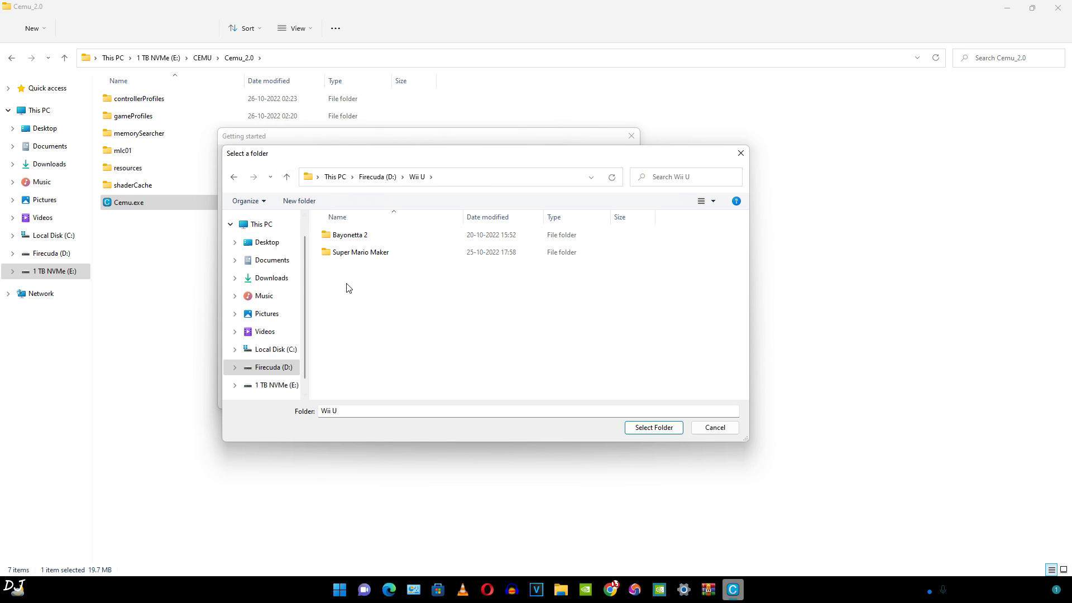
mouse_move(351, 271)
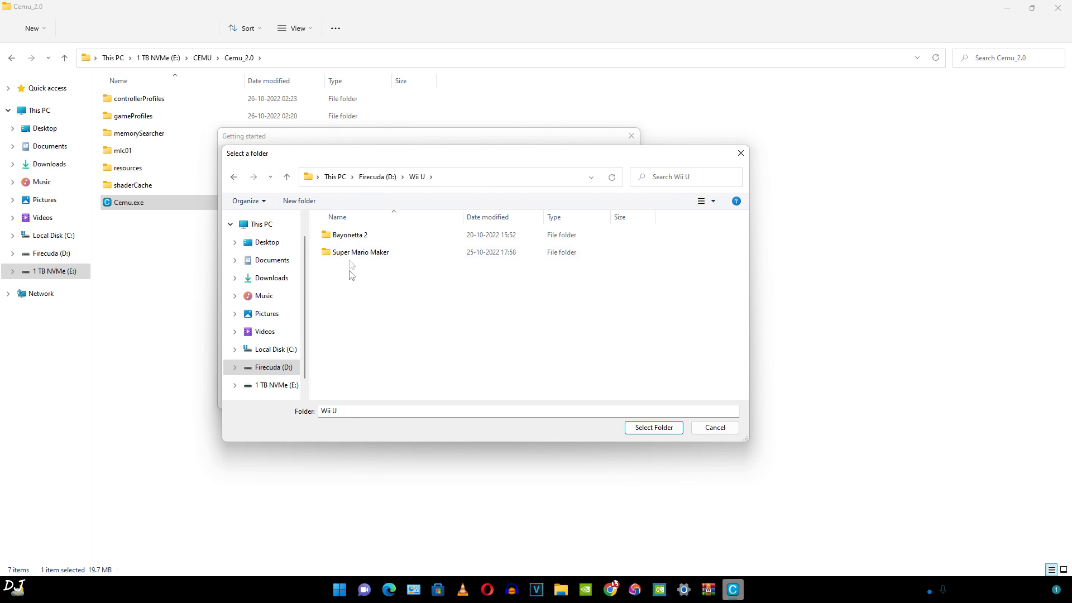
Look inside the Super Mario Maker folder, then return to D:\Wii U
left_click(361, 253)
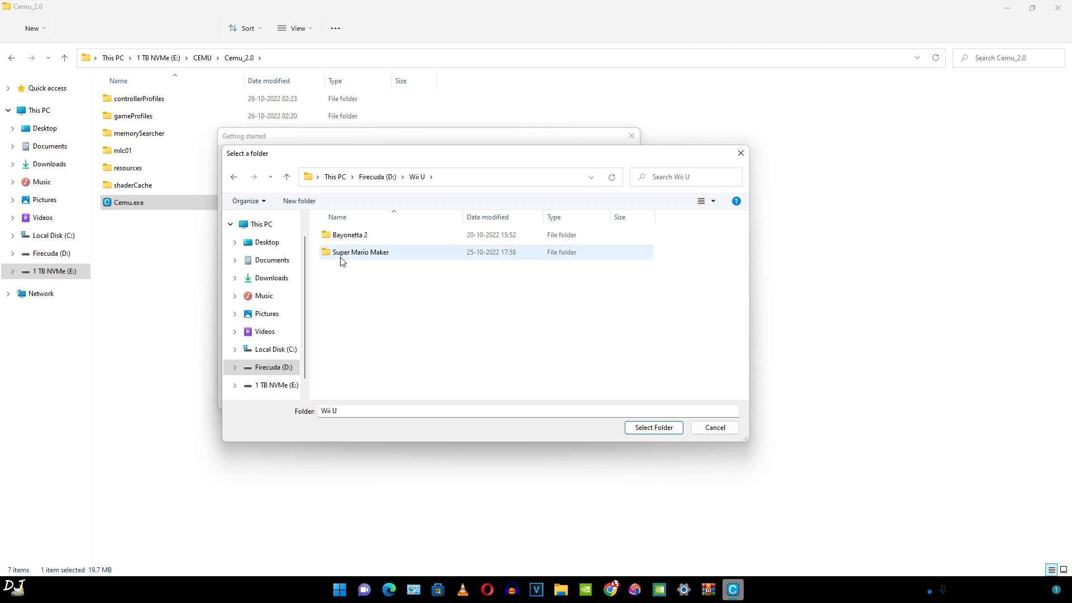
mouse_move(375, 257)
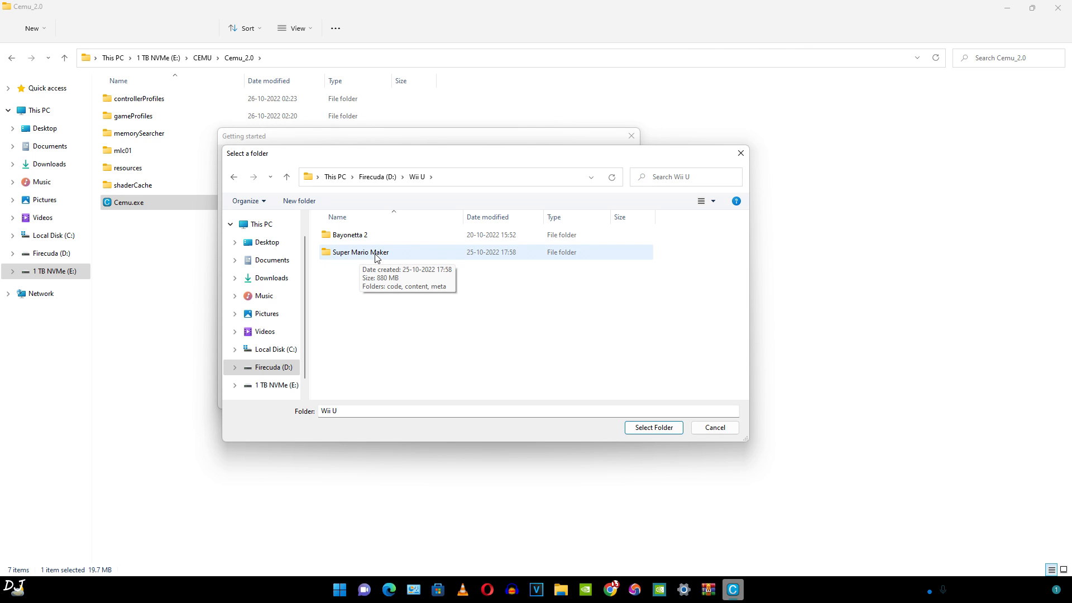
double_click(360, 253)
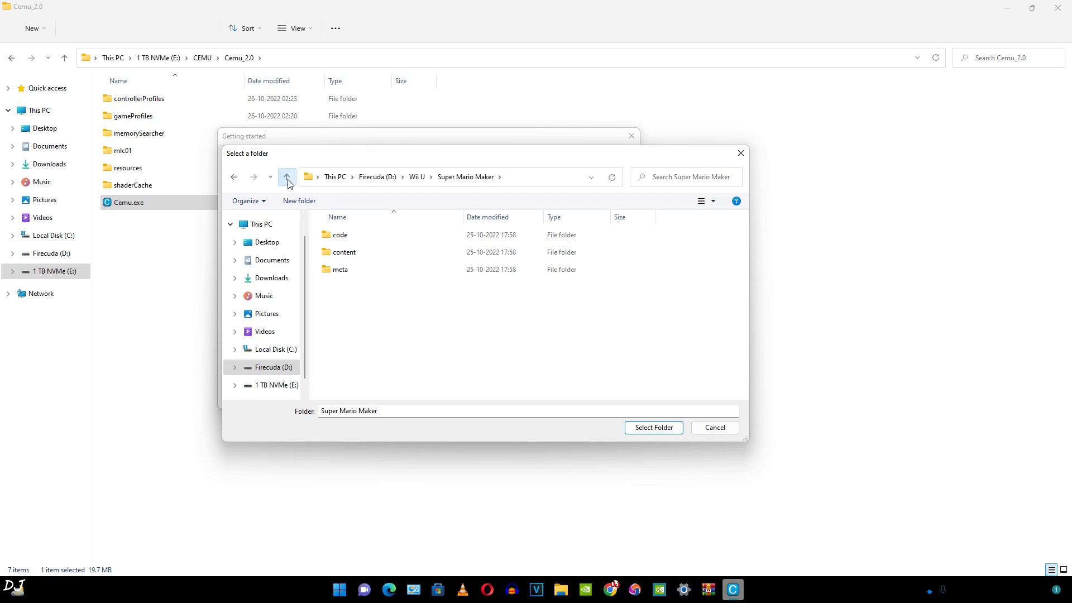
left_click(288, 177)
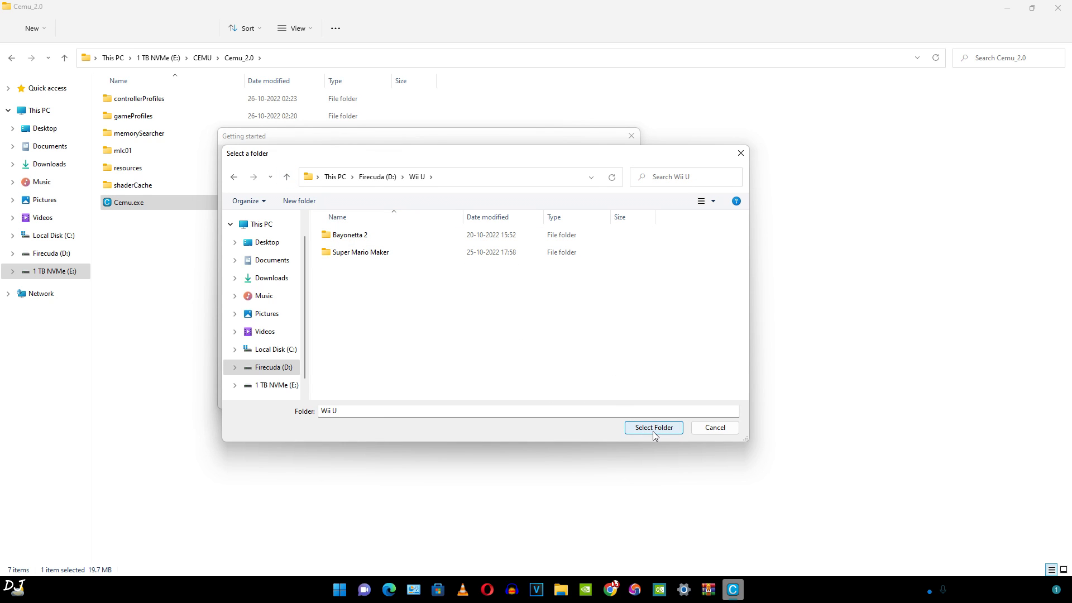
Select D:\Wii U as Cemu's game path
left_click(653, 426)
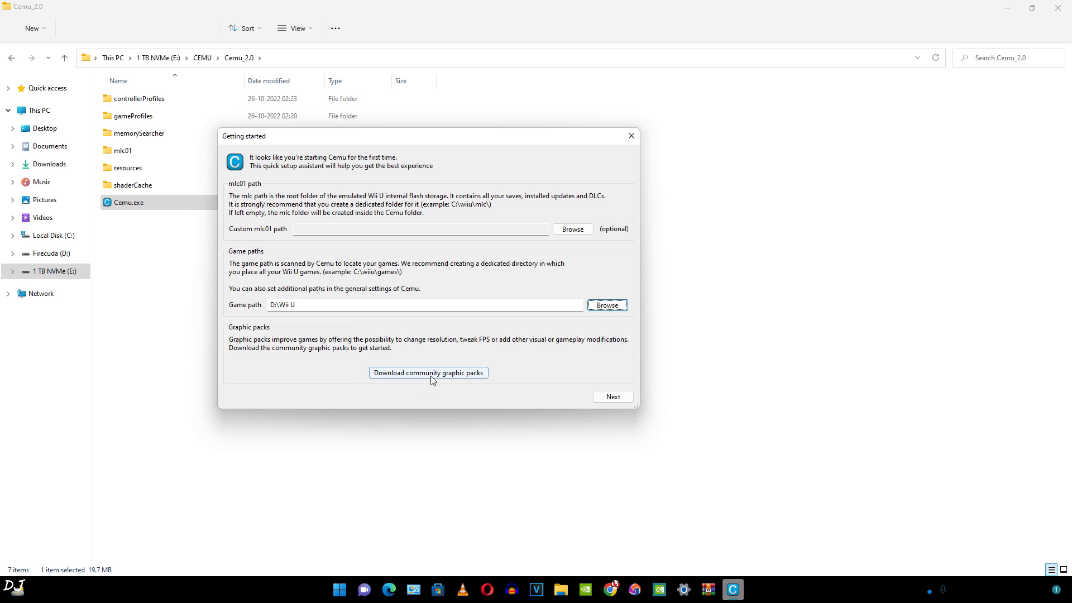
mouse_move(207, 370)
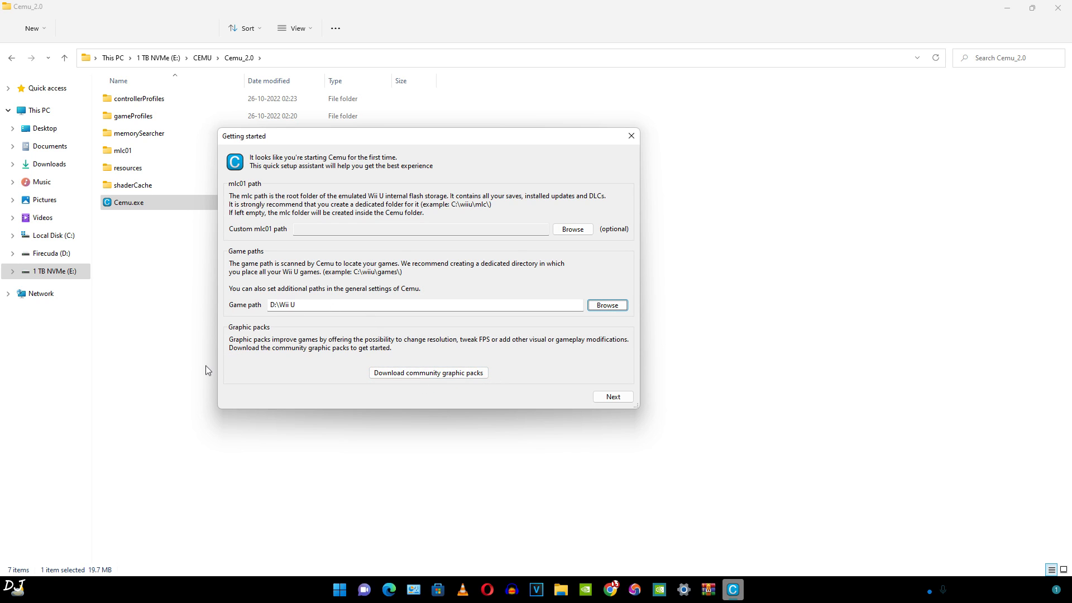
mouse_move(302, 353)
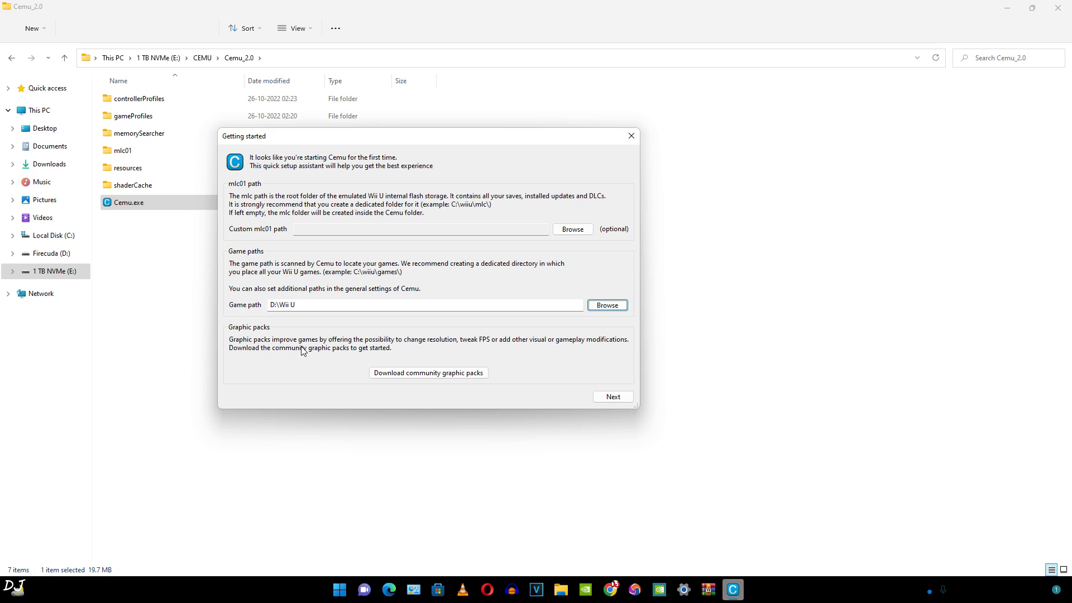
mouse_move(447, 351)
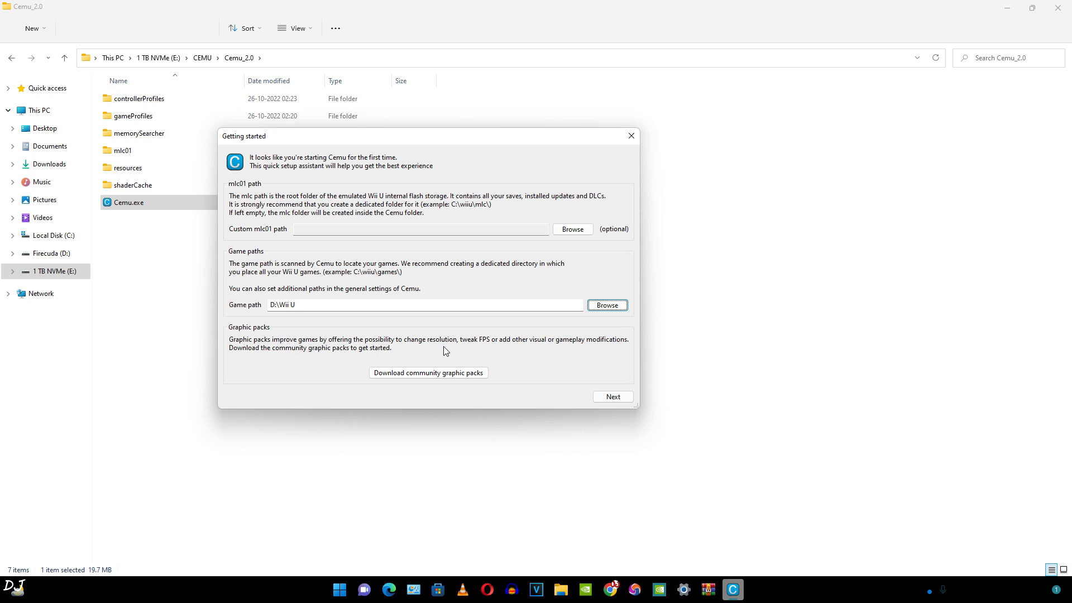
mouse_move(476, 354)
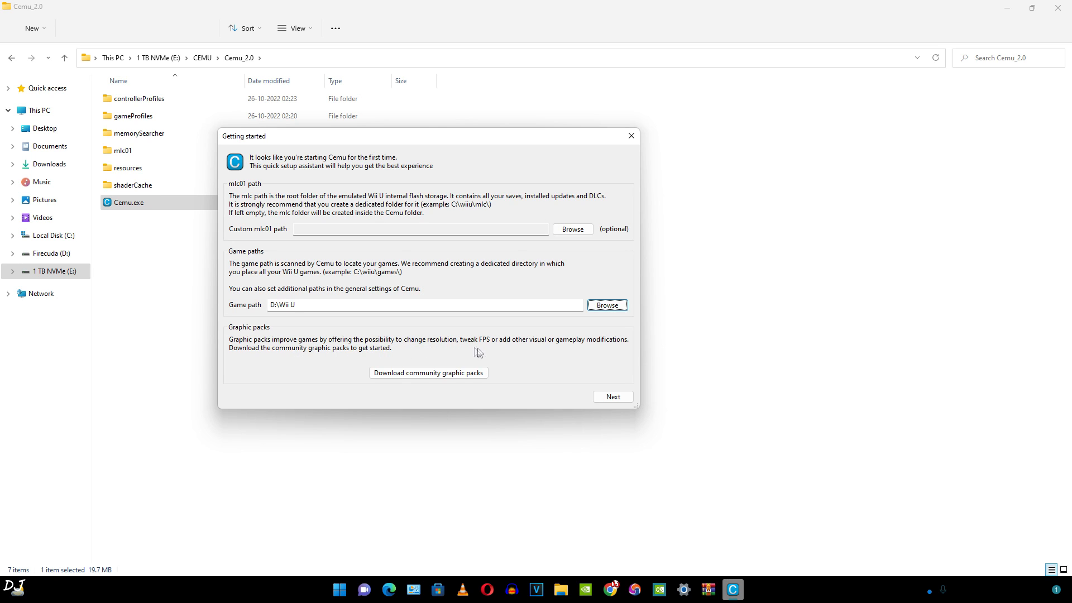
mouse_move(571, 351)
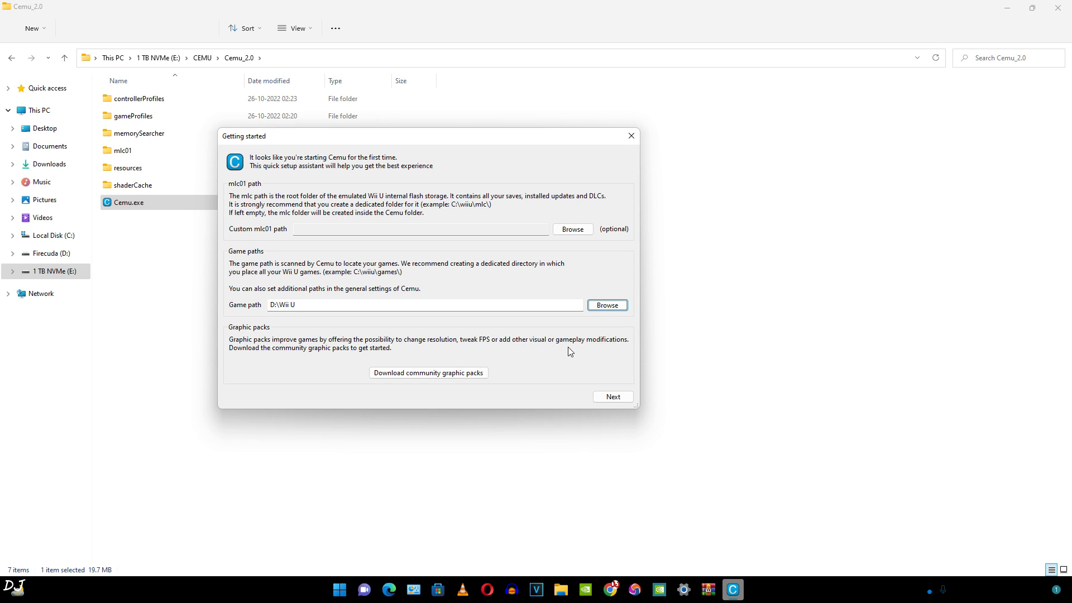
mouse_move(277, 366)
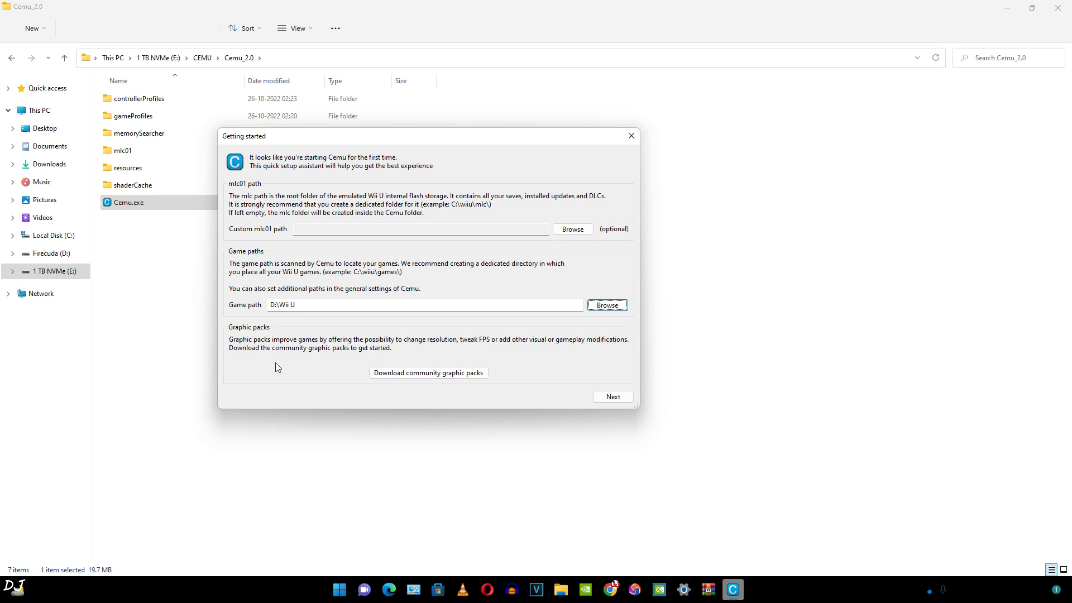
mouse_move(388, 360)
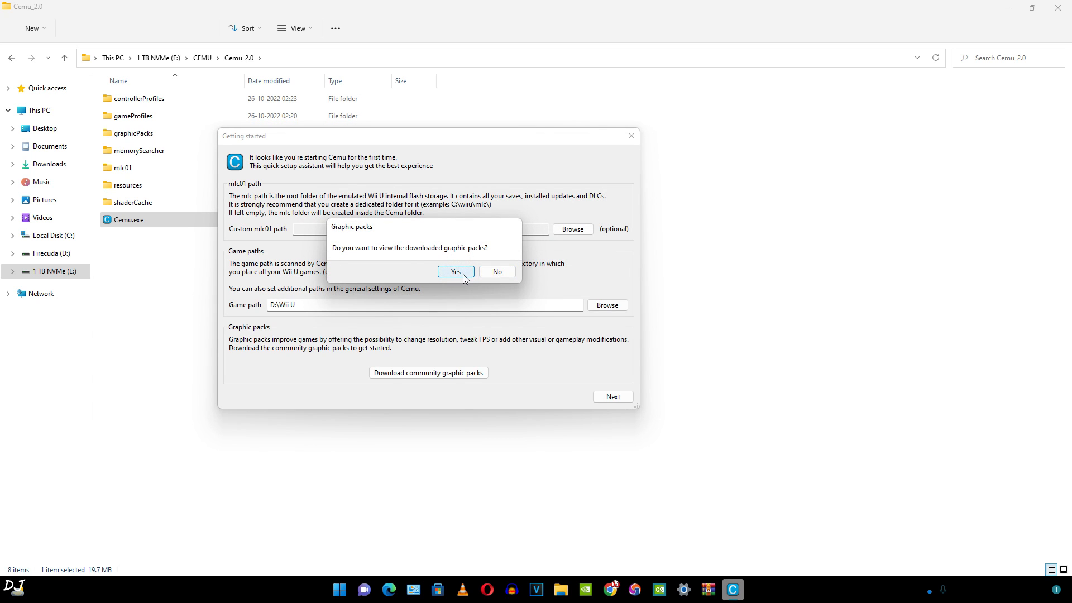
View the downloaded graphic packs, expand Bayonetta 2's, and close the list
left_click(455, 271)
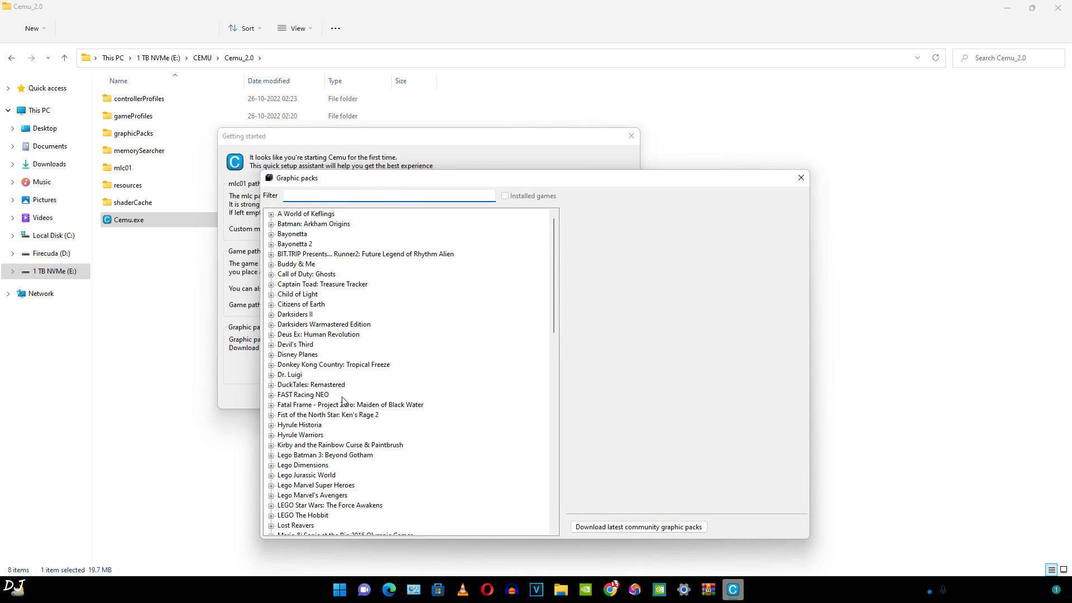
left_click(271, 244)
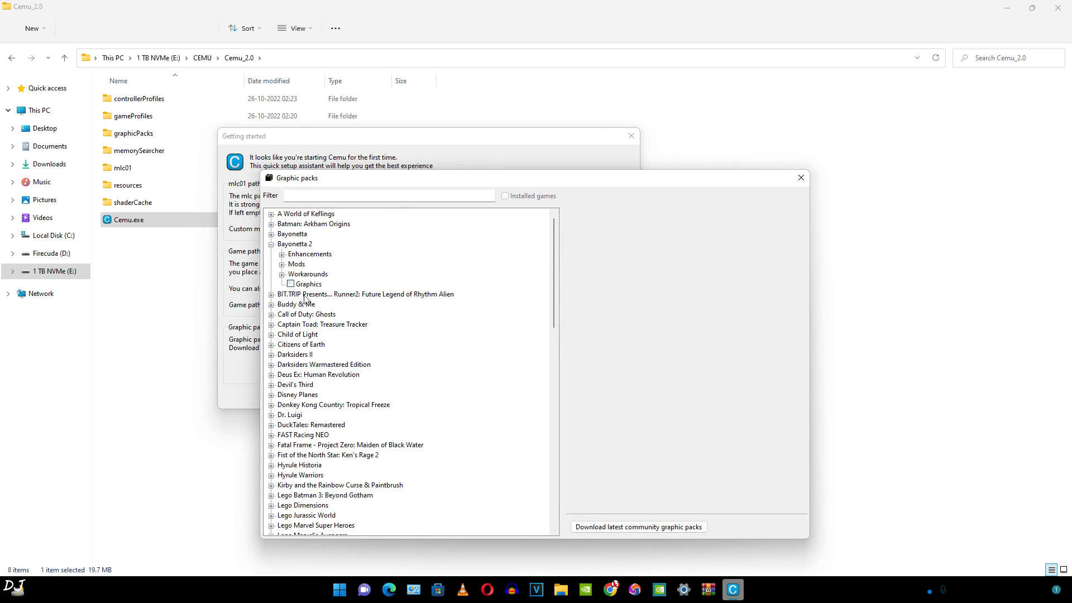
mouse_move(764, 226)
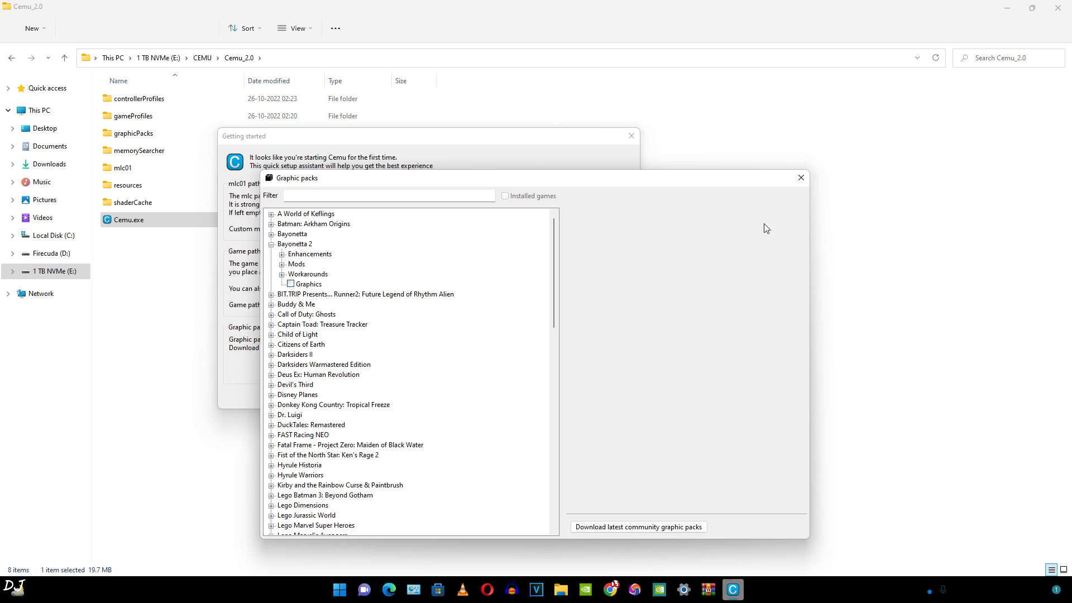
left_click(802, 178)
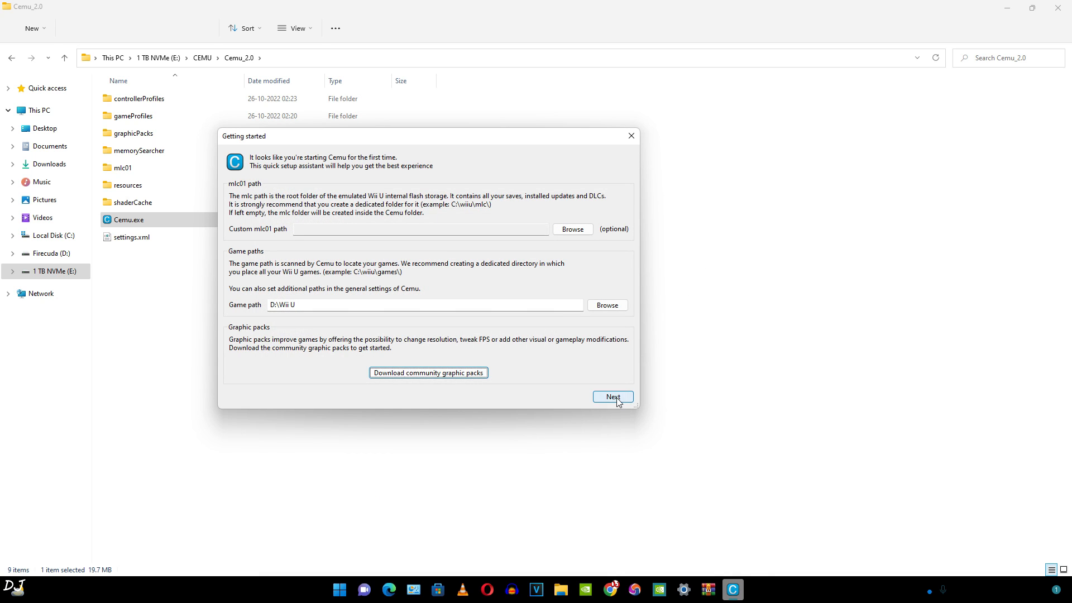
Enable 'Start games with fullscreen' and close the setup assistant
left_click(613, 397)
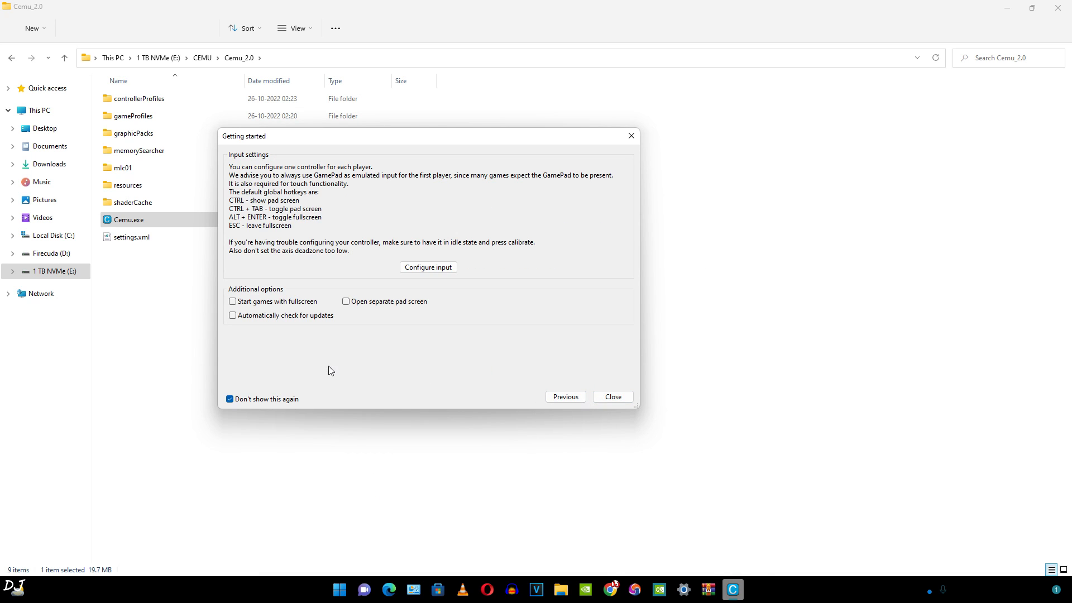
mouse_move(271, 315)
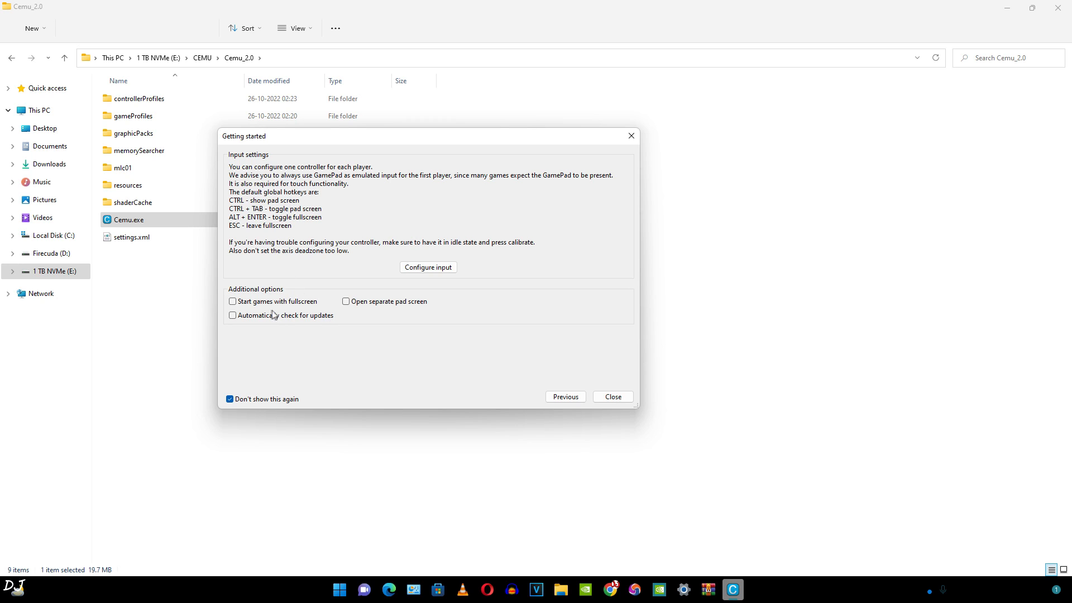
mouse_move(266, 324)
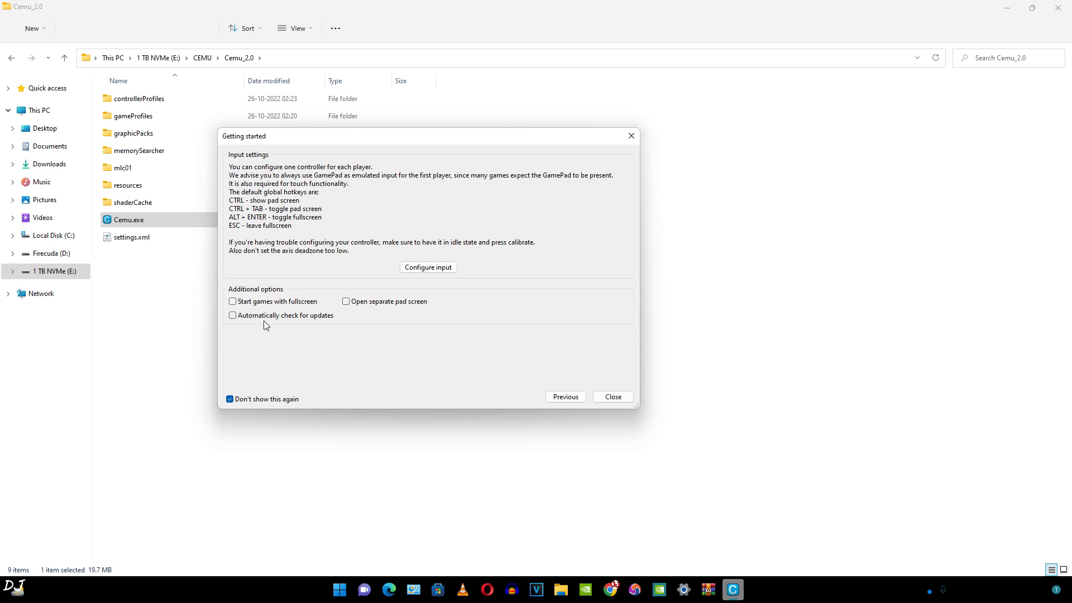
mouse_move(247, 314)
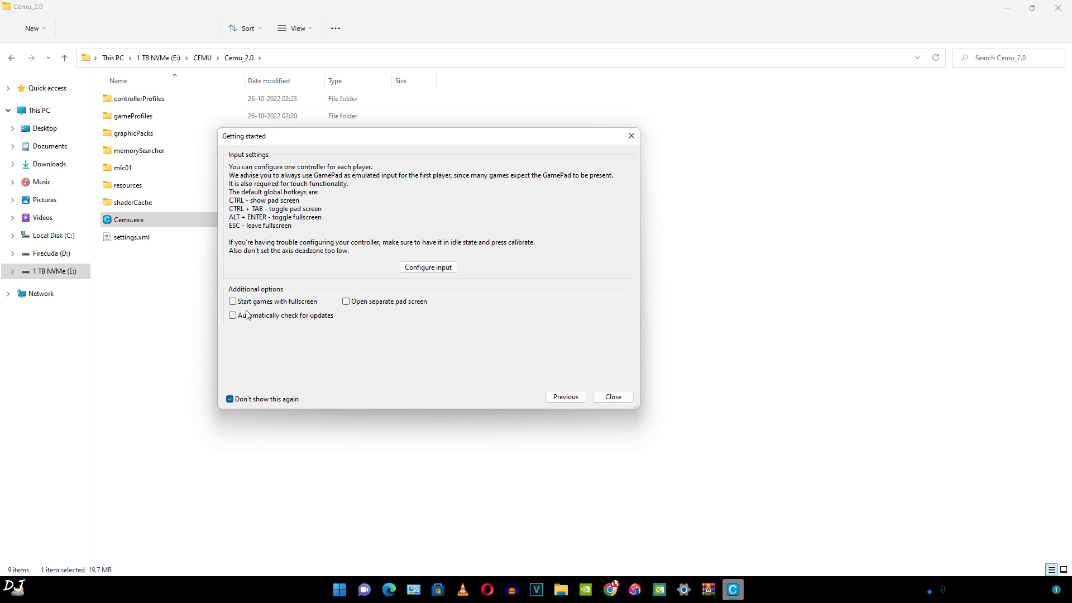
mouse_move(403, 311)
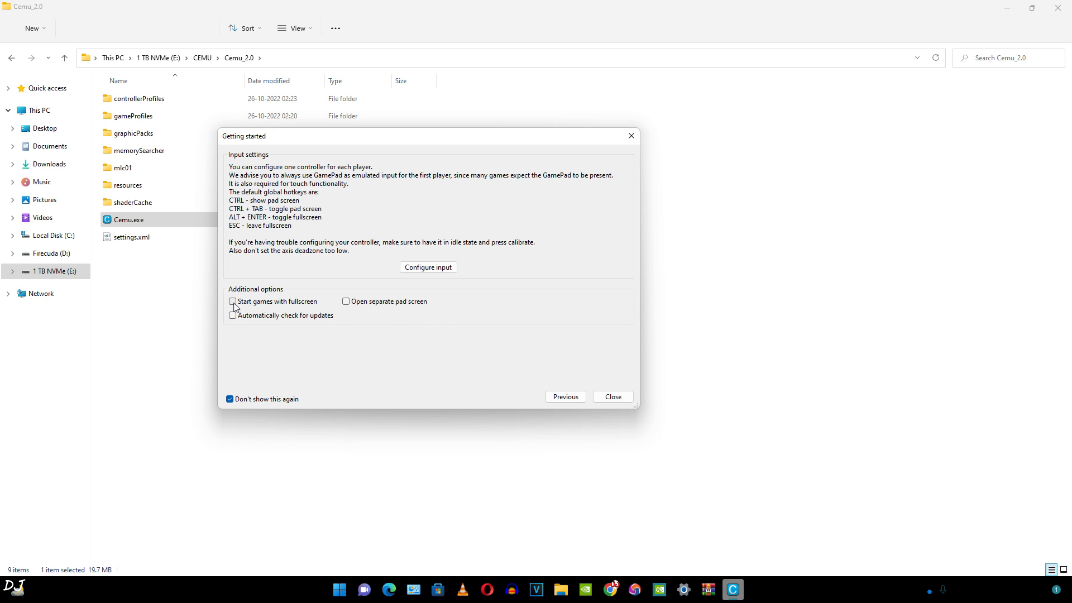
left_click(232, 302)
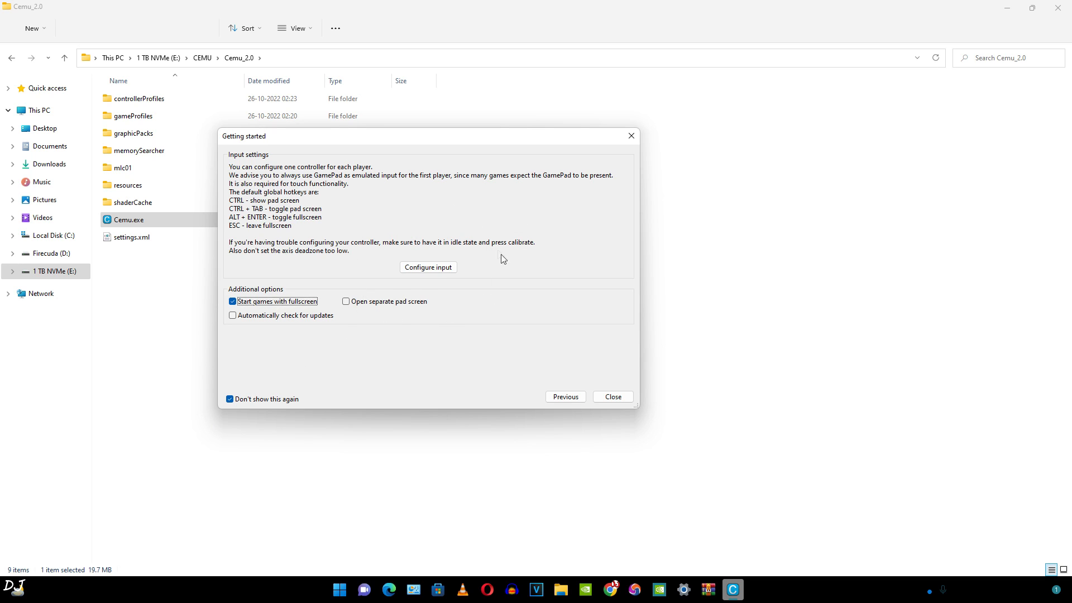
mouse_move(397, 279)
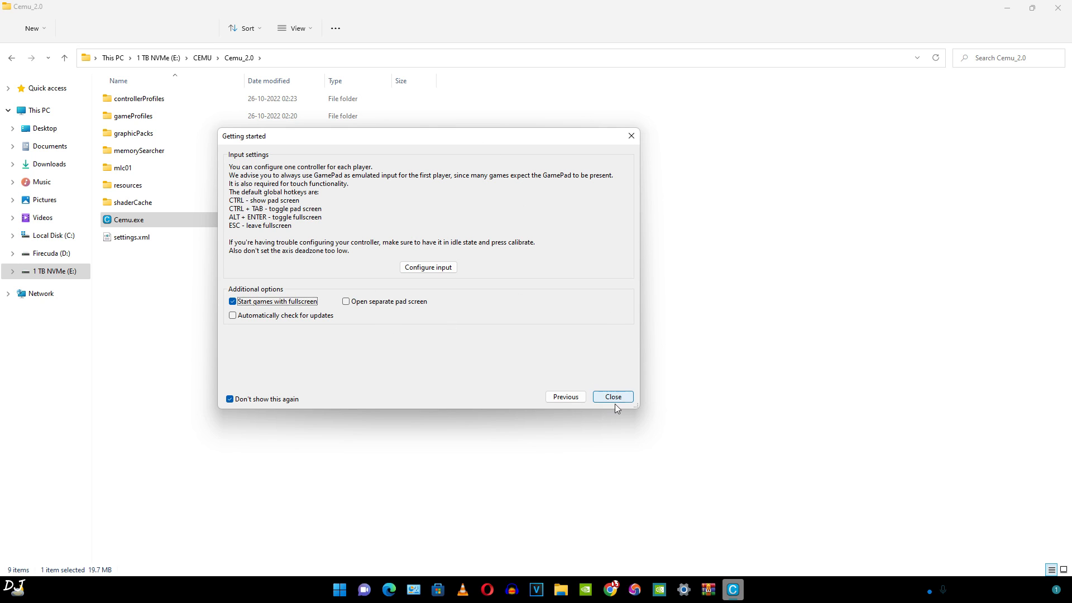
left_click(613, 397)
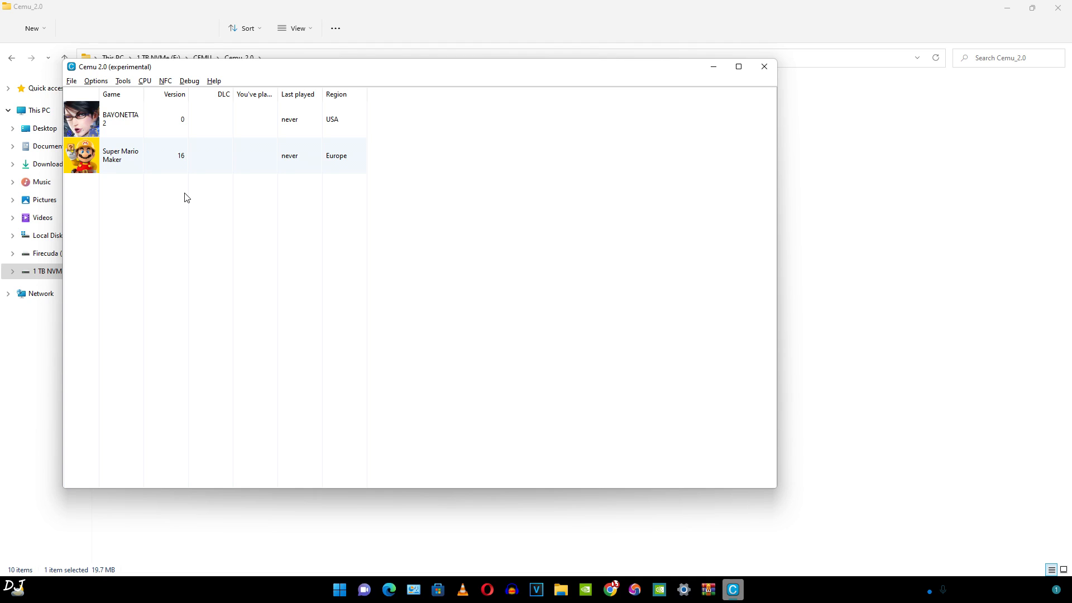
Start installing a game title and browse into Super Mario Maker's meta folder
left_click(71, 80)
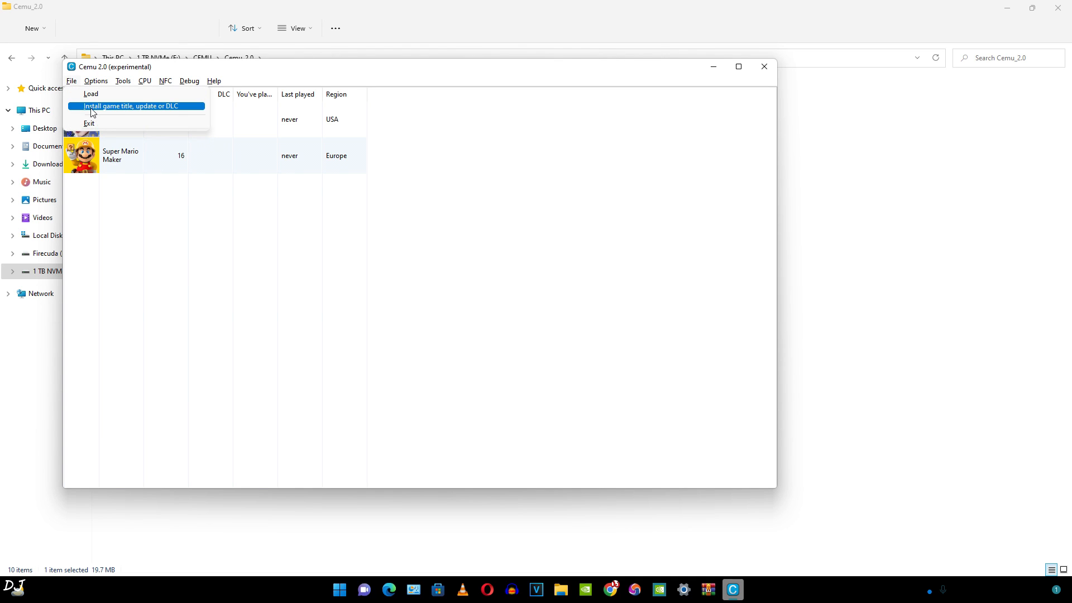
left_click(136, 106)
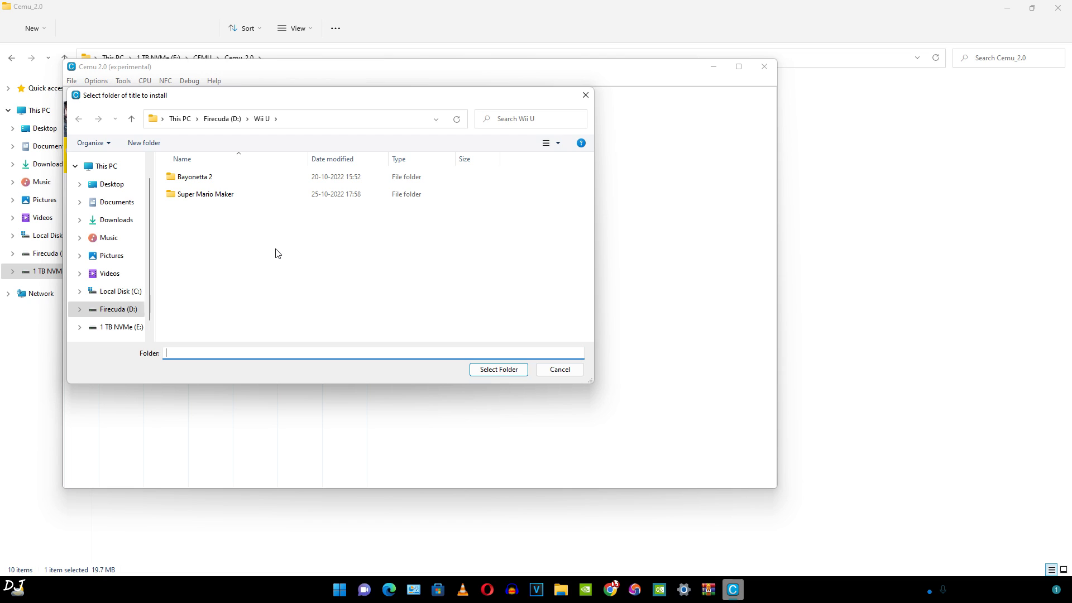
mouse_move(234, 195)
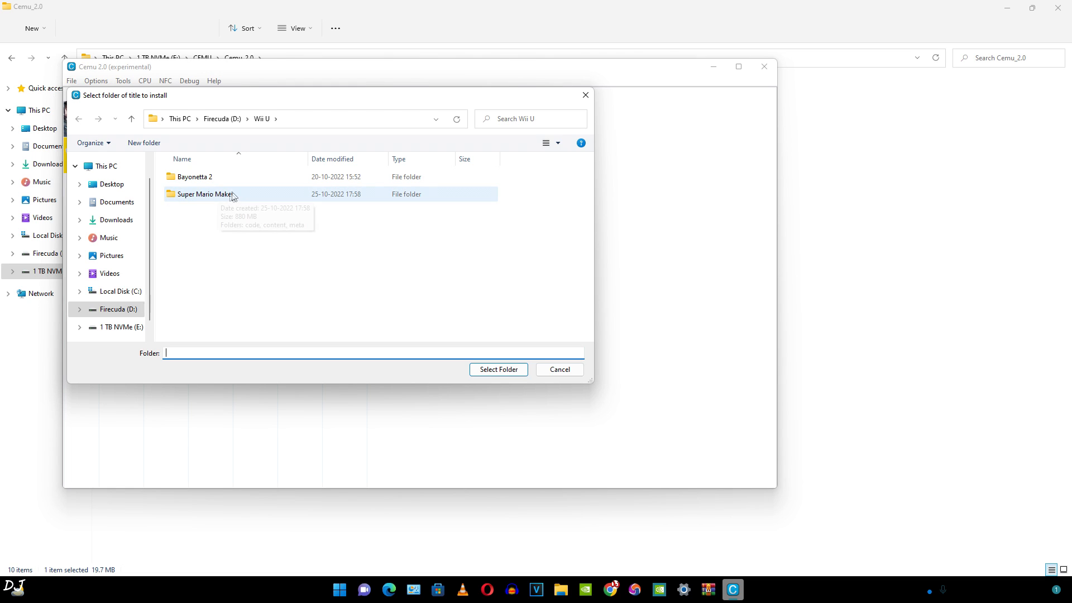
double_click(202, 195)
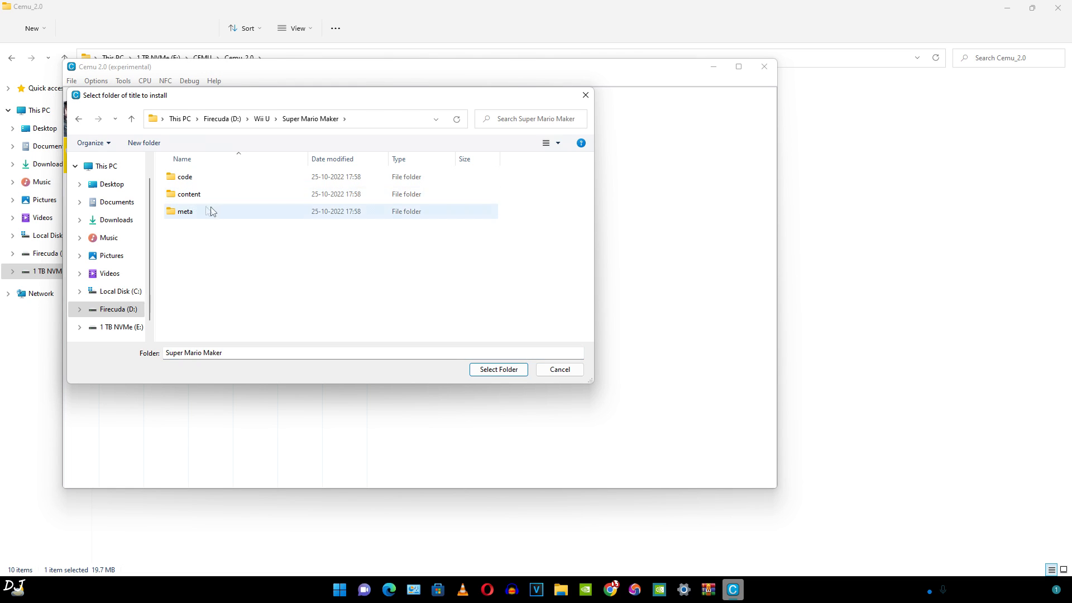
mouse_move(185, 215)
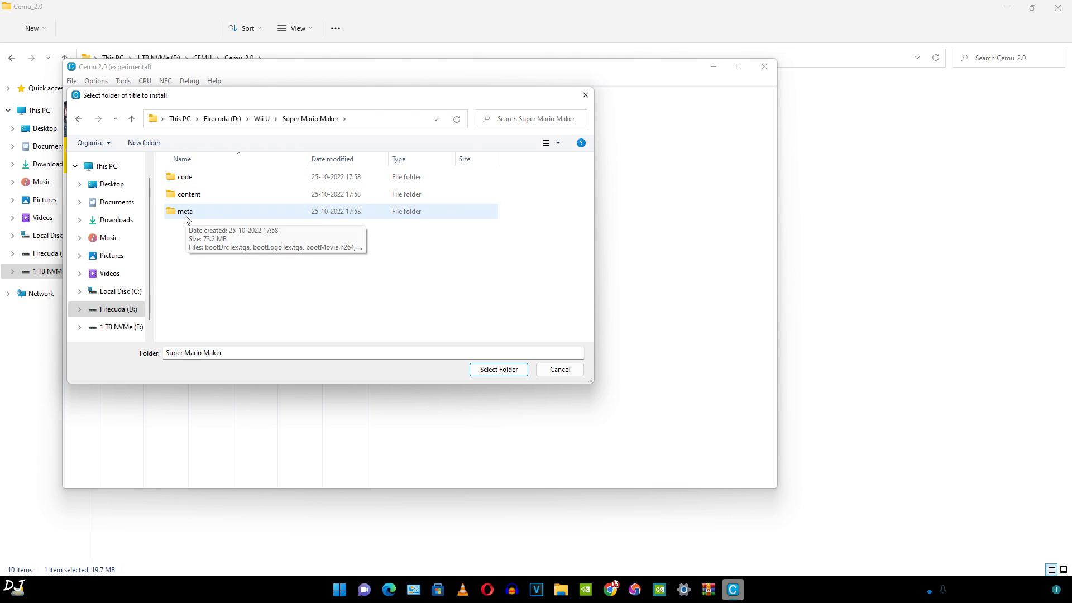
double_click(184, 211)
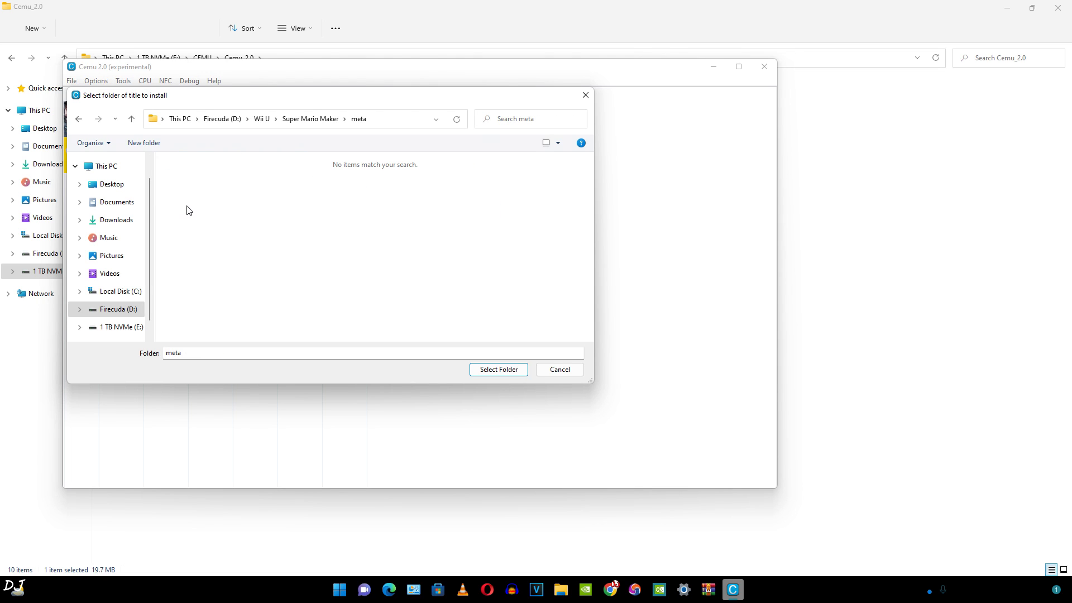
mouse_move(253, 193)
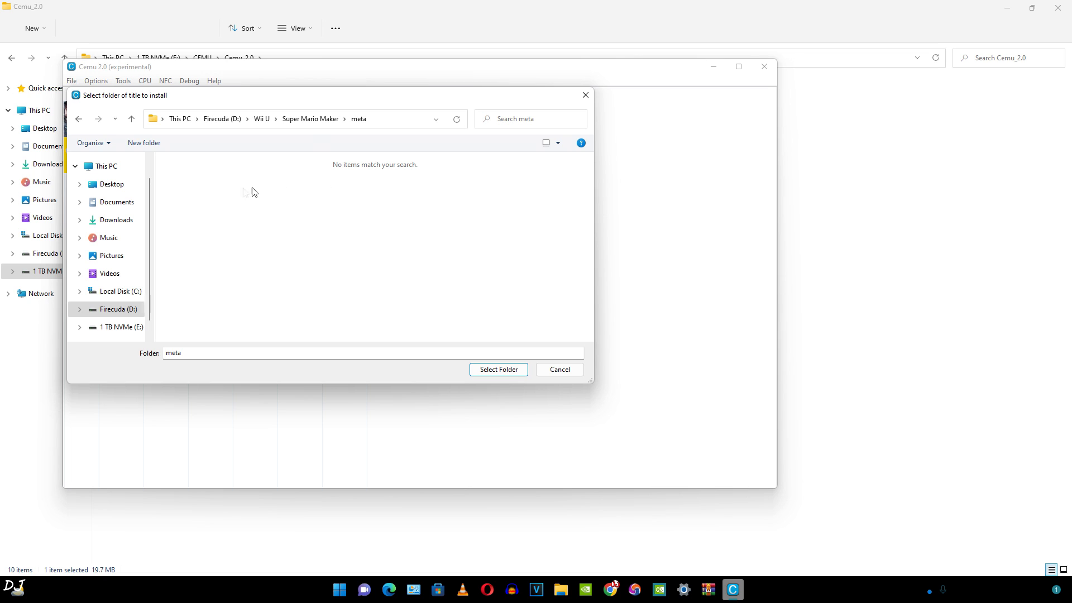
mouse_move(442, 237)
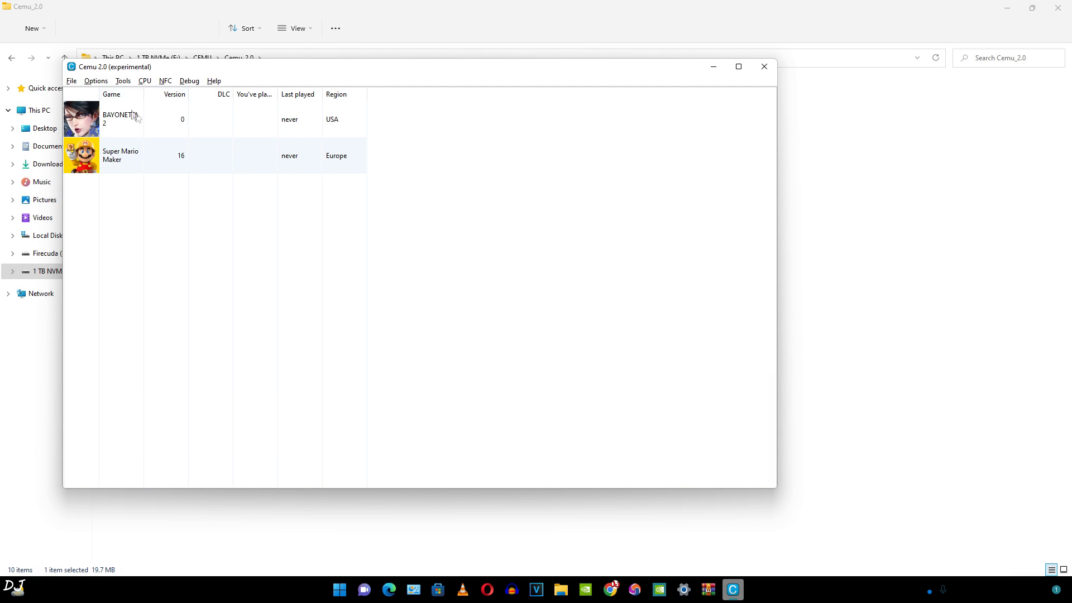
mouse_move(108, 192)
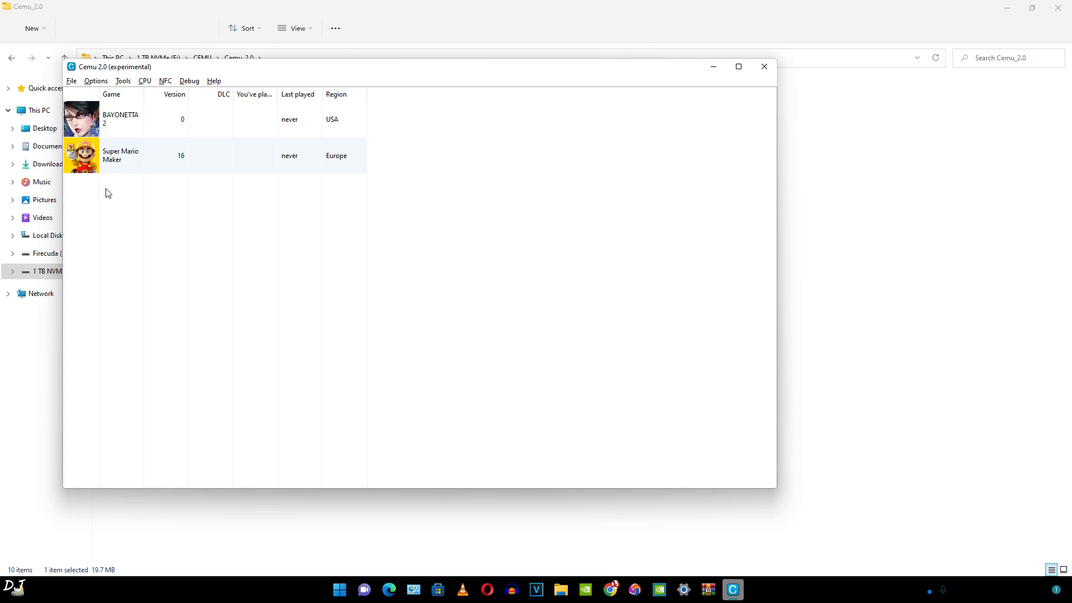
mouse_move(99, 87)
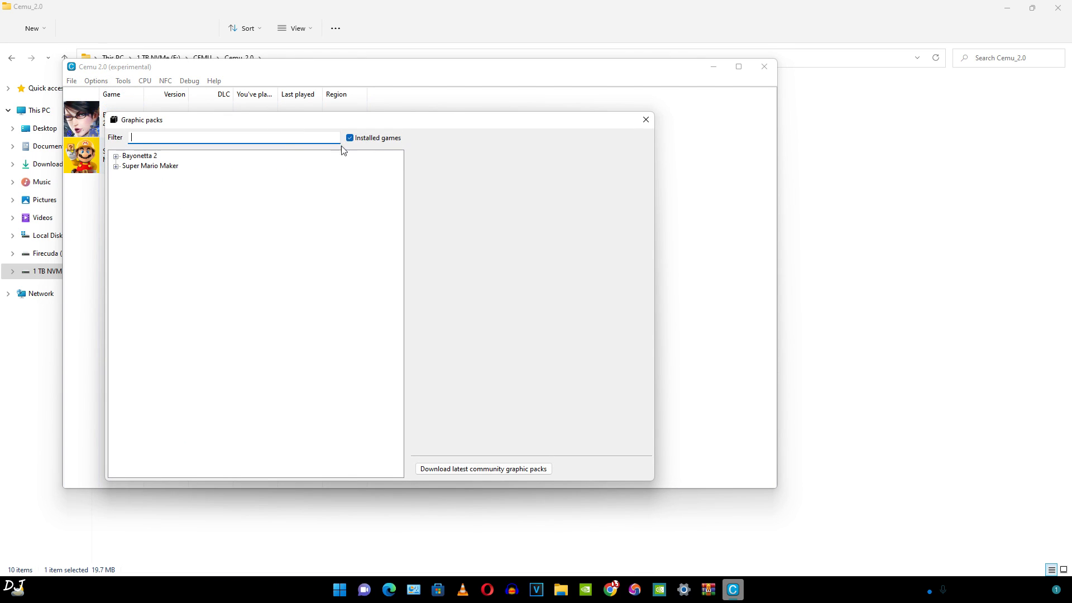
mouse_move(424, 144)
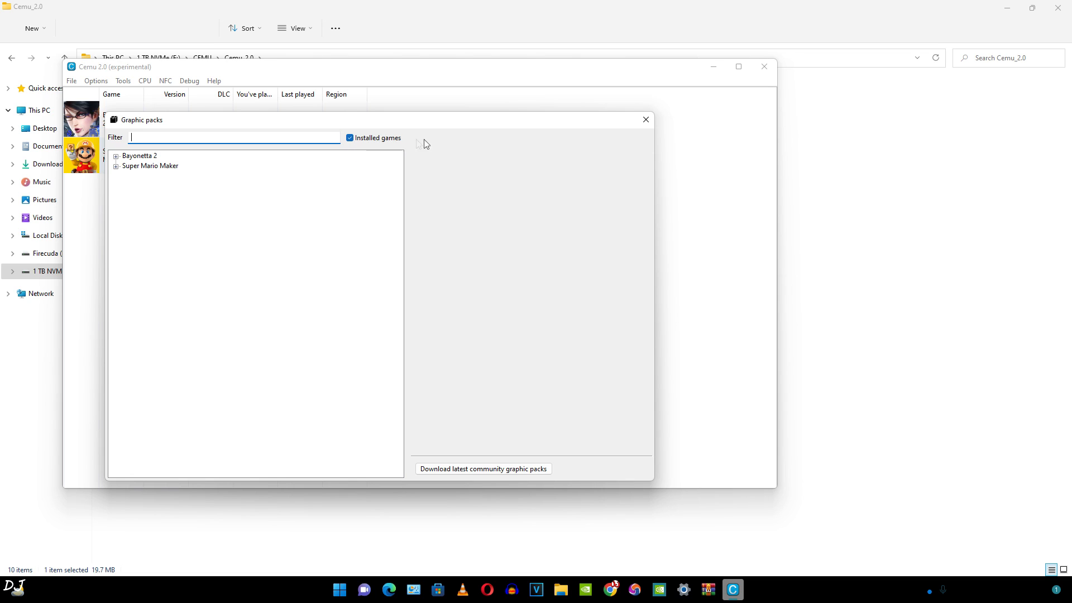
mouse_move(138, 181)
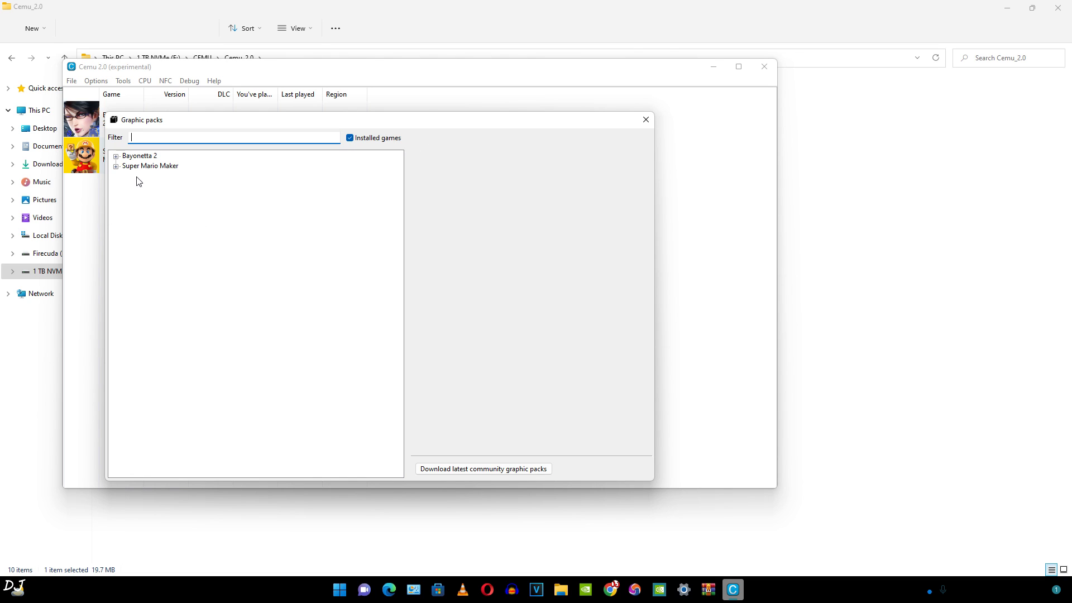
mouse_move(241, 125)
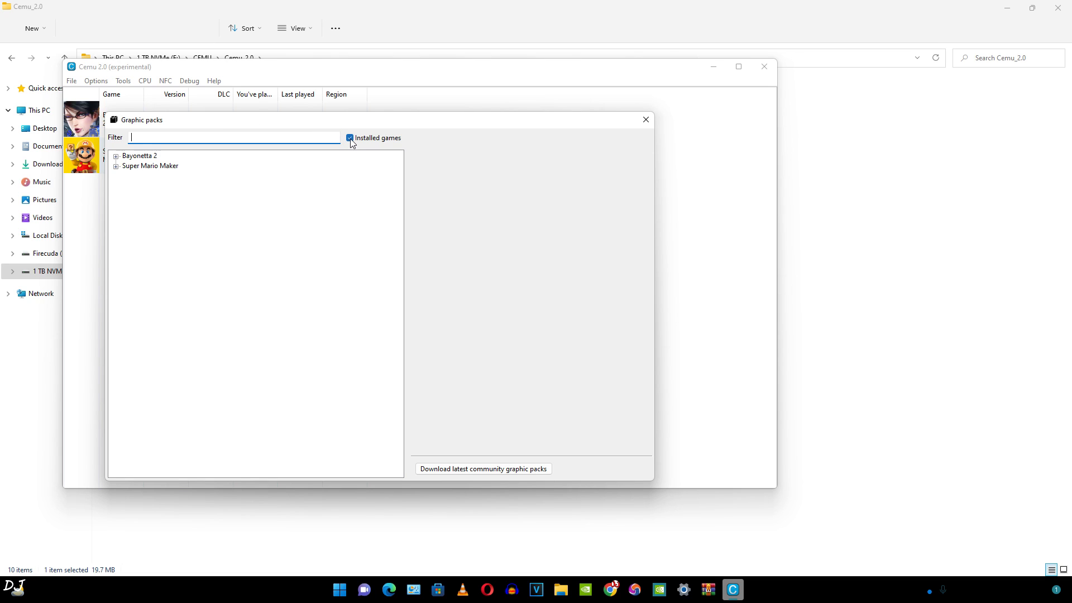
Show graphic packs for all games and look over Bayonetta 2's Enhancements, including Contrasty
left_click(349, 139)
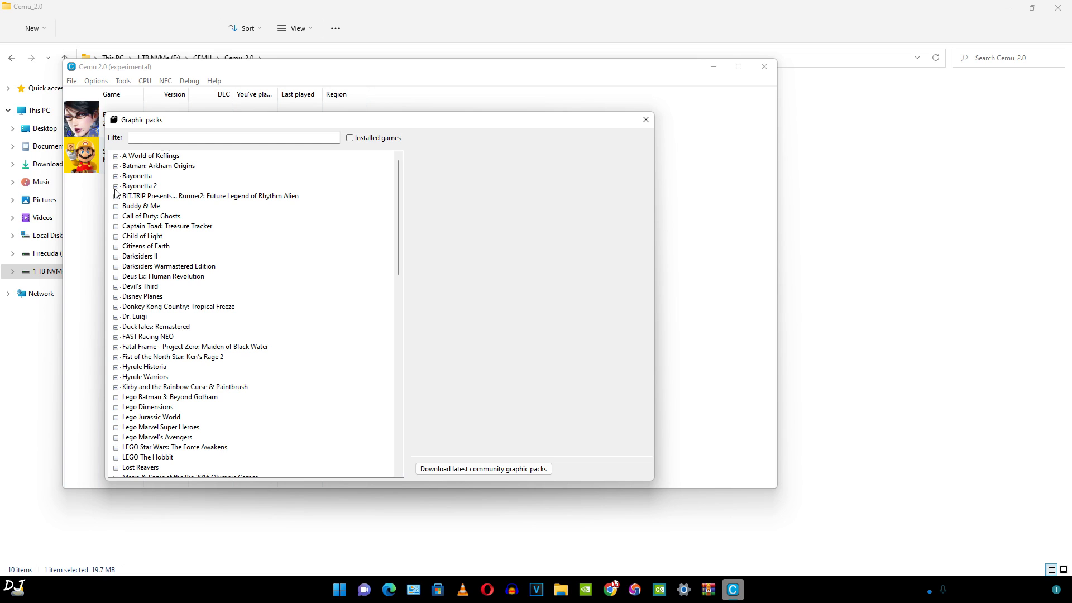
left_click(115, 185)
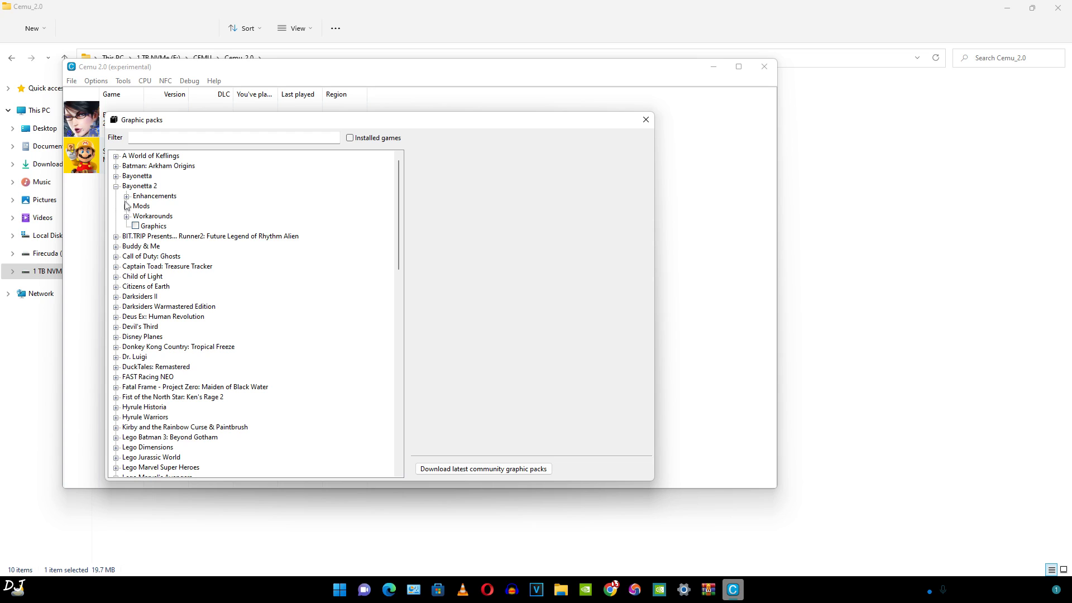
left_click(128, 196)
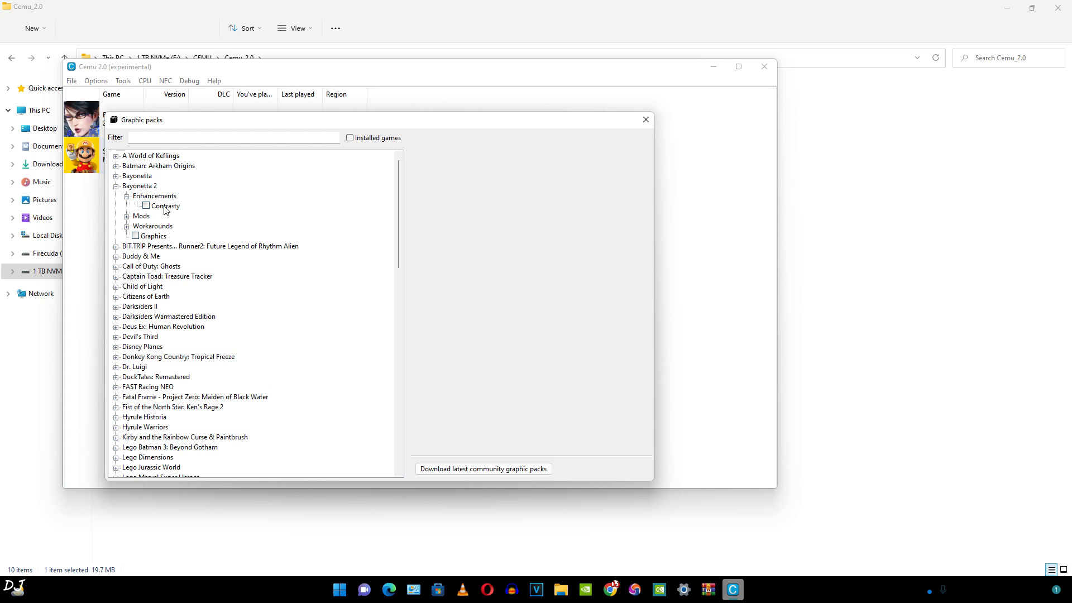
left_click(163, 206)
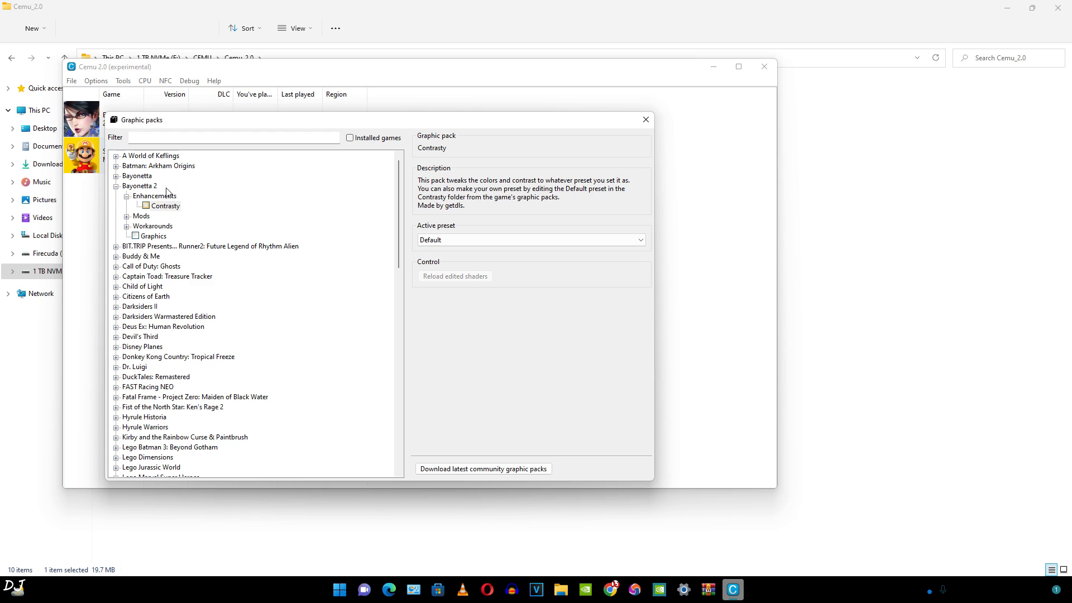
Enable Bayonetta 2's 60 FPS Cutscenes mod and Dynamic Shadows (Vulkan) workaround
left_click(127, 216)
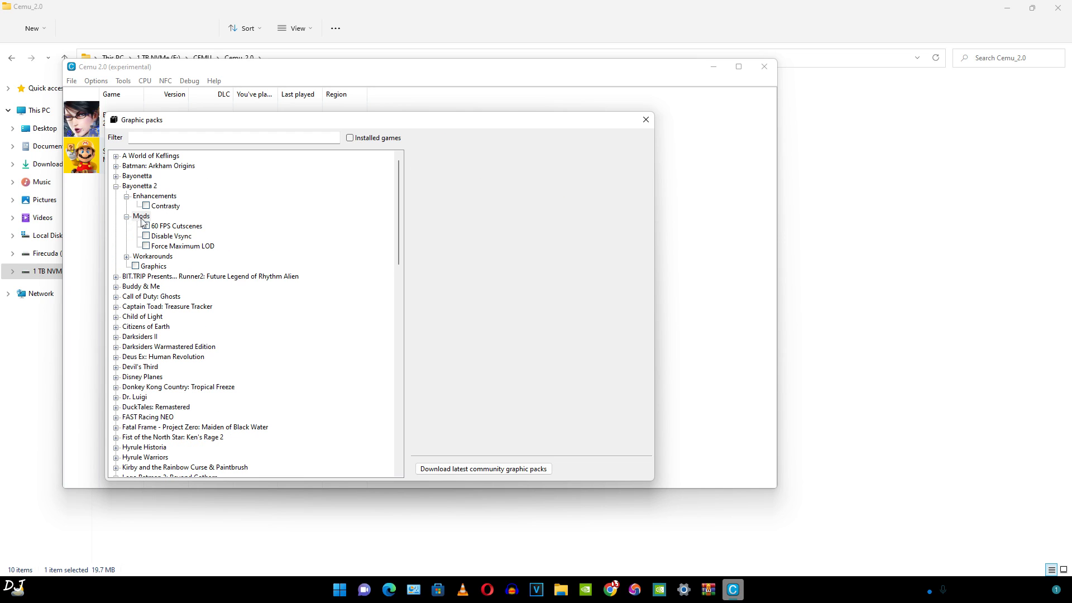
mouse_move(161, 234)
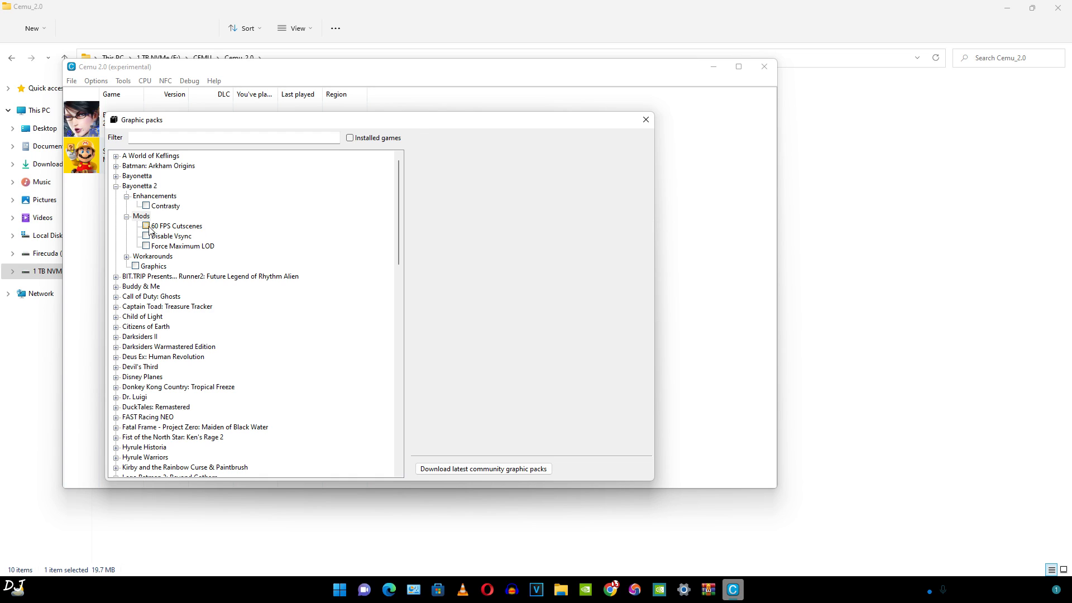
left_click(144, 226)
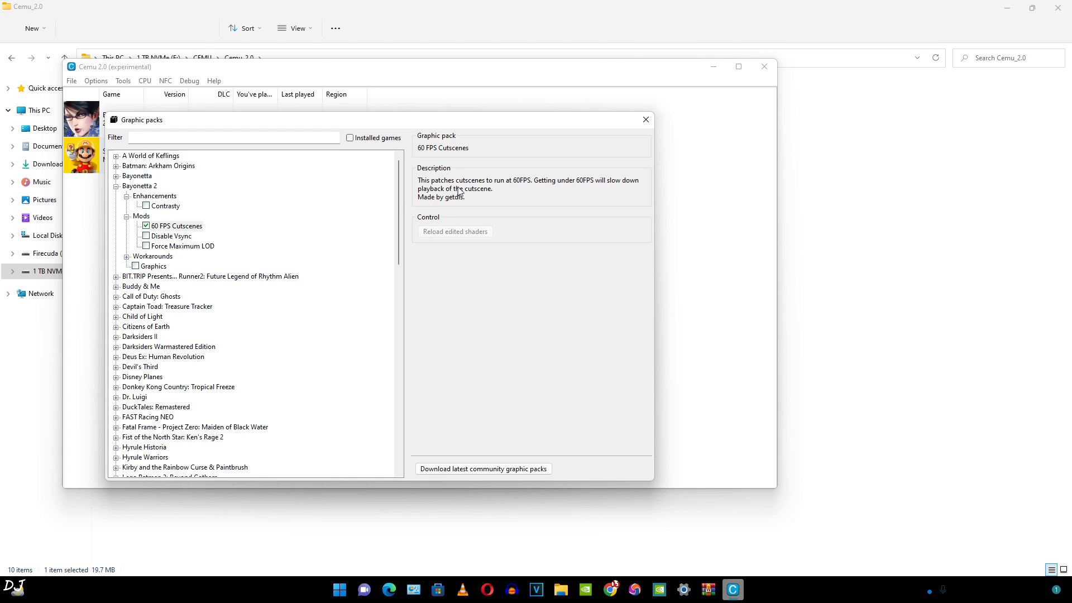
mouse_move(520, 195)
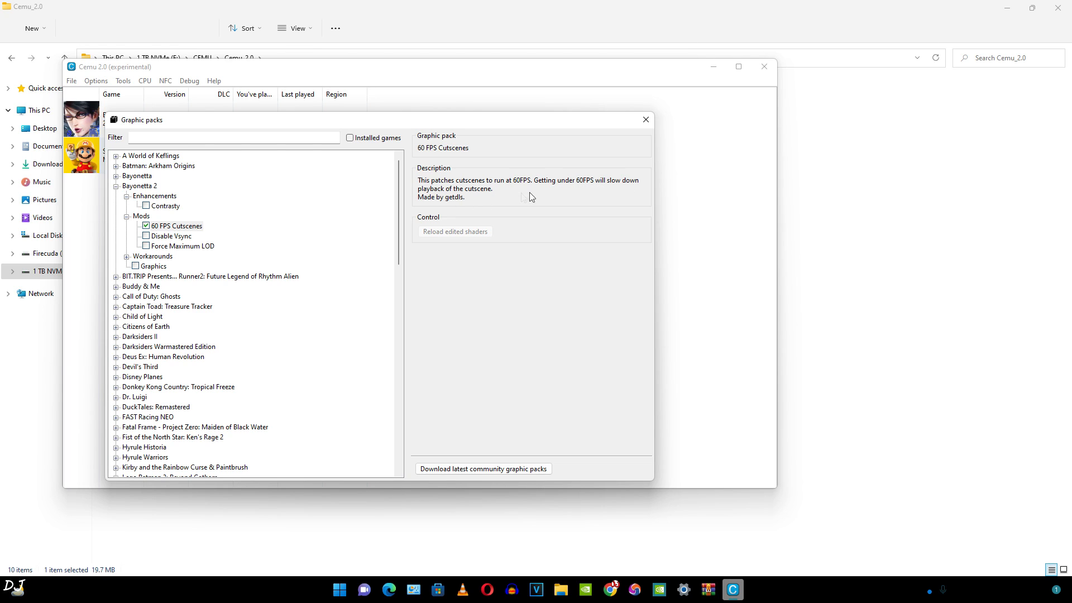
mouse_move(458, 208)
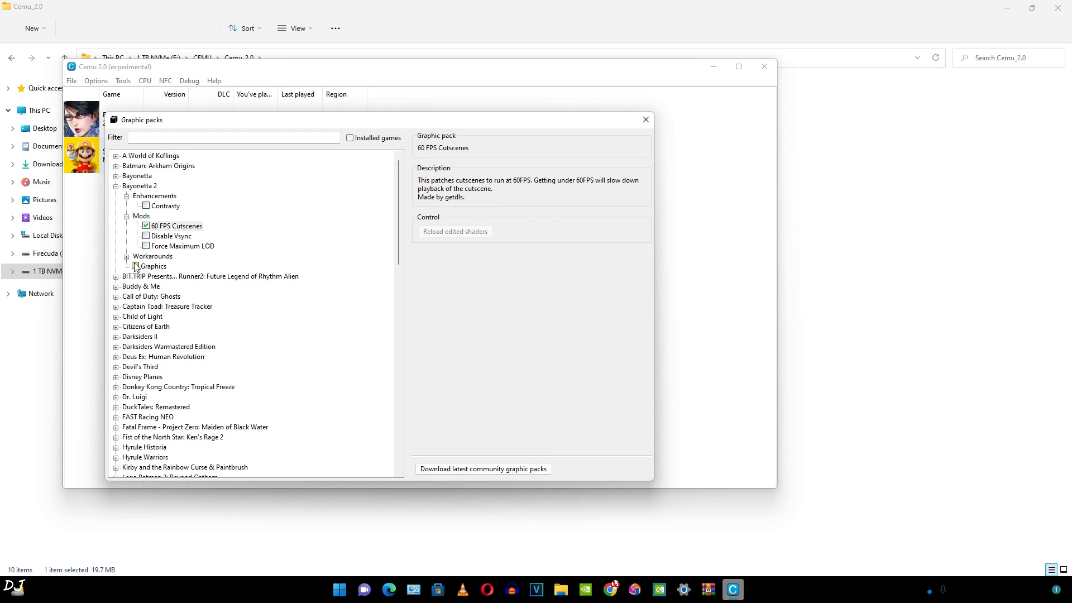
left_click(127, 255)
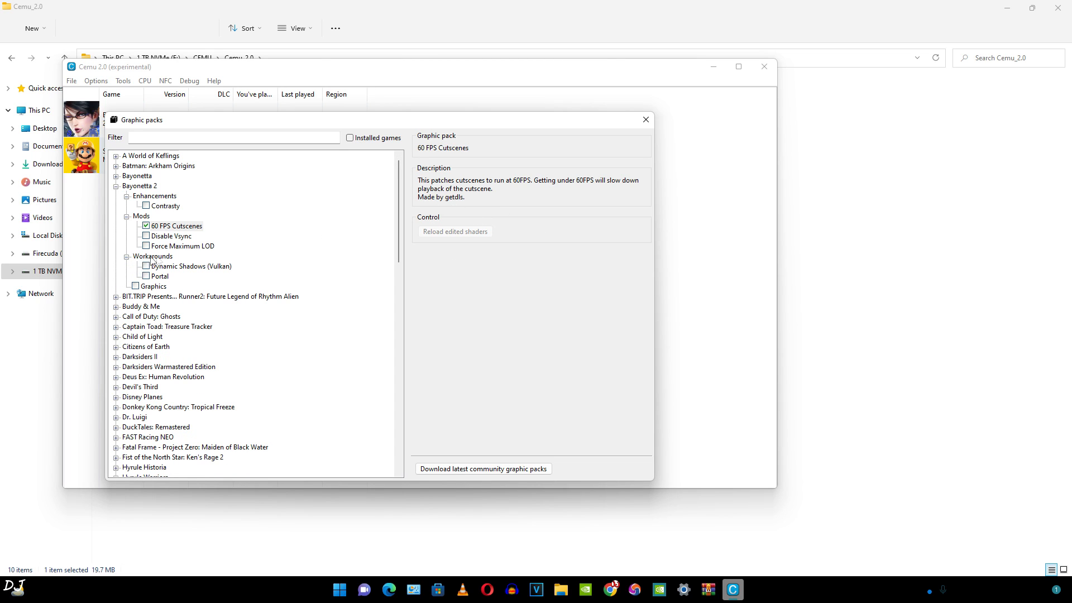
mouse_move(195, 275)
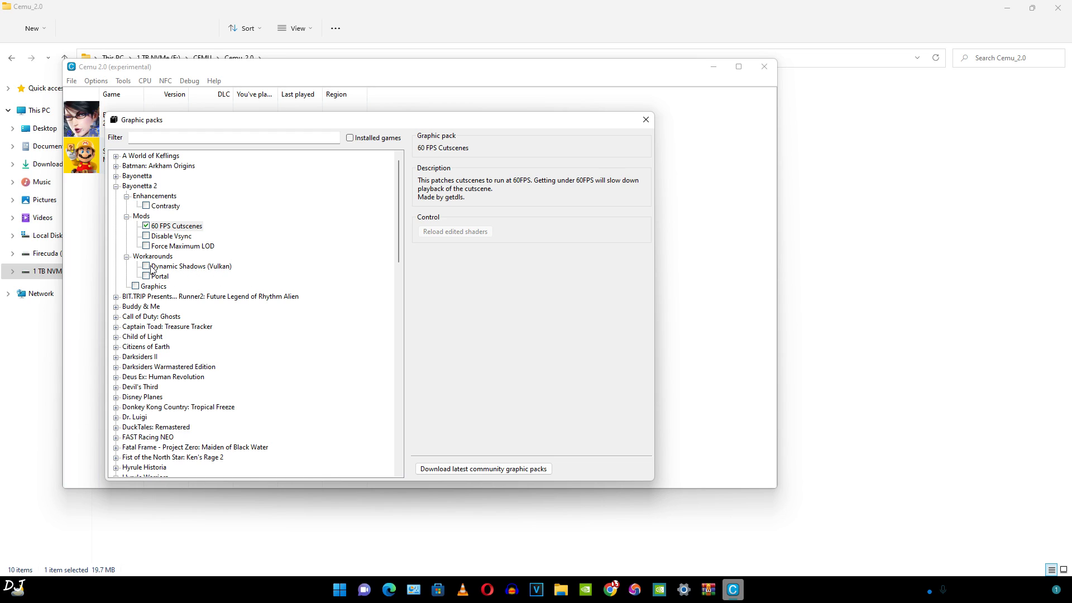
left_click(145, 266)
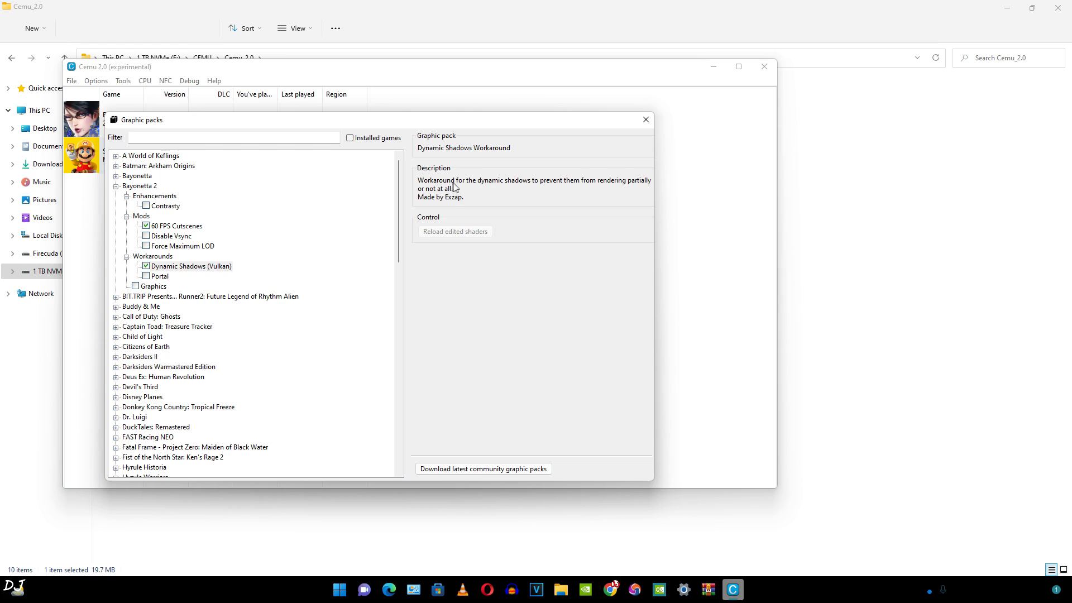
mouse_move(605, 192)
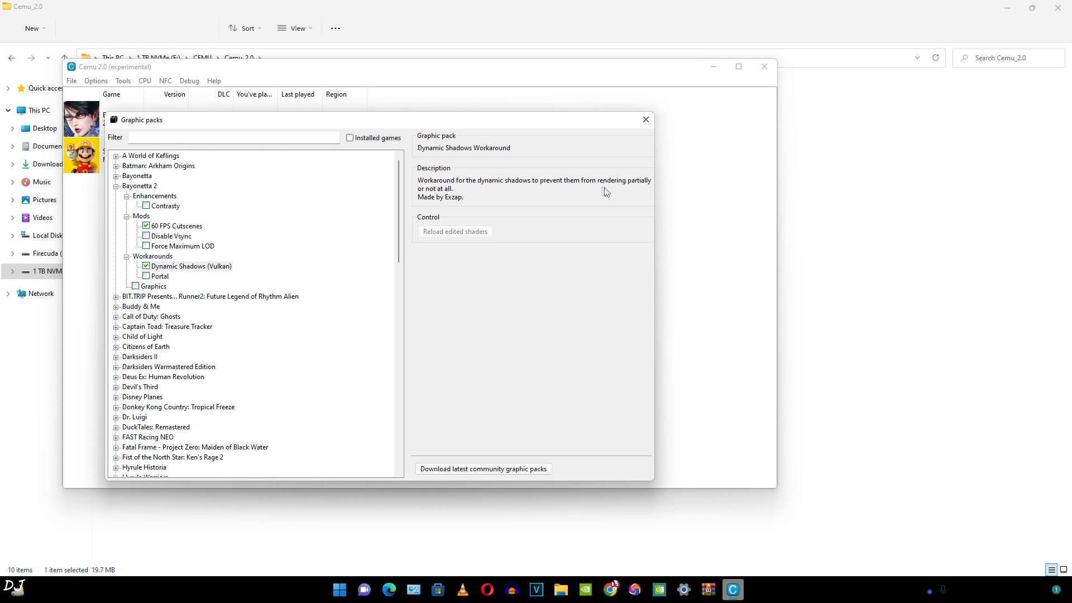
mouse_move(449, 202)
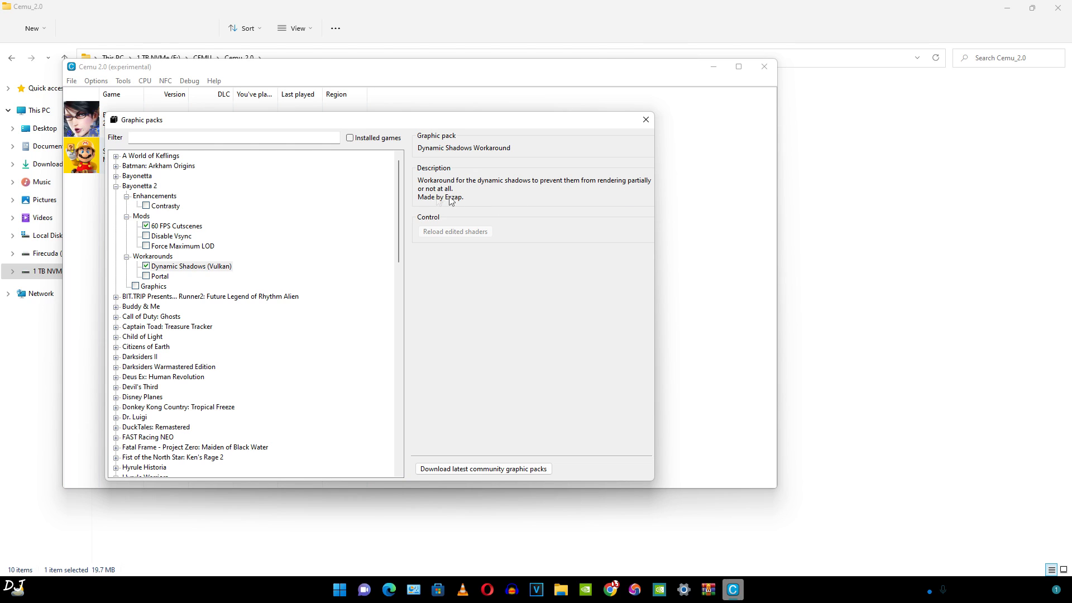
mouse_move(159, 297)
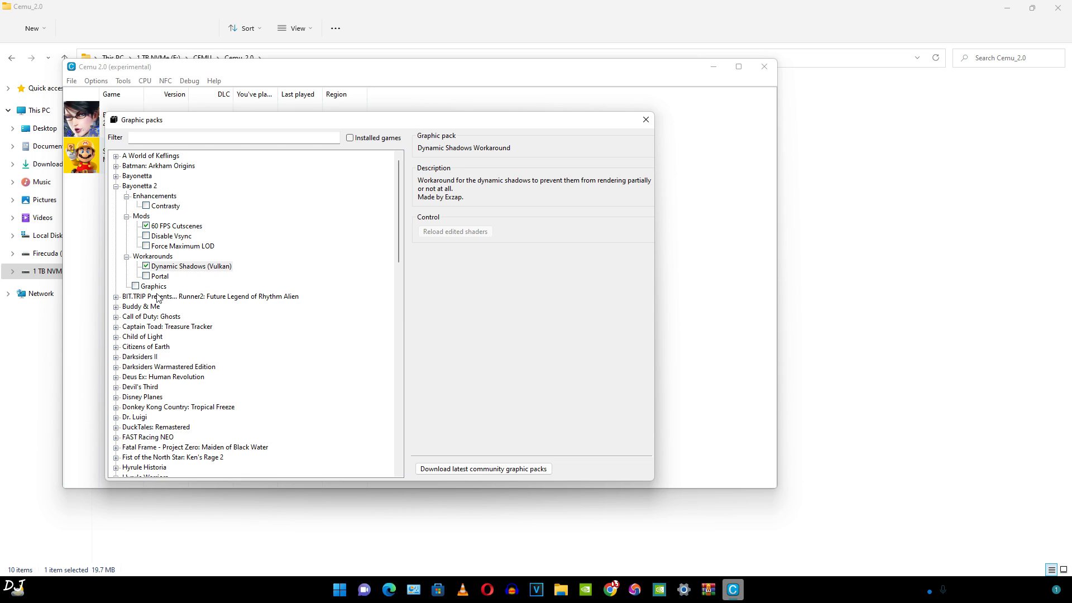
Enable Bayonetta 2's Graphics pack at 1920x1080, High shadows and 8x anisotropic filtering
left_click(135, 286)
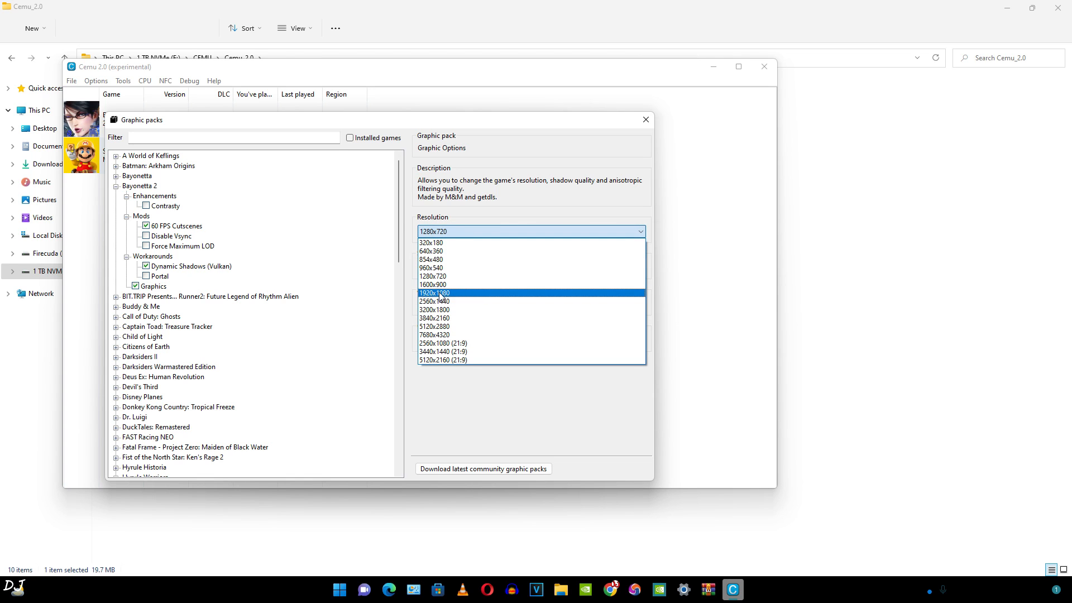
left_click(435, 293)
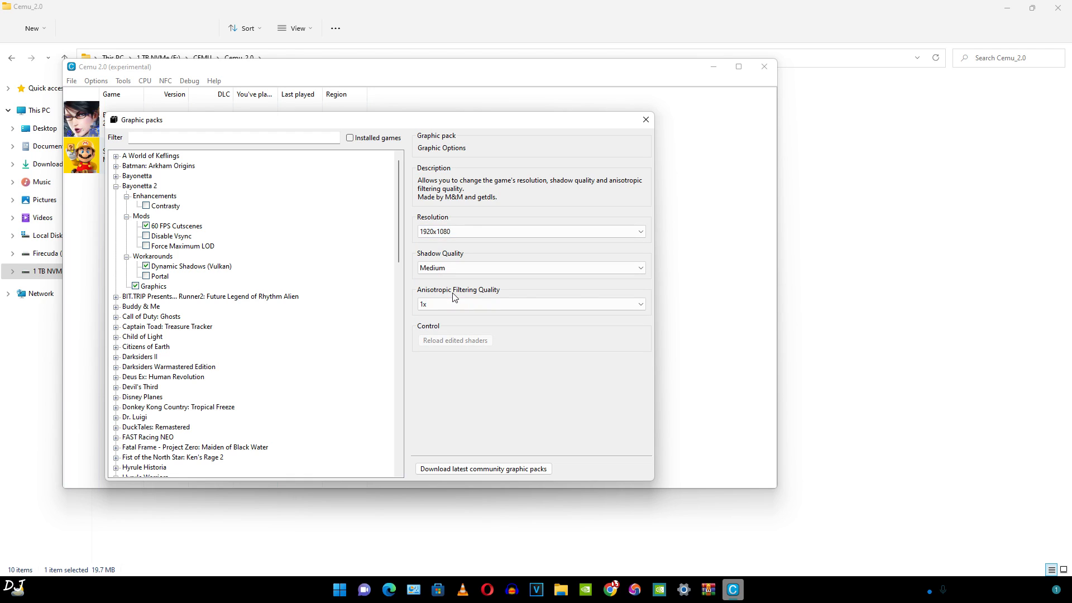
left_click(530, 268)
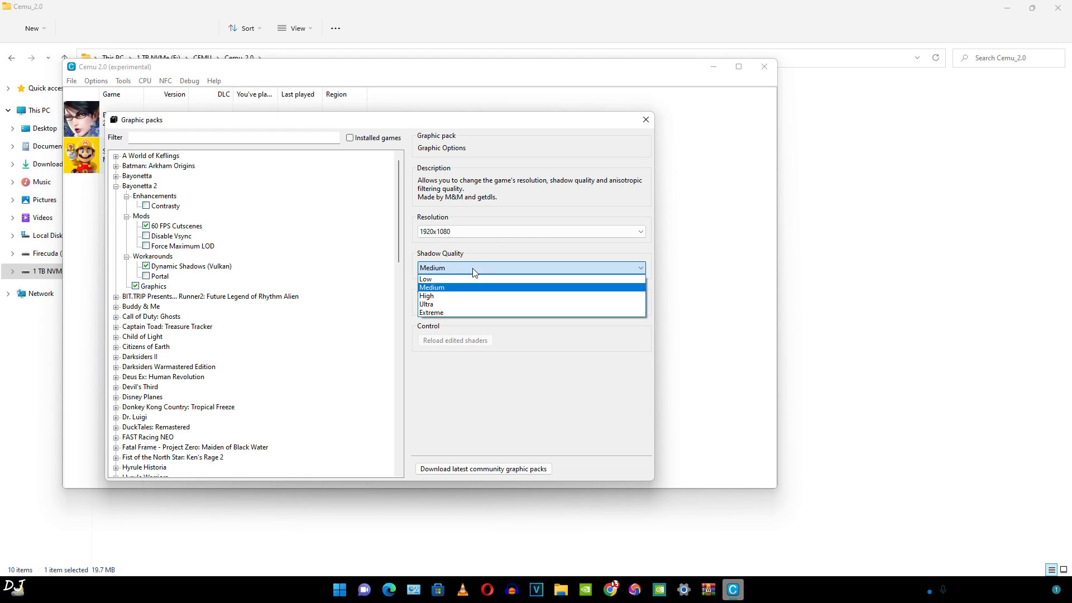
left_click(426, 295)
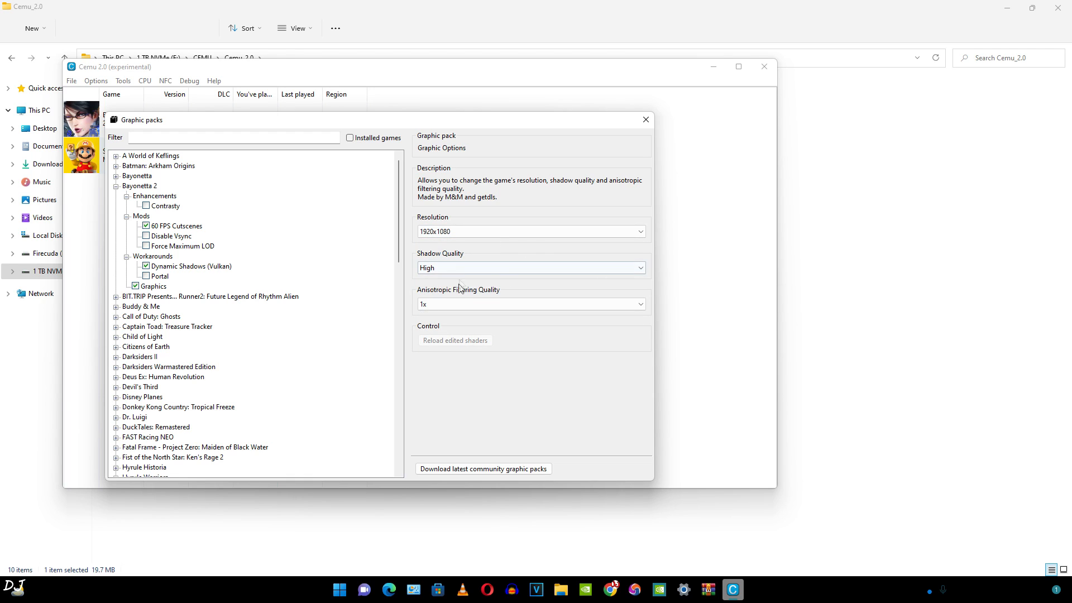
left_click(532, 304)
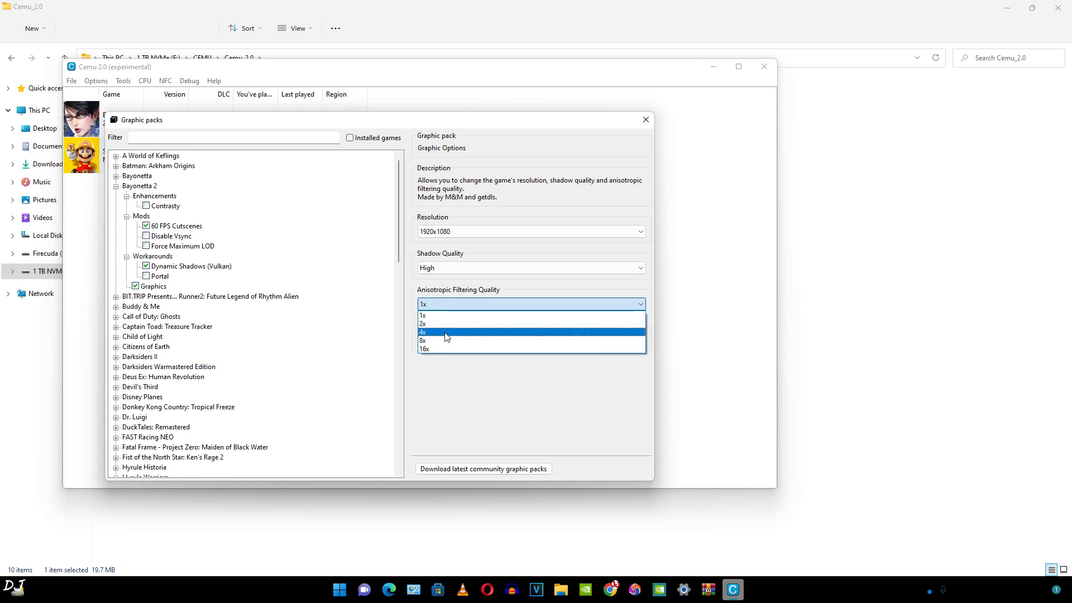
left_click(447, 340)
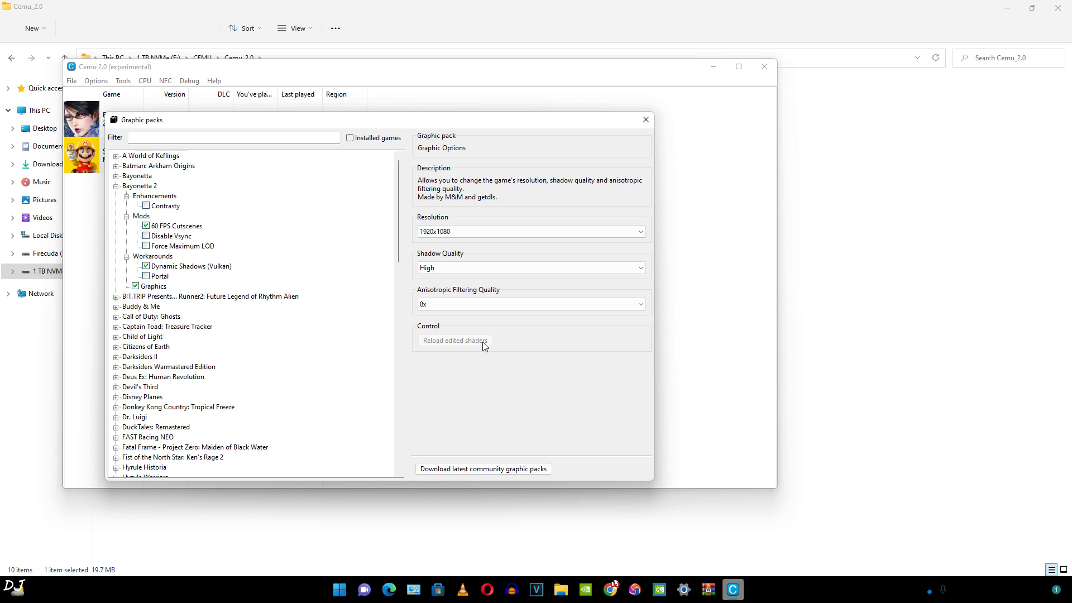
scroll("down", 3)
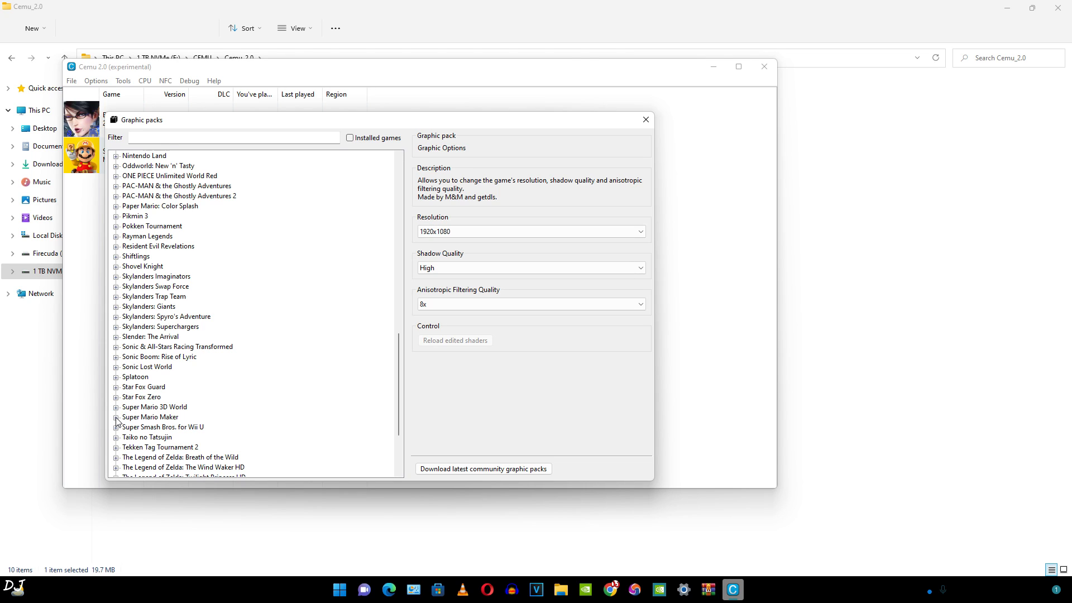
Set Super Mario Maker's Resolution pack to 1920x1080 and open its Workarounds group
left_click(115, 416)
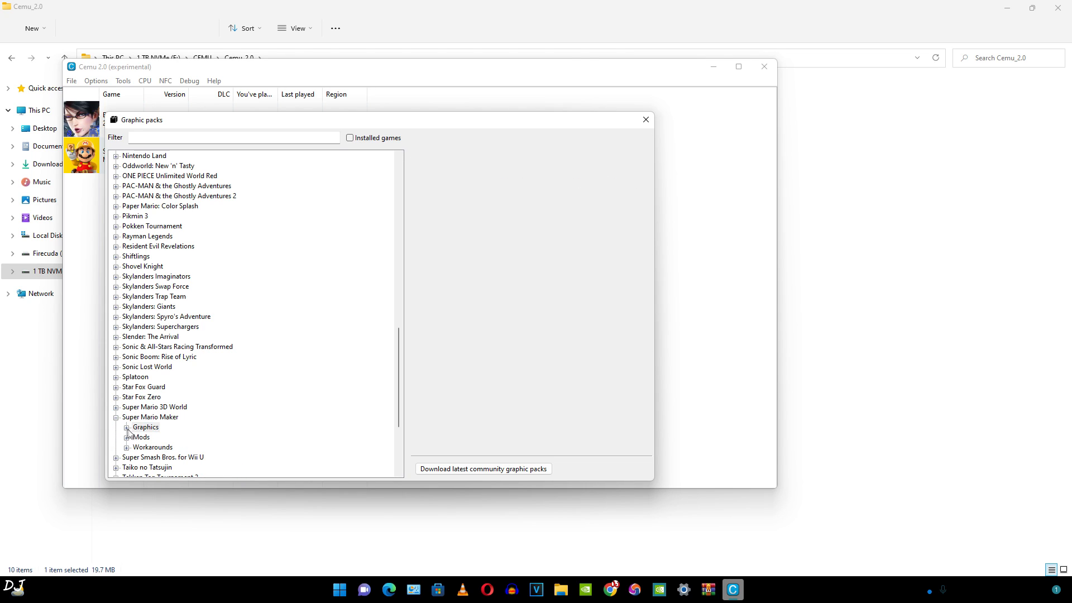
left_click(128, 426)
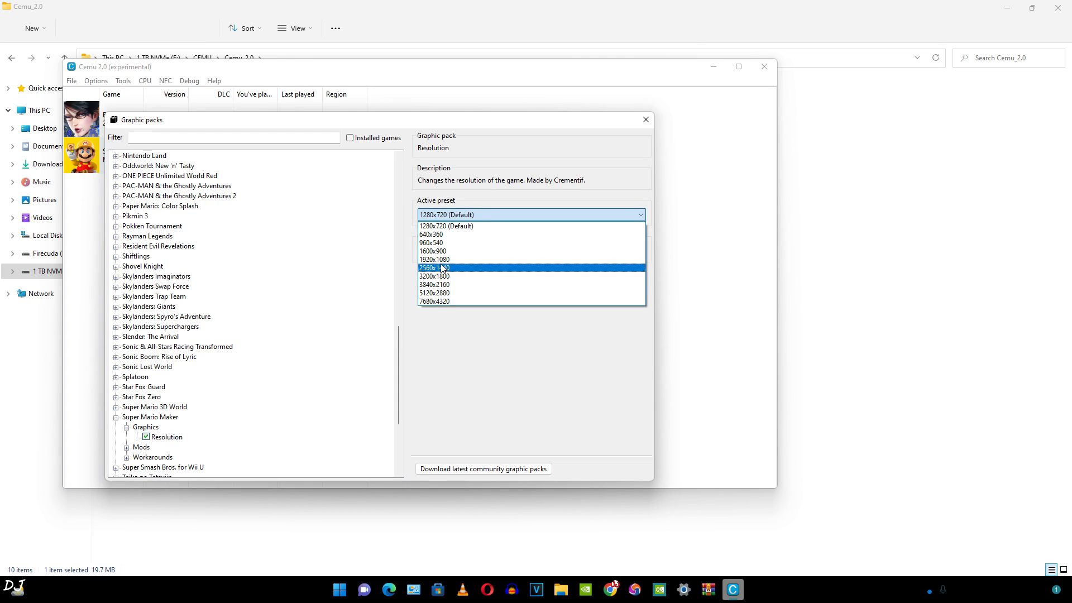
left_click(433, 259)
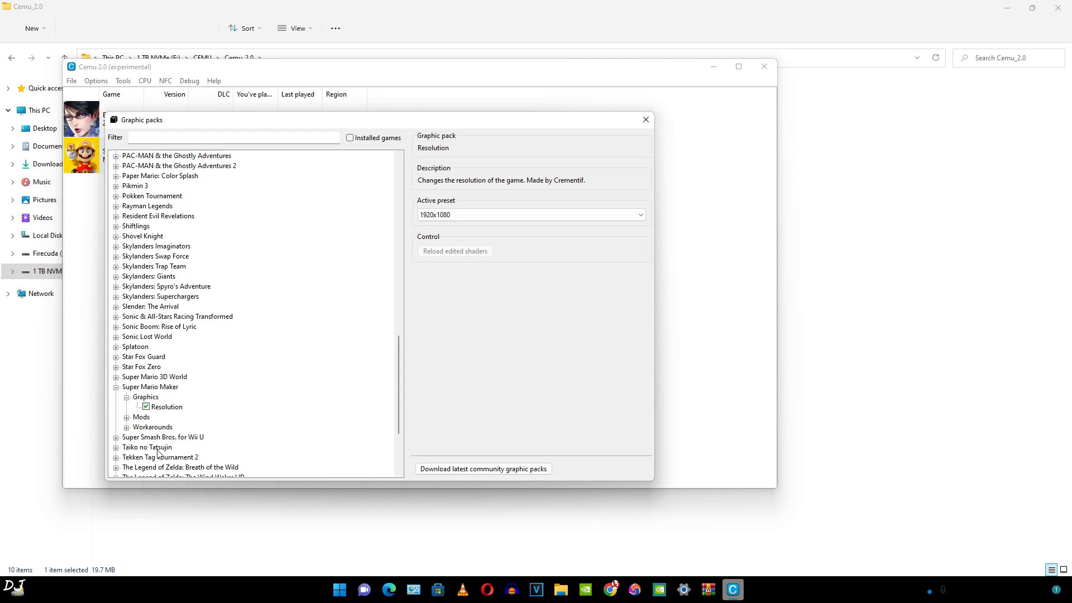
left_click(126, 416)
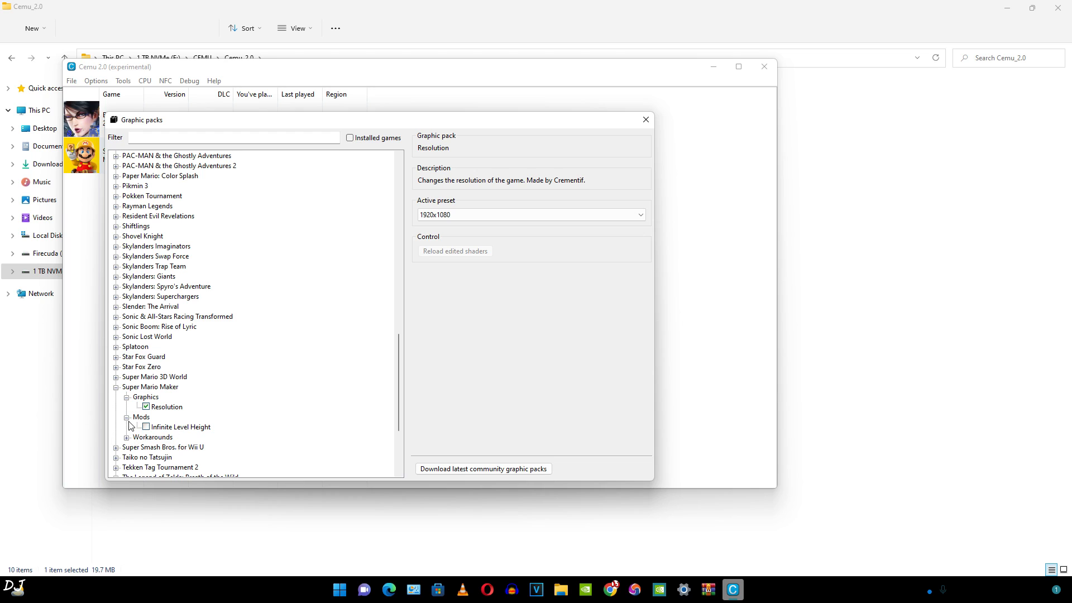
left_click(127, 417)
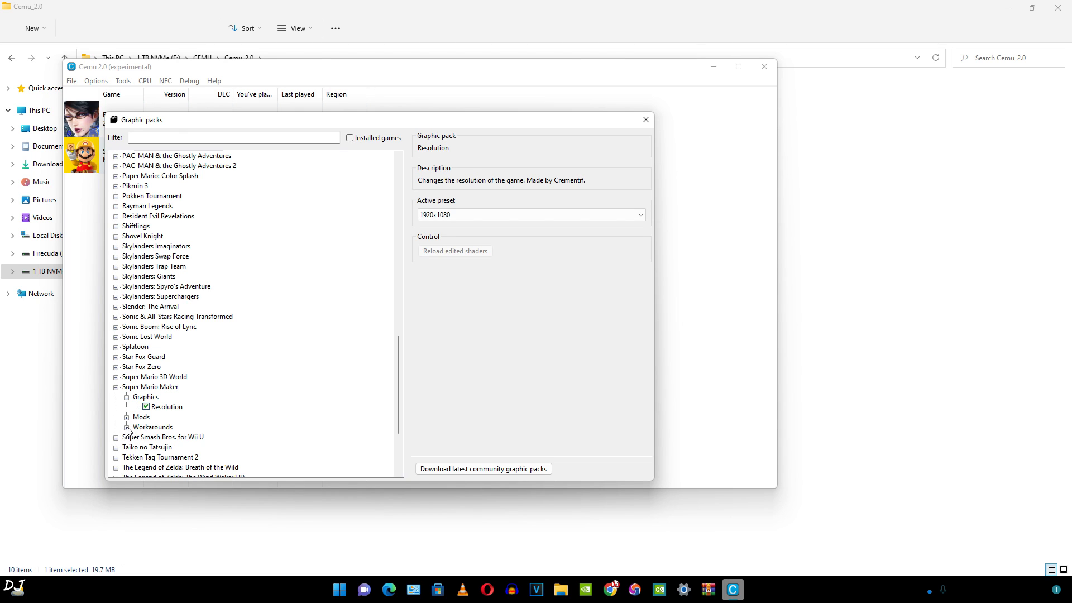
left_click(128, 426)
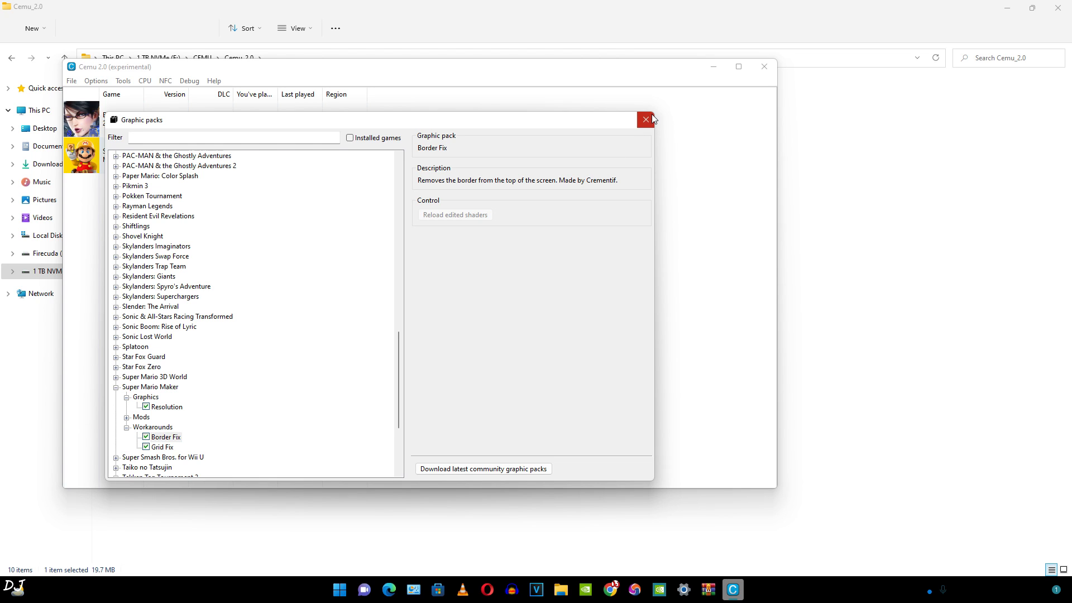
Close Graphic packs and bring up General settings on the Graphics tab after checking Language
left_click(646, 120)
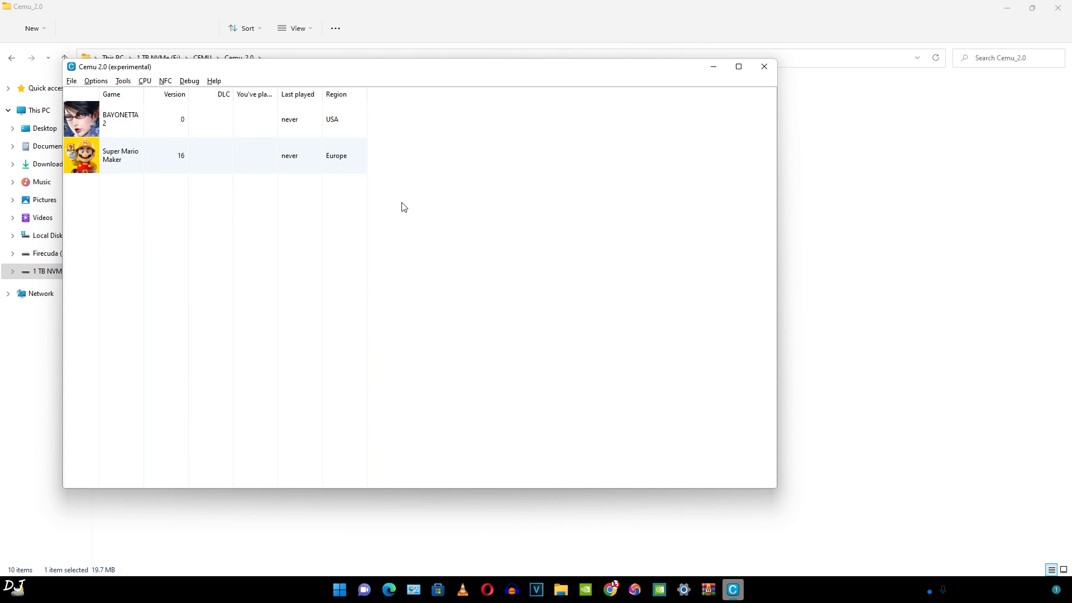
left_click(96, 80)
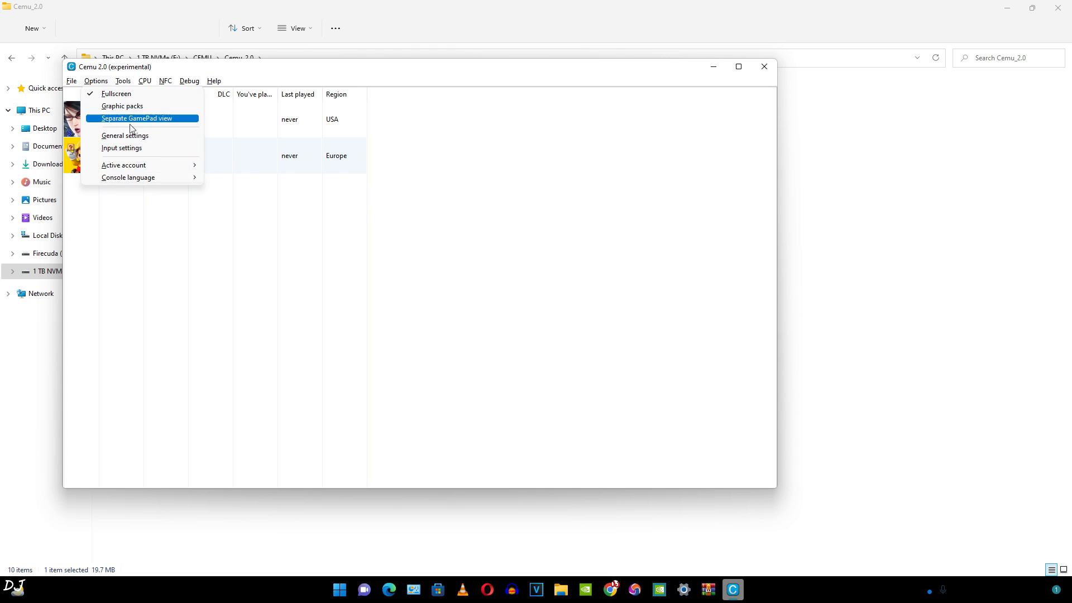
left_click(125, 136)
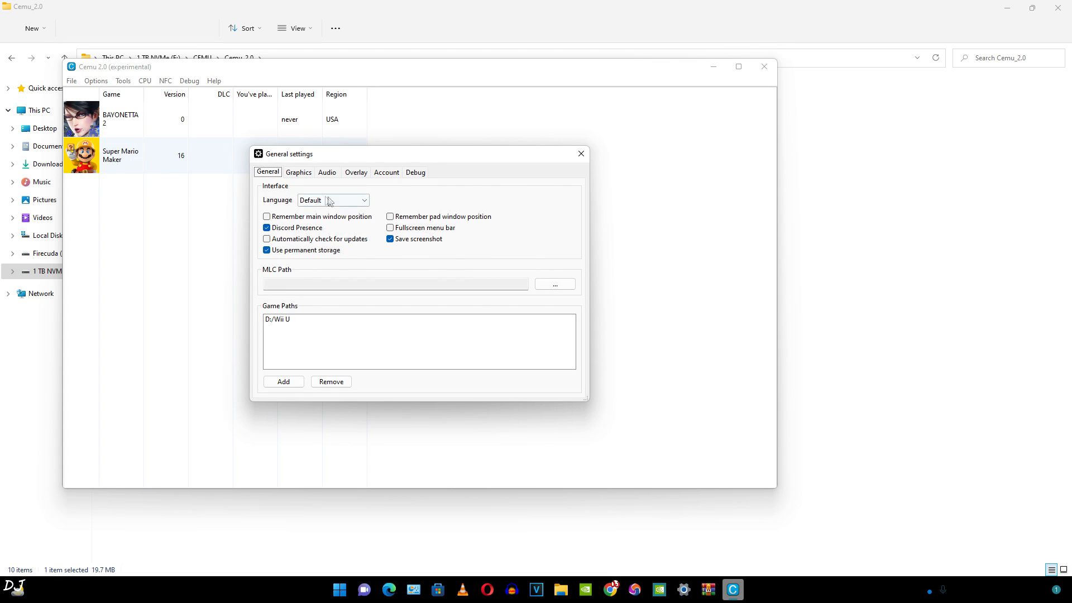
mouse_move(350, 203)
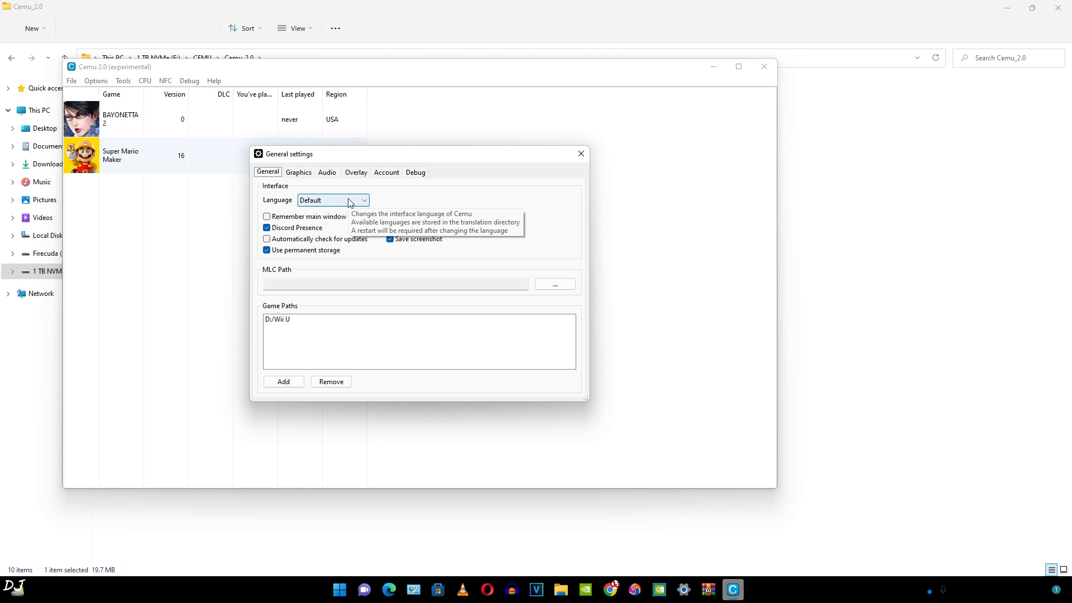
left_click(332, 200)
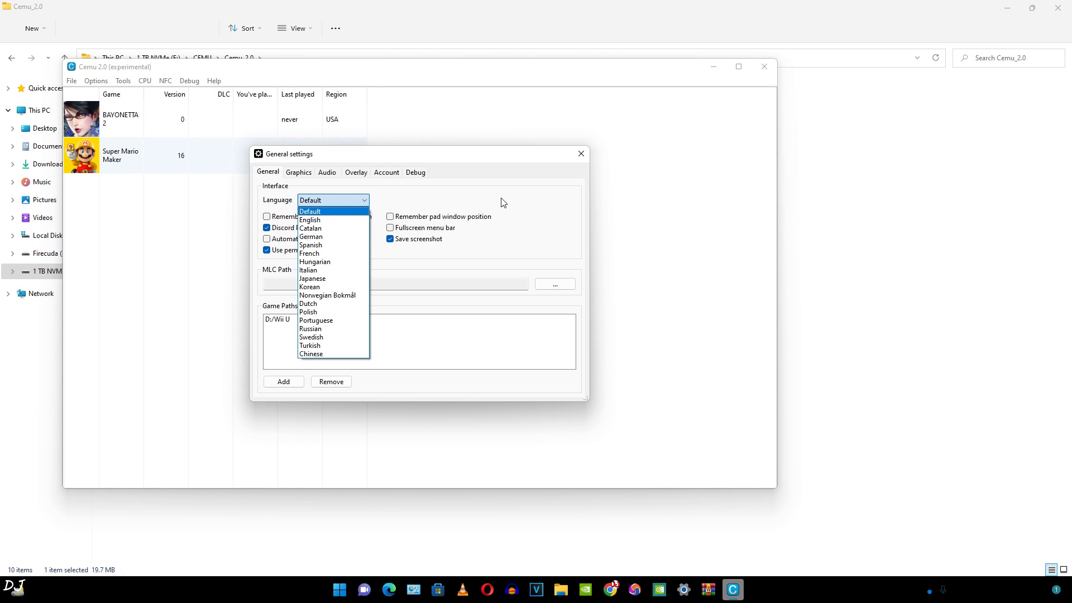
left_click(299, 172)
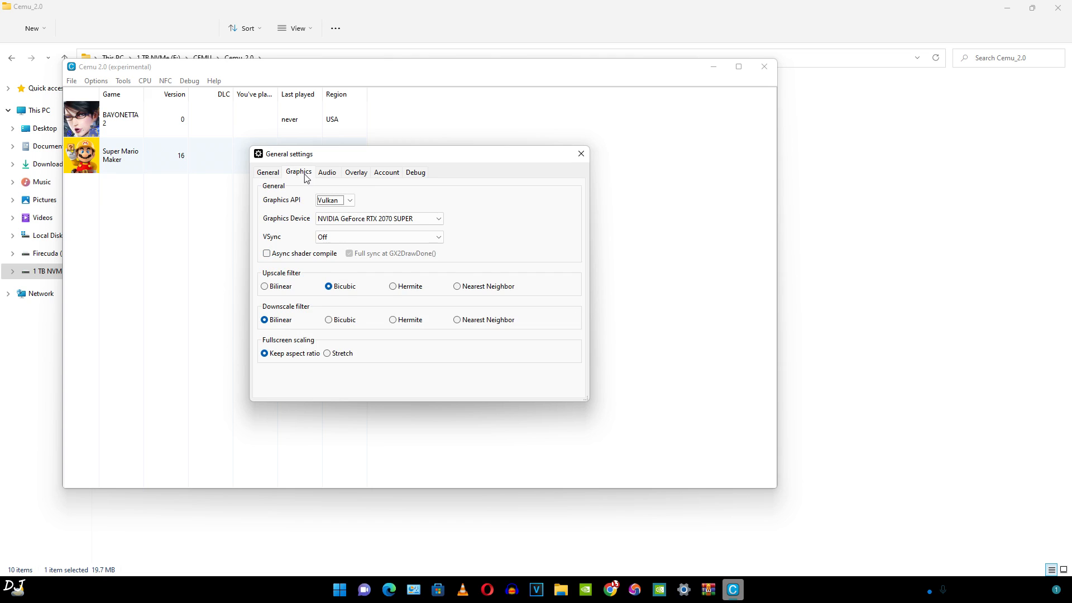
Keep Vulkan as the graphics API with VSync off and turn on Async shader compile
left_click(349, 200)
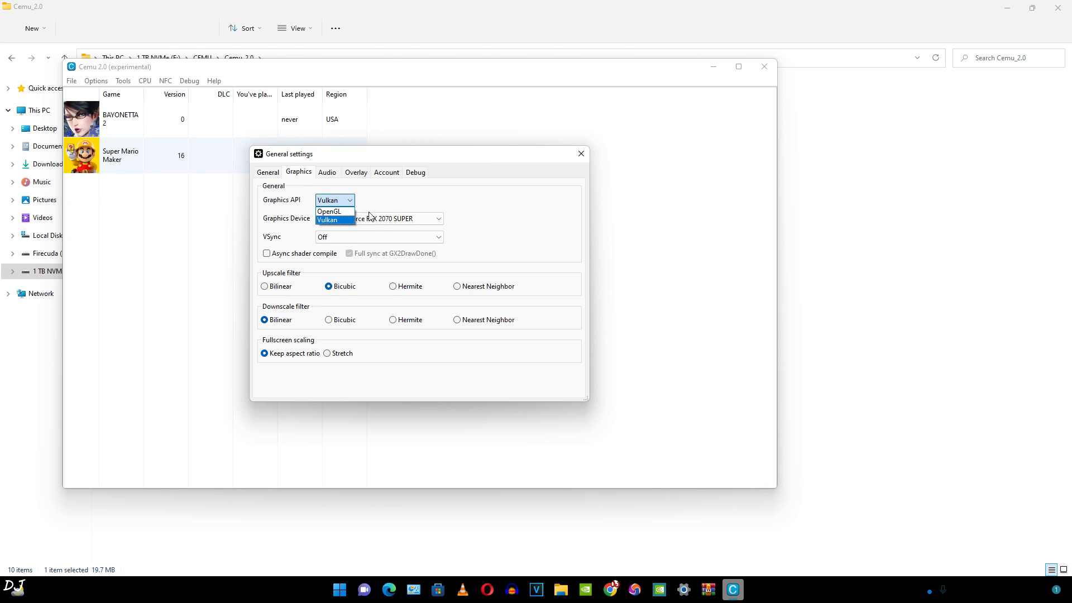
left_click(328, 220)
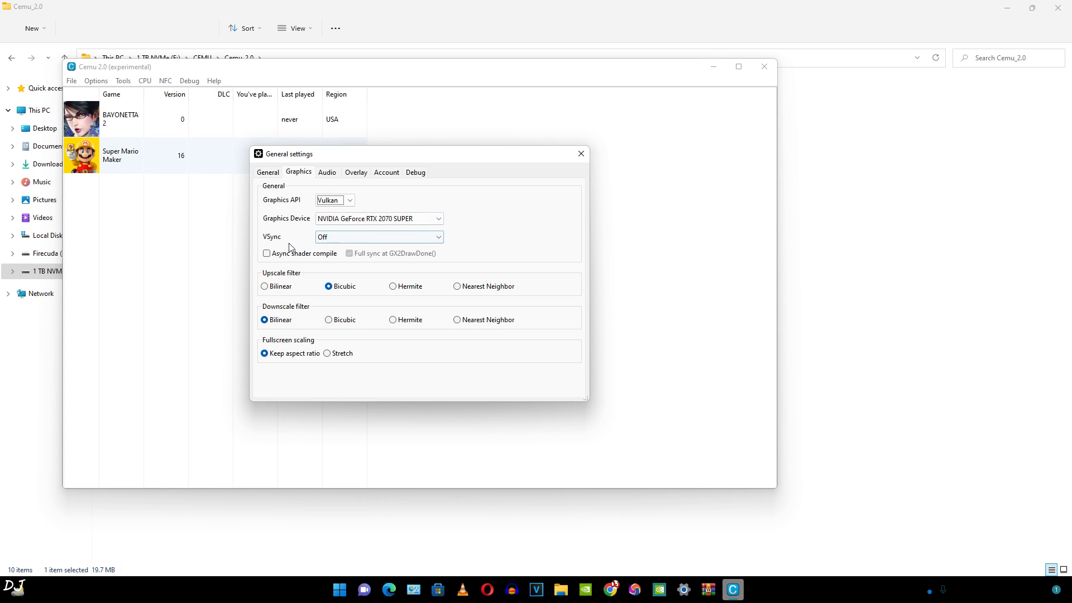
mouse_move(407, 237)
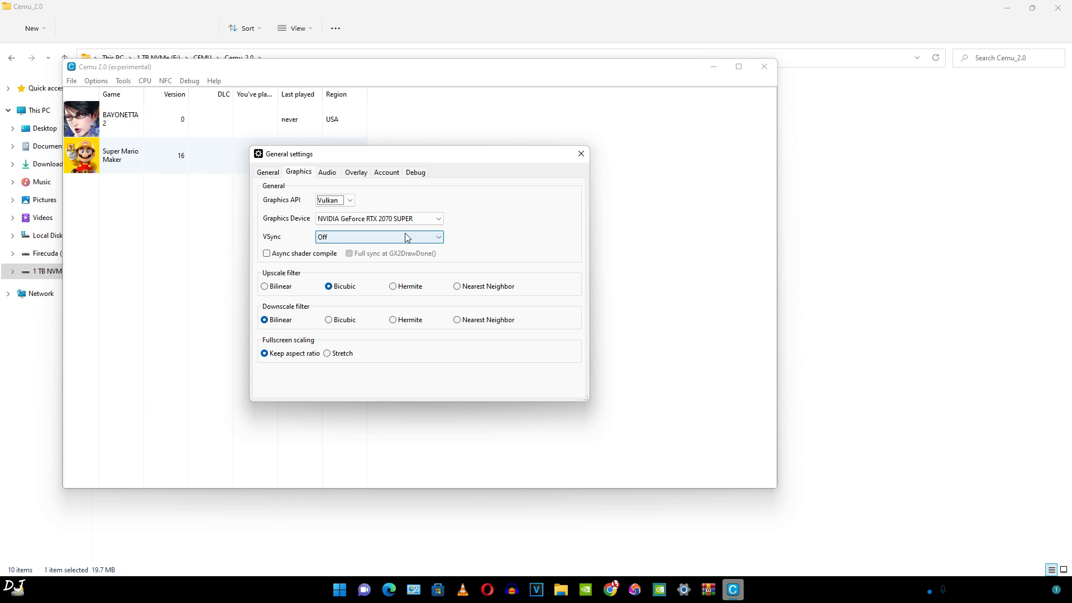
mouse_move(268, 257)
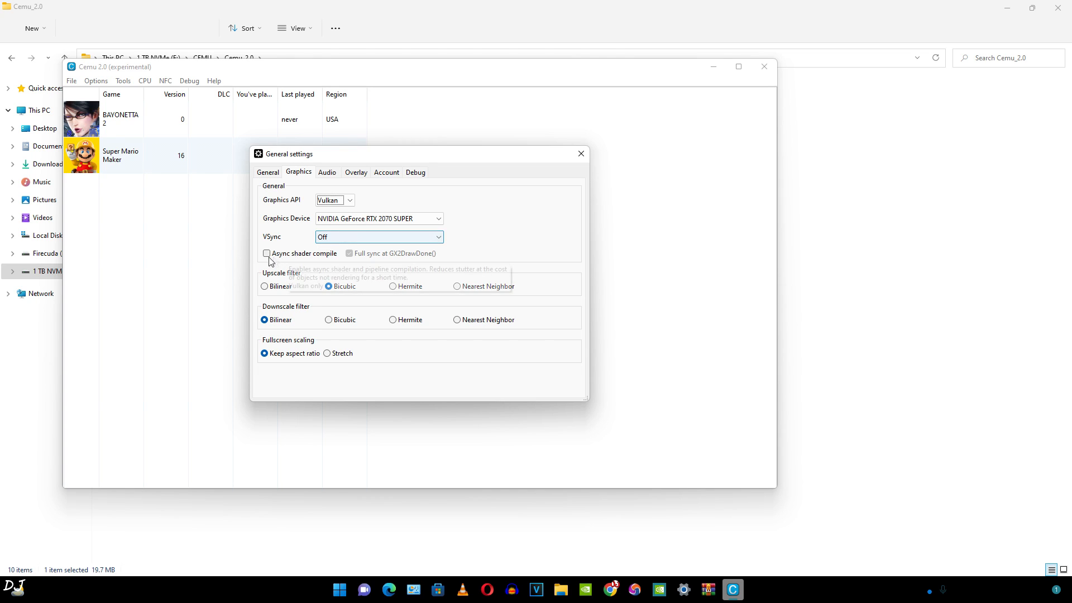
mouse_move(267, 254)
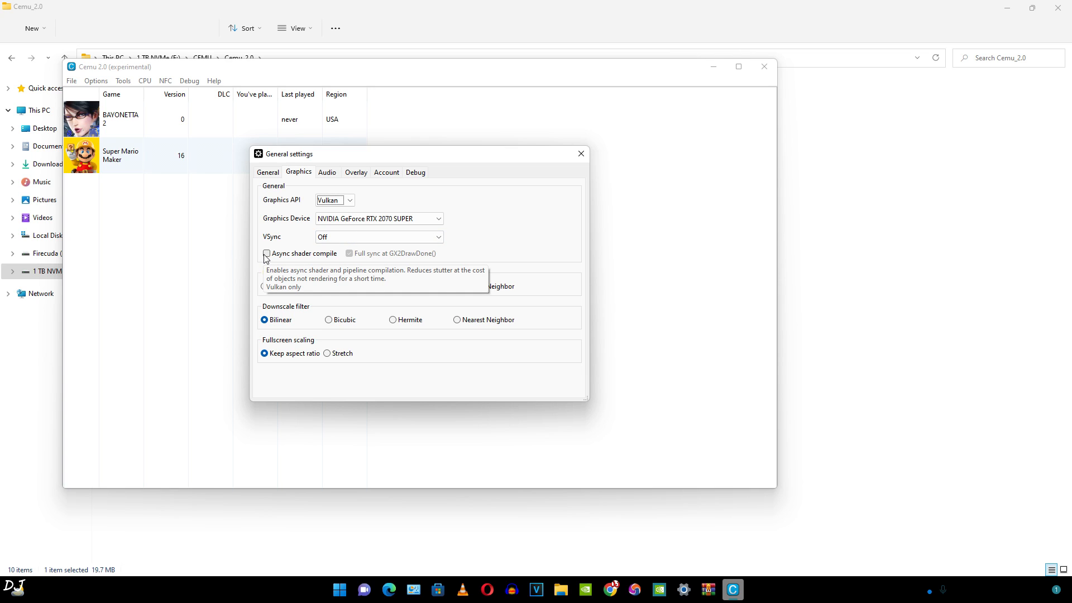
left_click(266, 252)
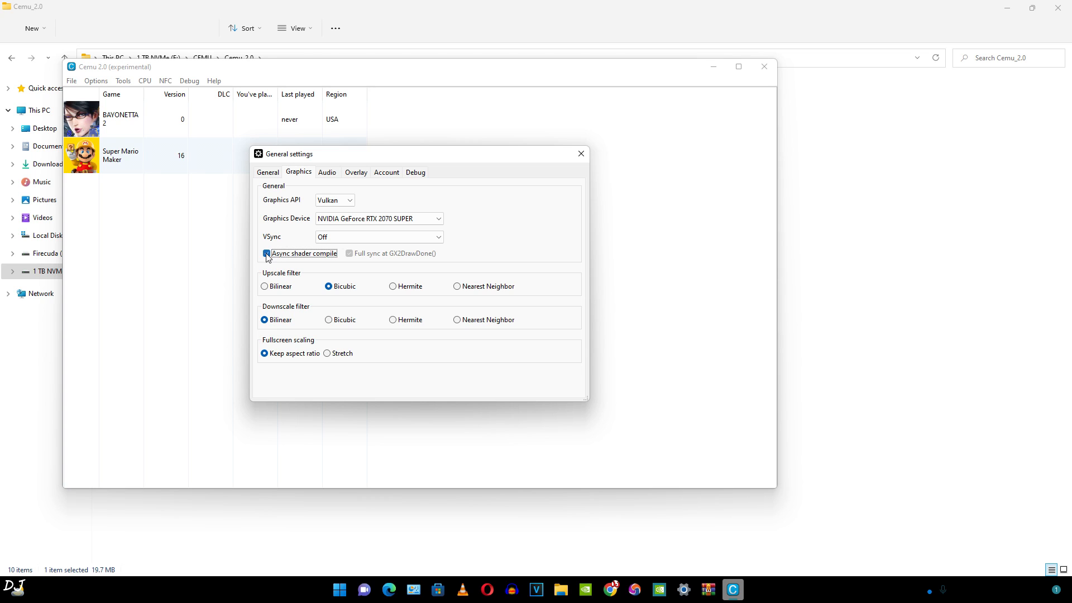
left_click(266, 252)
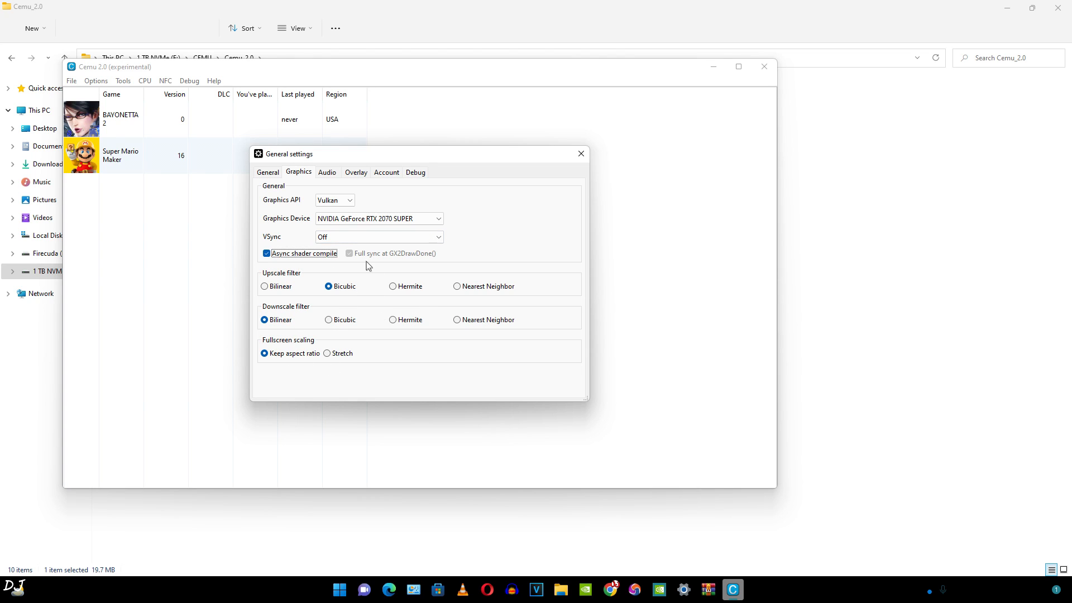
On the Overlay tab show FPS, RAM, VRAM and CPU usage positioned at Top left
left_click(327, 172)
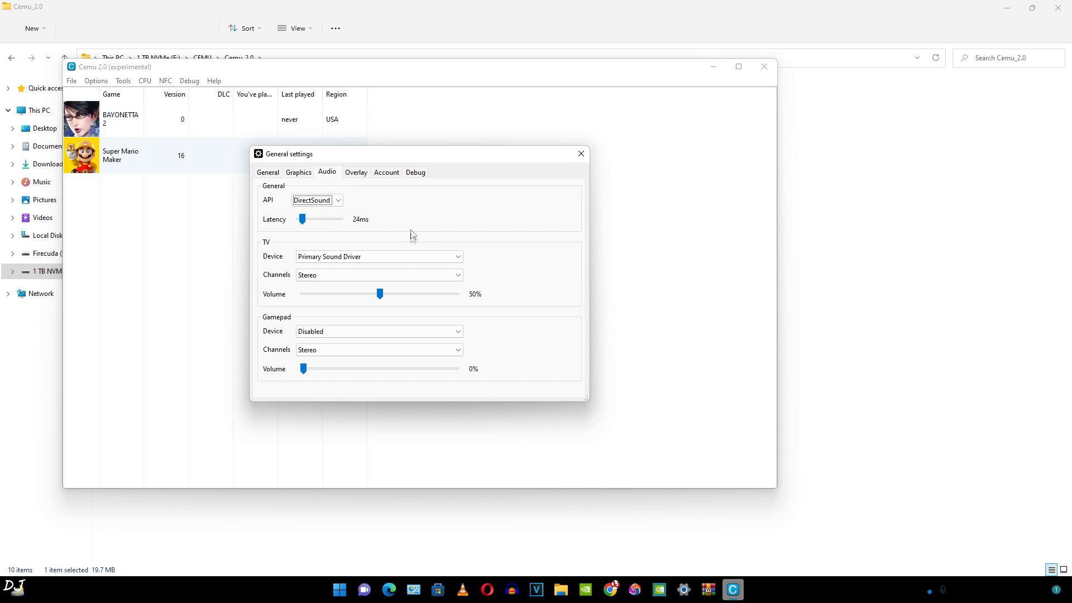
mouse_move(344, 183)
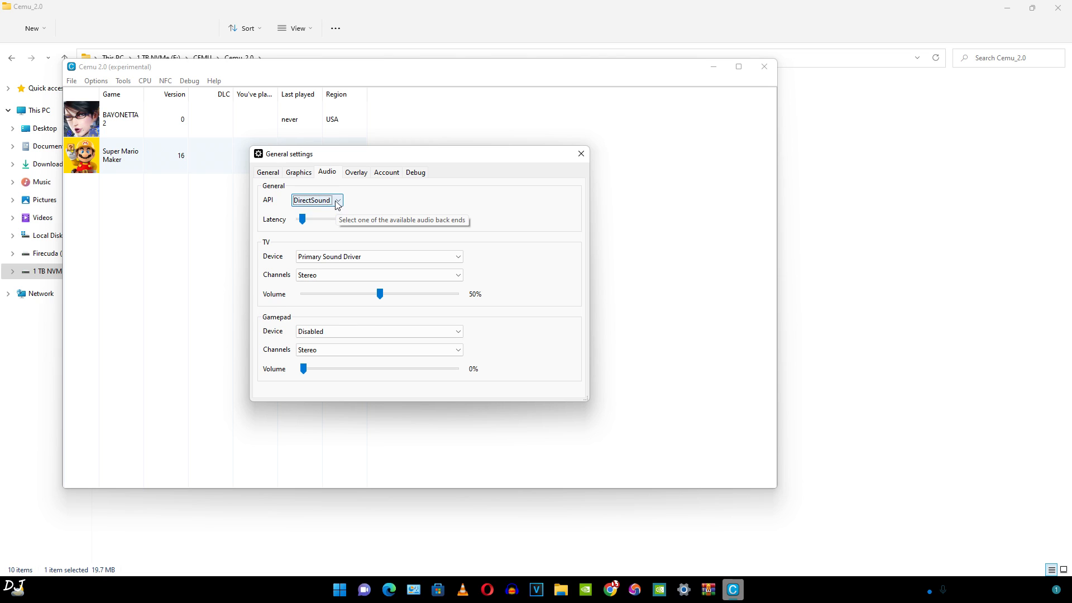
left_click(355, 172)
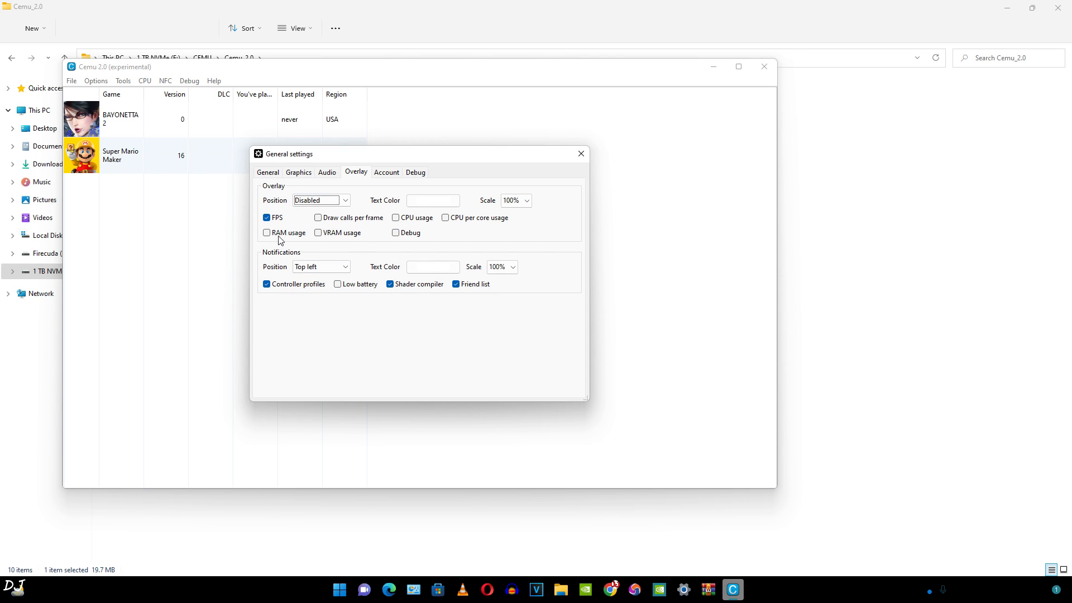
mouse_move(268, 234)
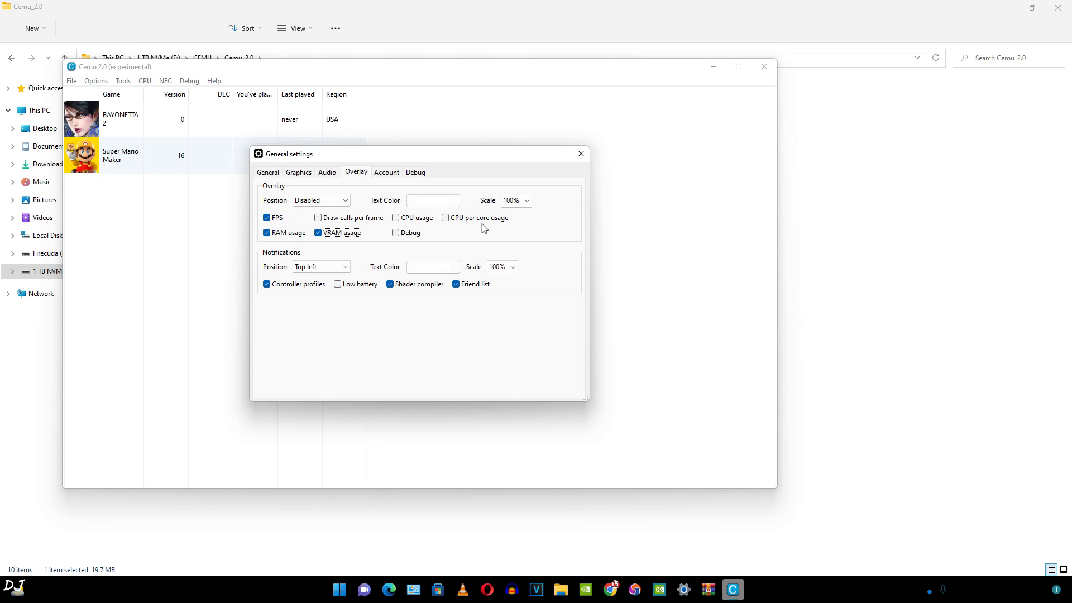
left_click(444, 218)
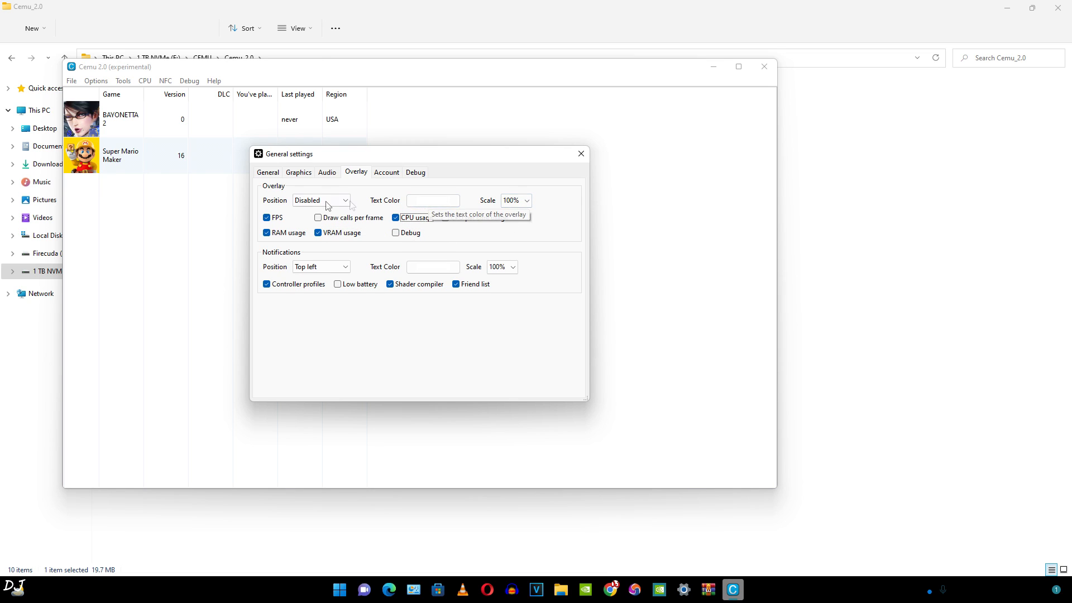
left_click(321, 200)
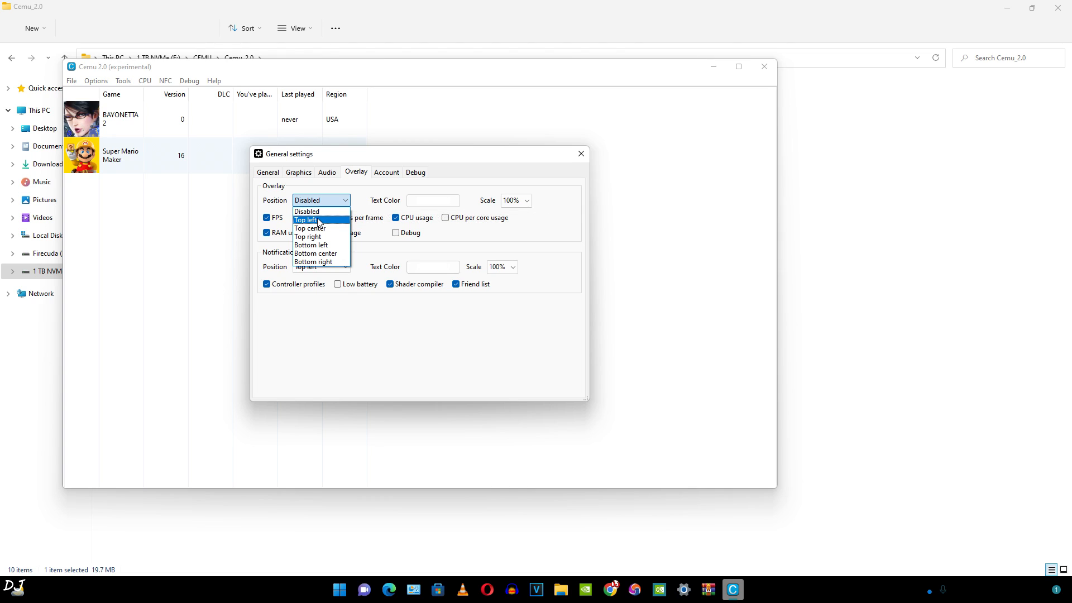
left_click(307, 219)
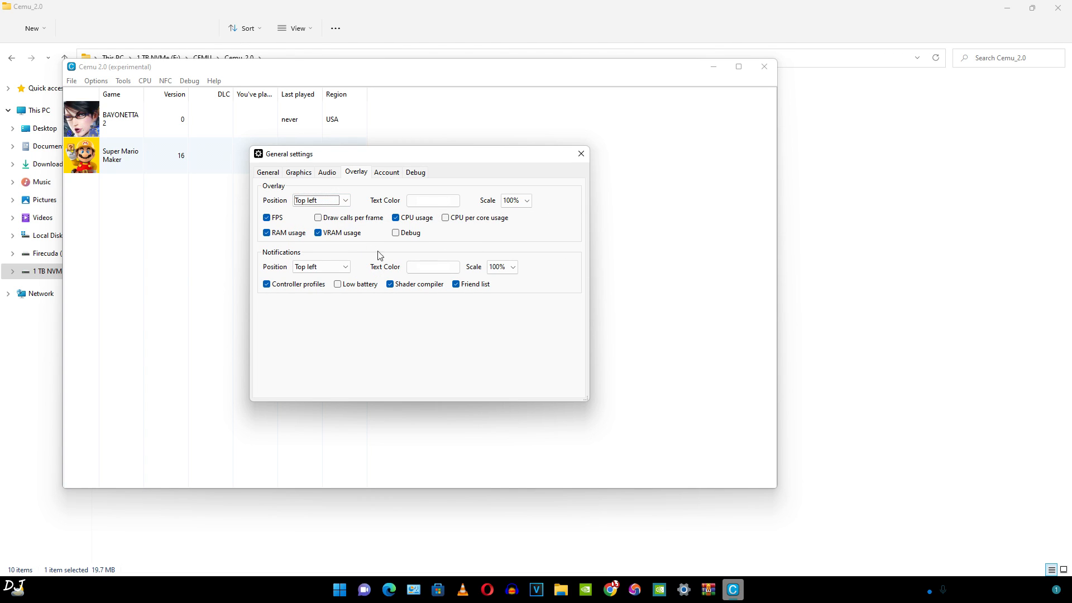
mouse_move(364, 242)
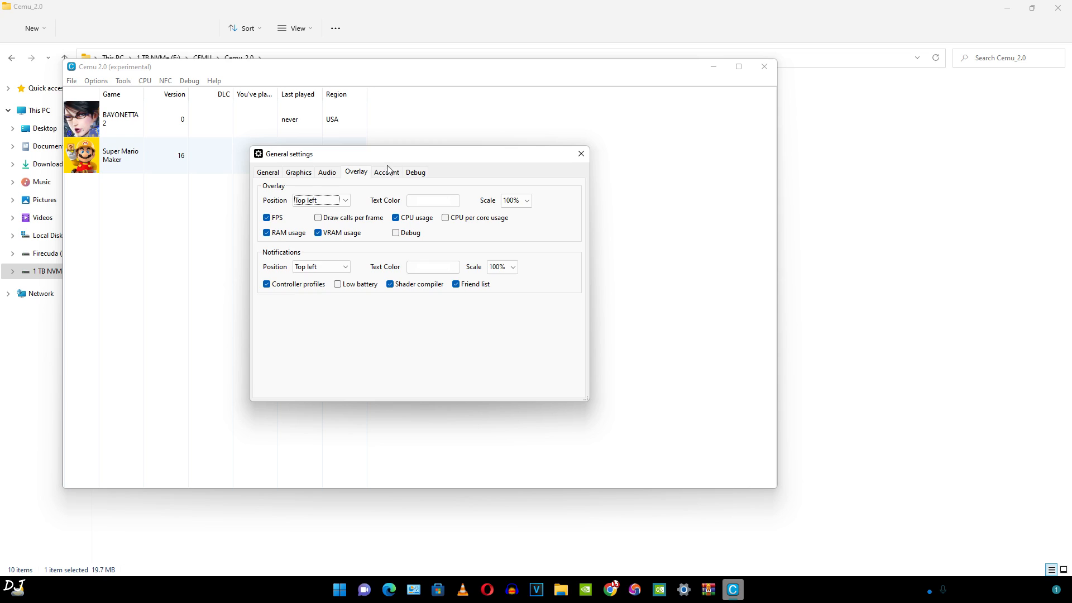
Review the Account tab with online mode off and close General settings
left_click(386, 171)
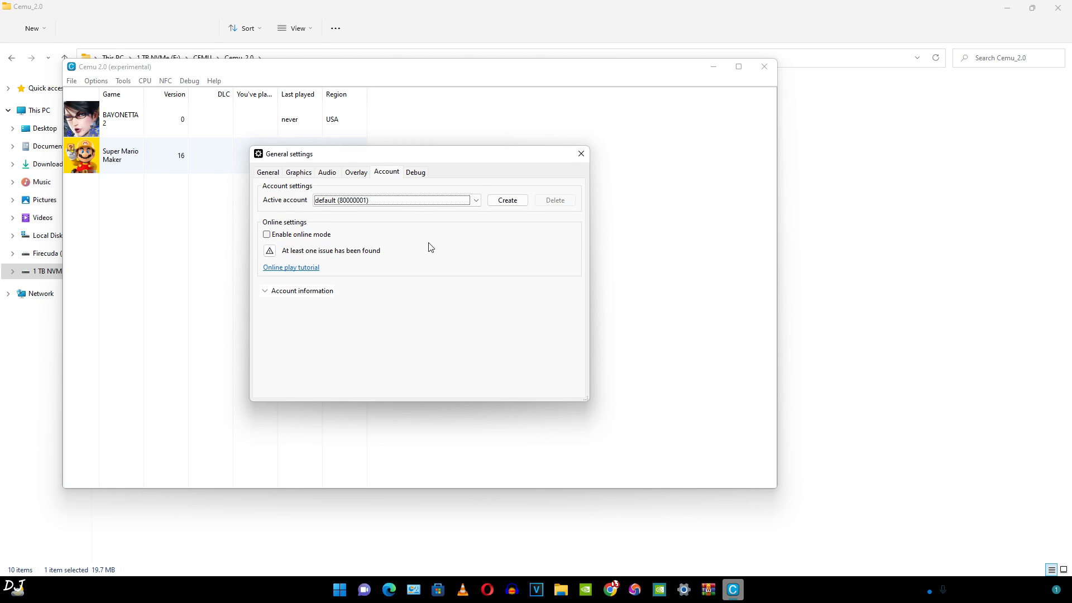
mouse_move(270, 243)
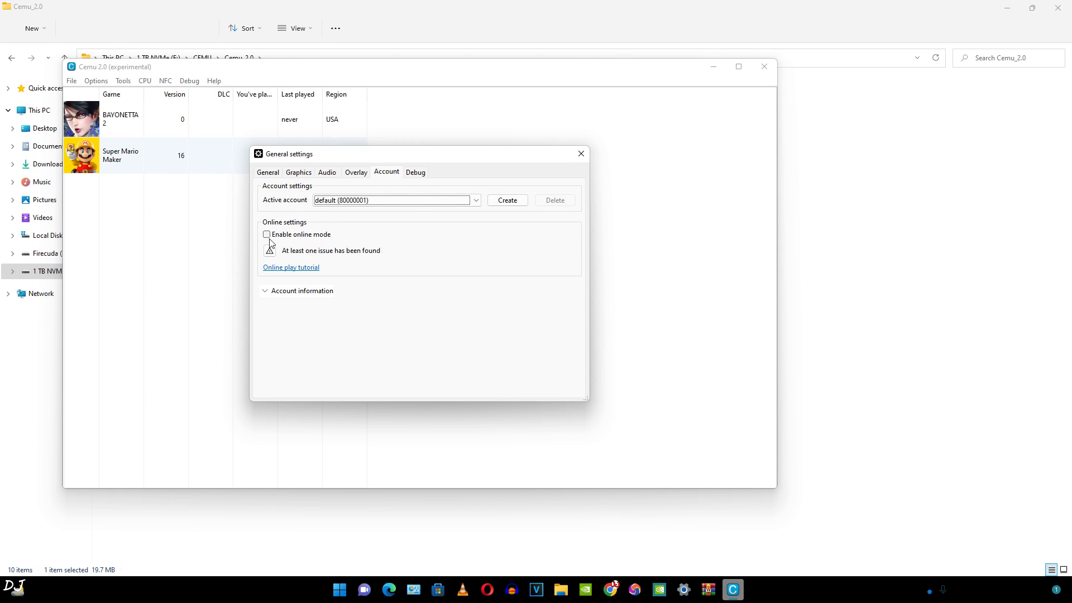
mouse_move(580, 153)
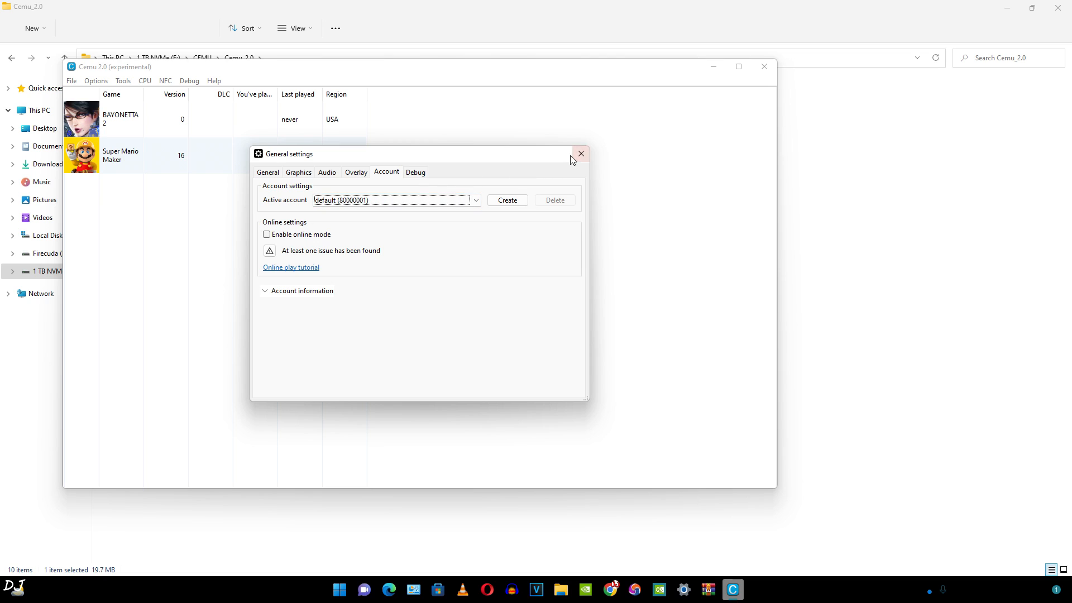
left_click(581, 153)
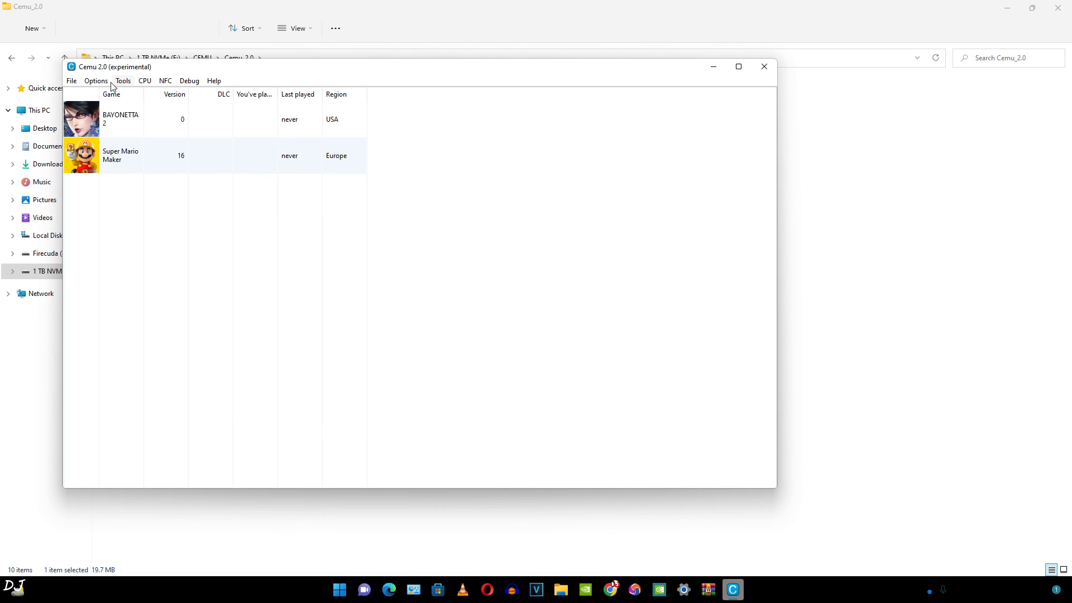
In Input settings set Controller 1 to emulate a Wii U GamePad
left_click(96, 81)
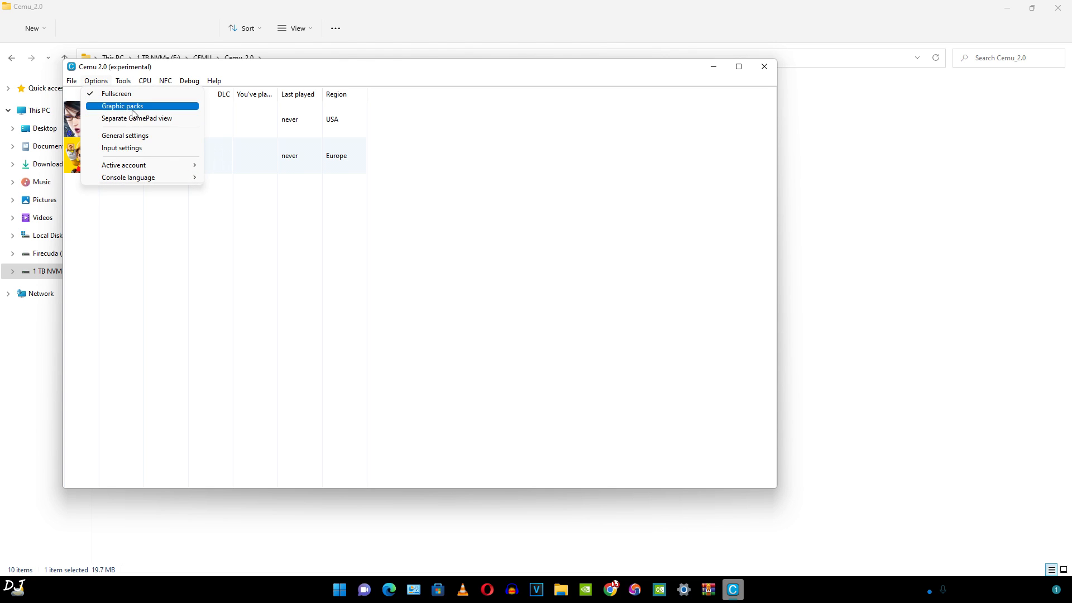
left_click(120, 147)
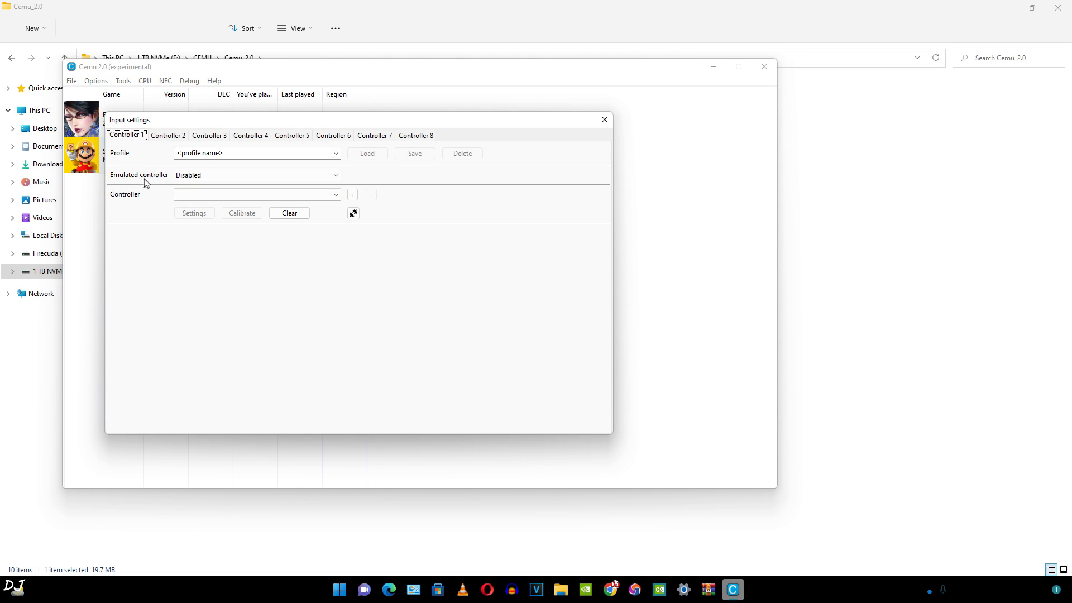
left_click(255, 175)
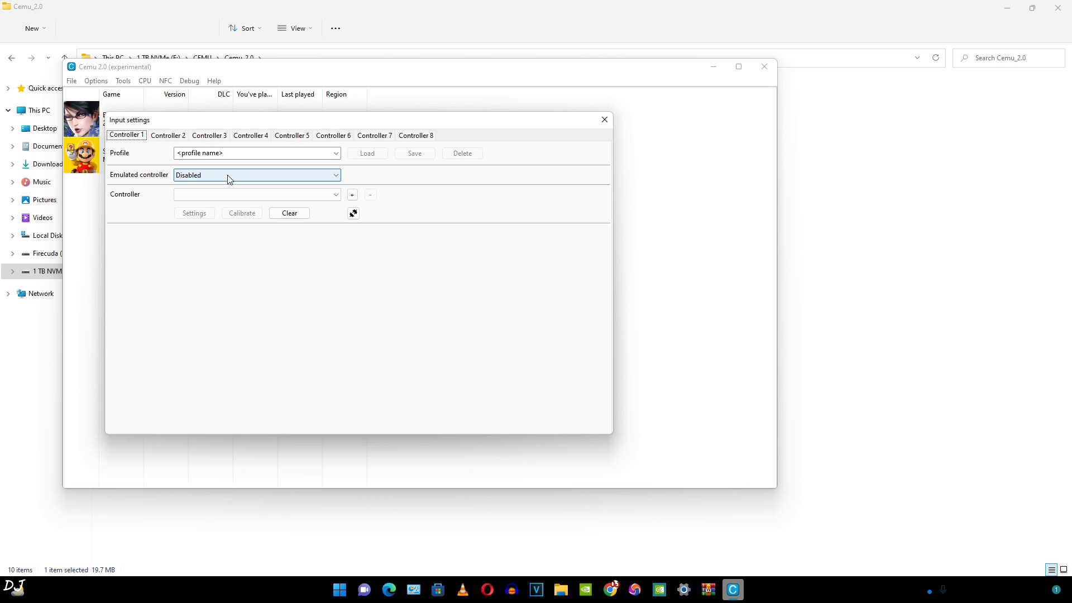
left_click(256, 174)
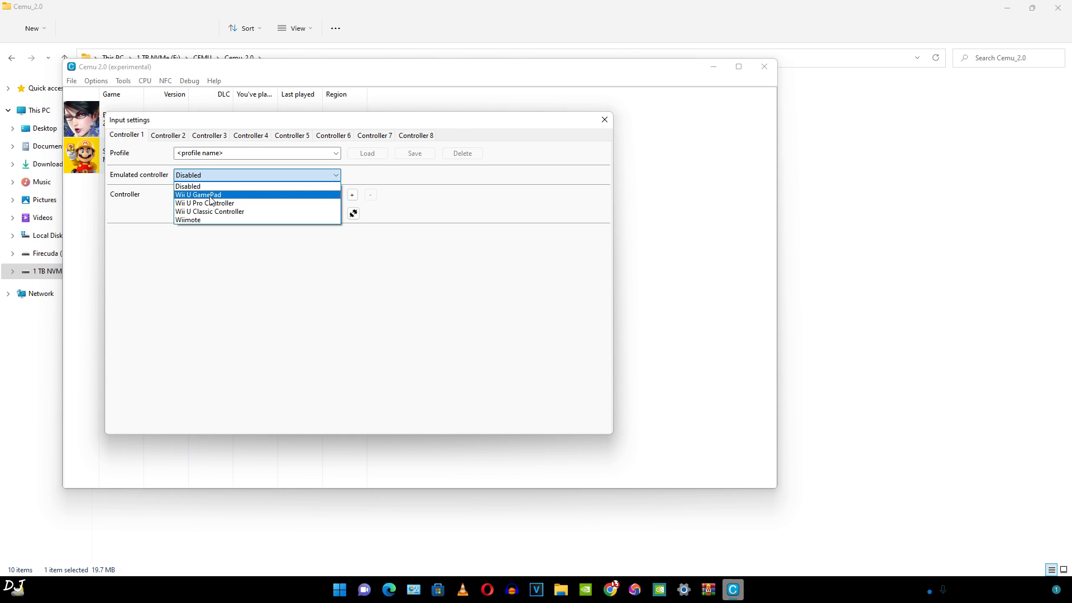
mouse_move(231, 199)
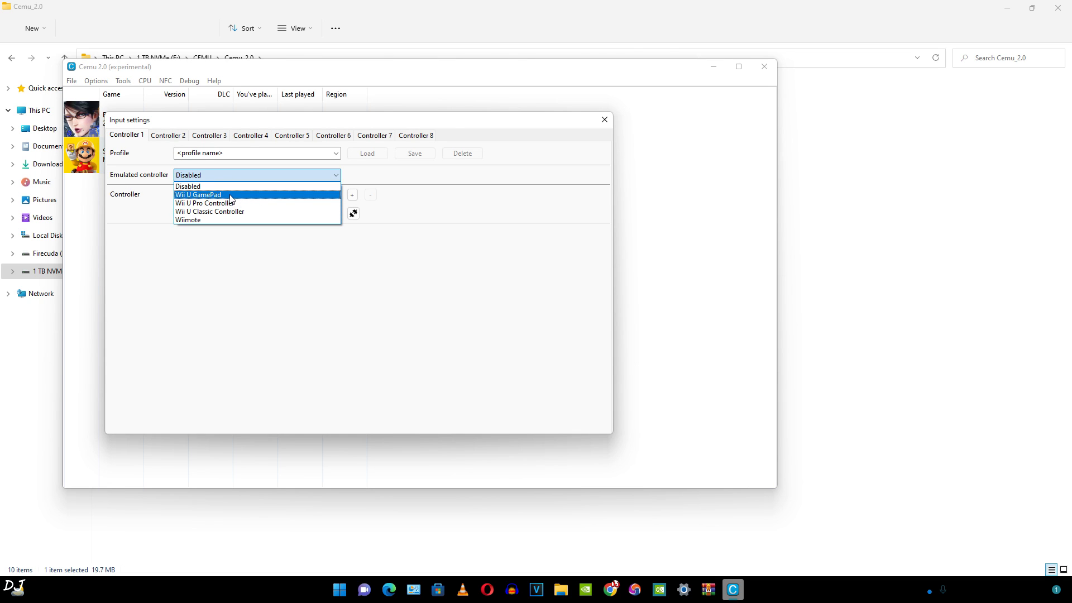
left_click(199, 195)
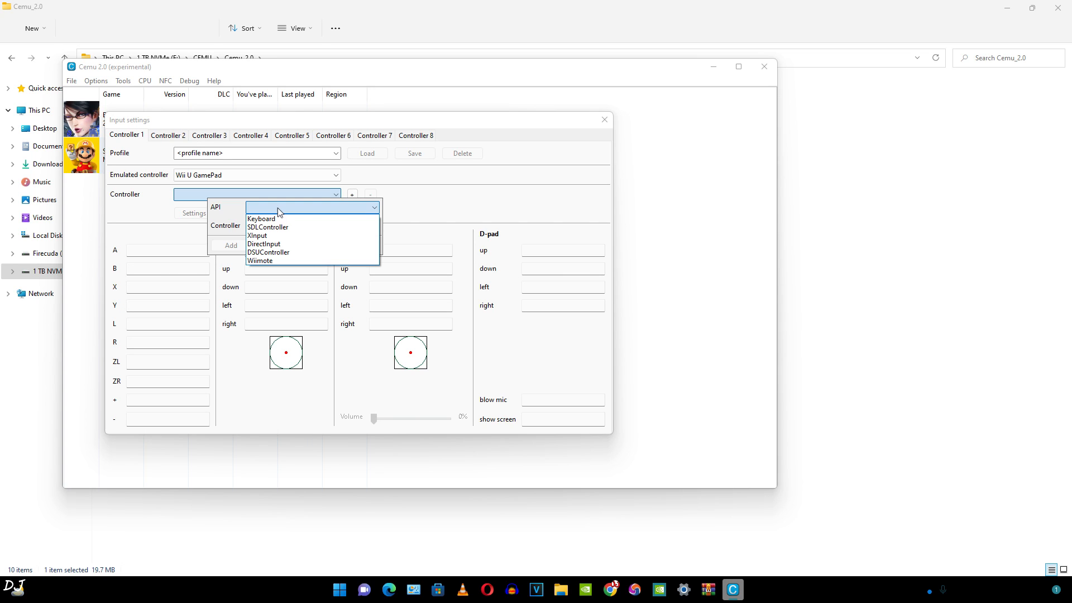
mouse_move(285, 228)
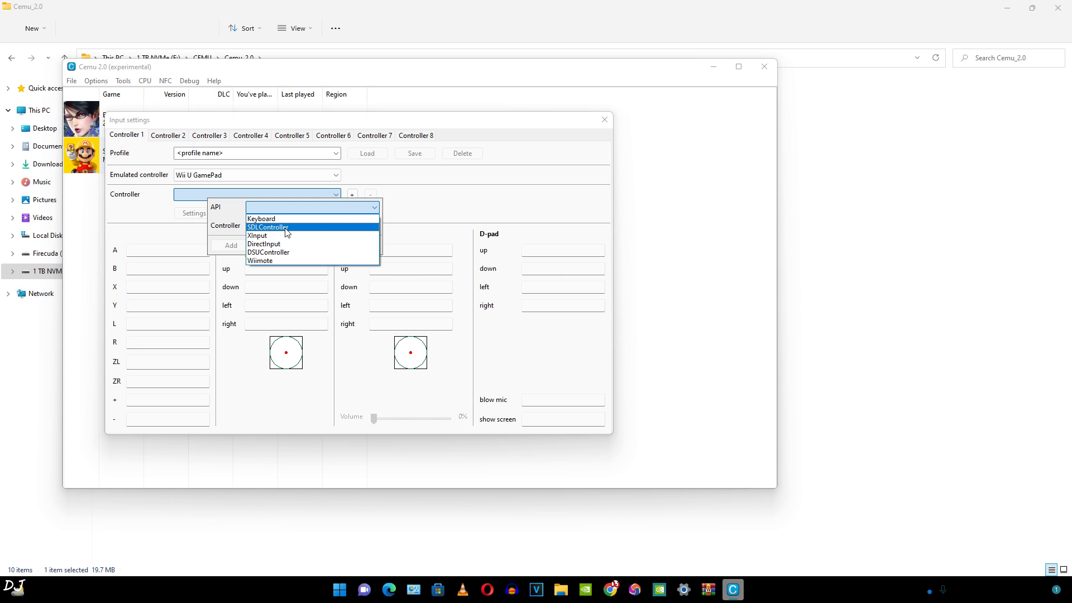
mouse_move(281, 231)
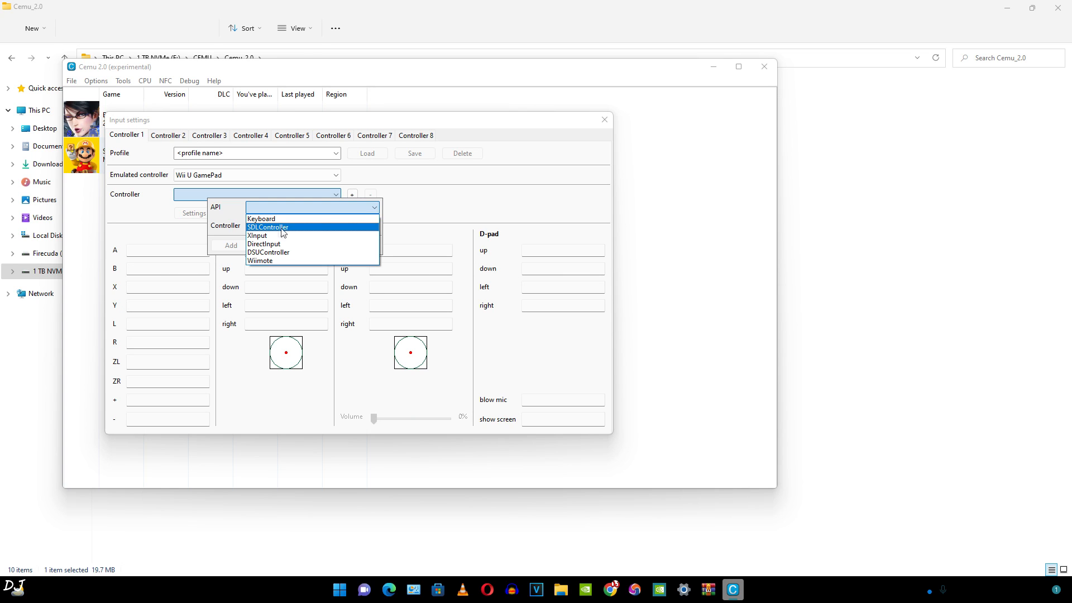
mouse_move(264, 235)
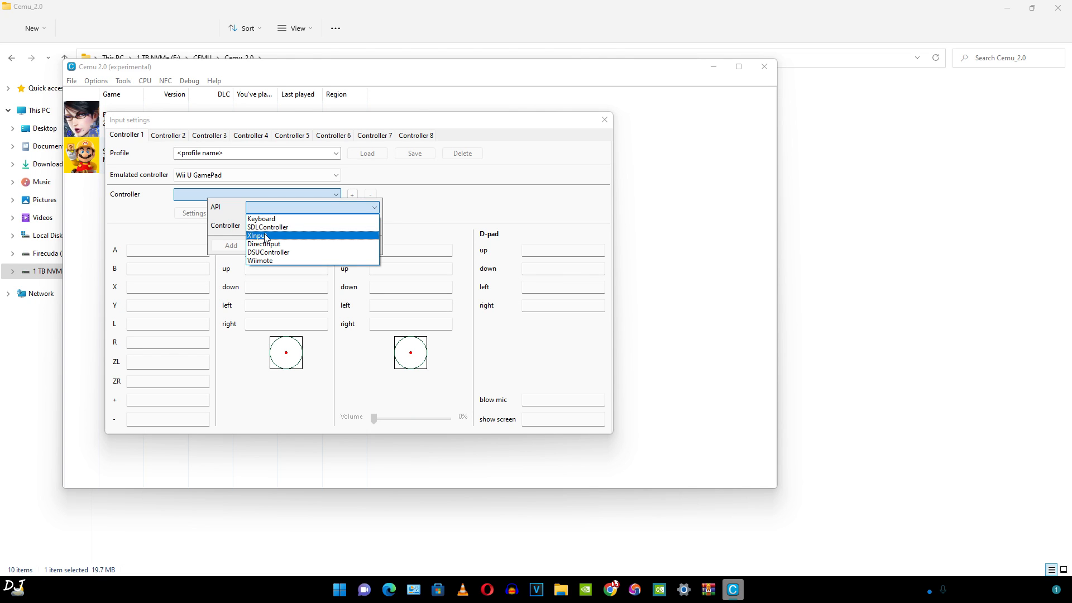
Choose XInput as the API and Controller 1 as the input device
left_click(256, 235)
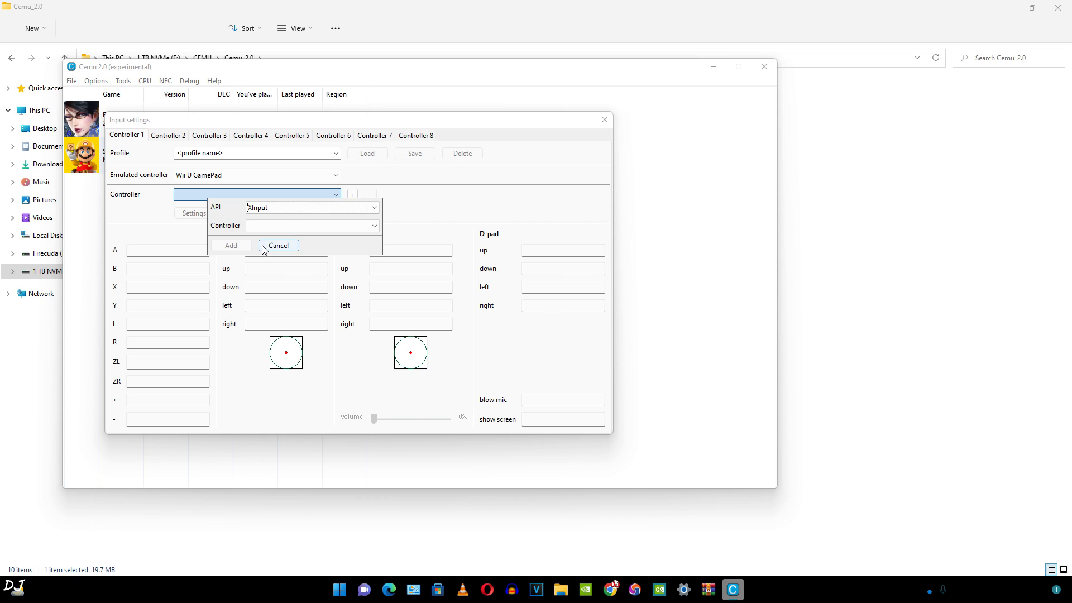
left_click(313, 225)
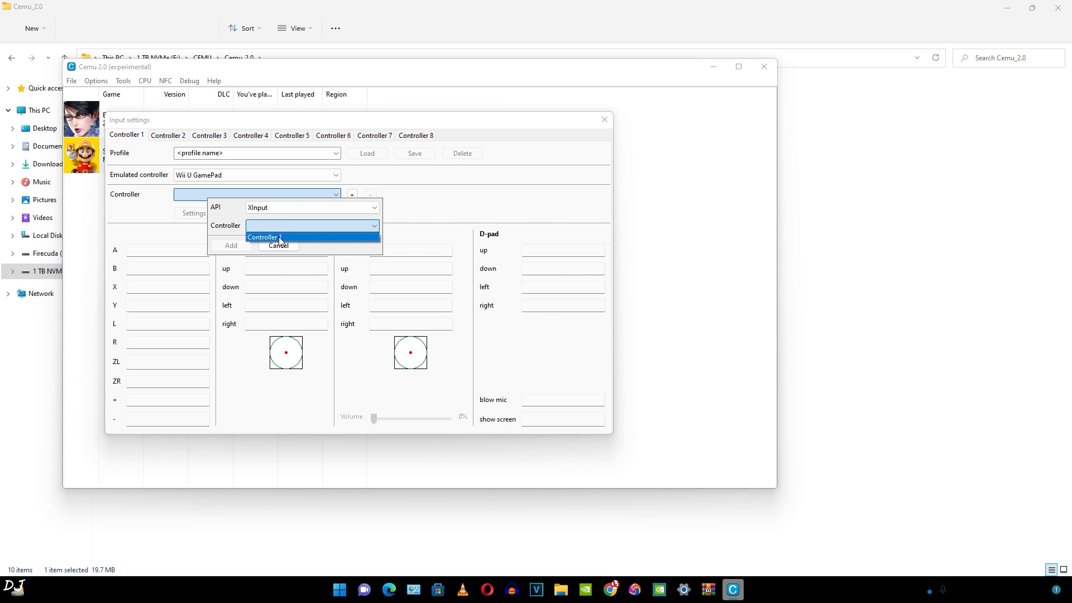
left_click(263, 237)
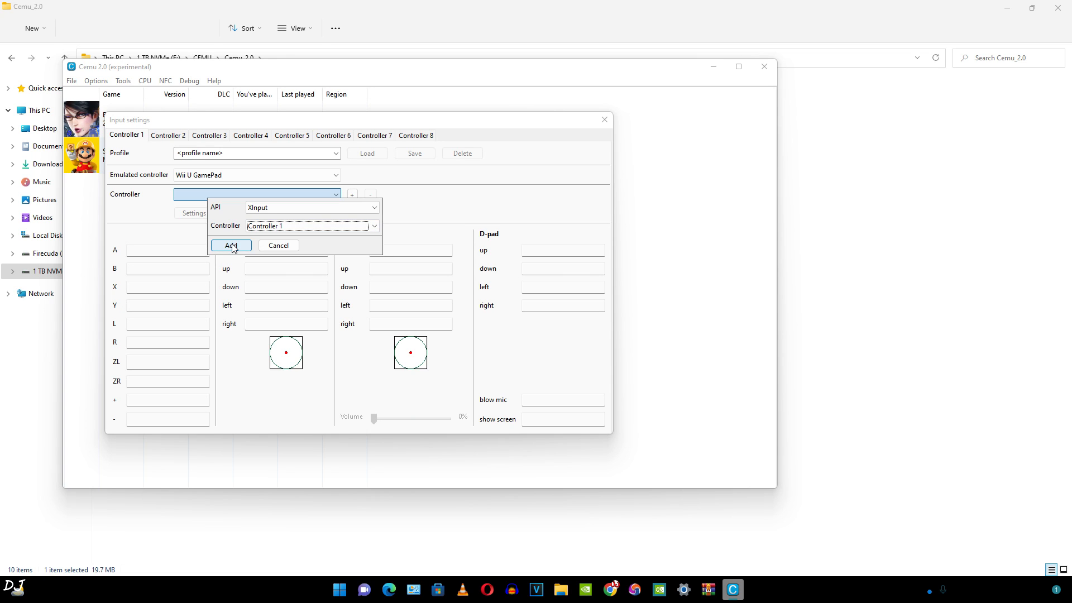
Add XInput Controller 1 with default mappings and name its profile x1
left_click(230, 244)
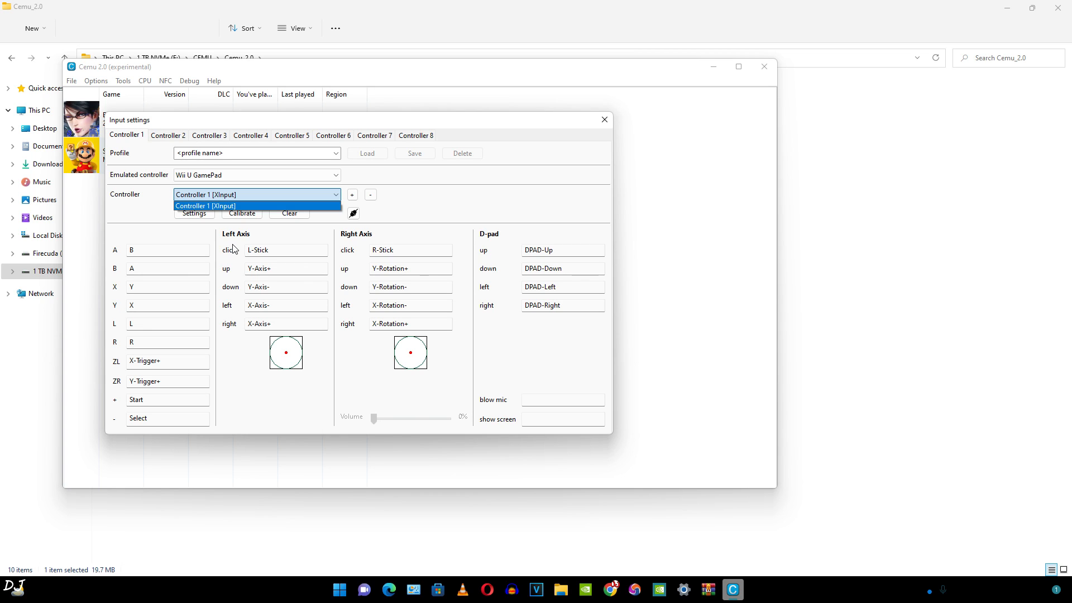
mouse_move(130, 255)
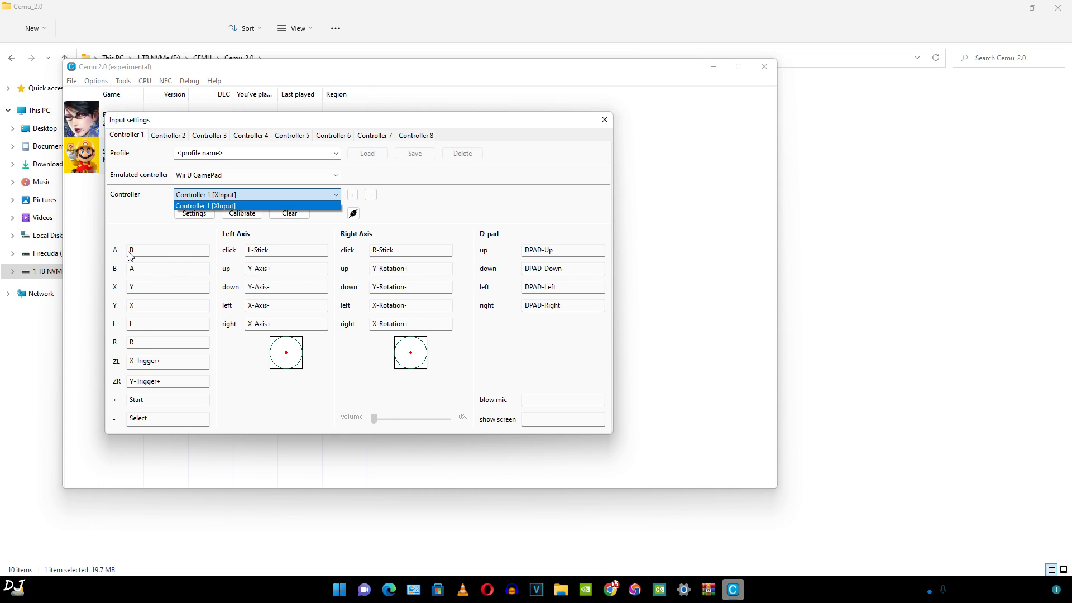
left_click(168, 250)
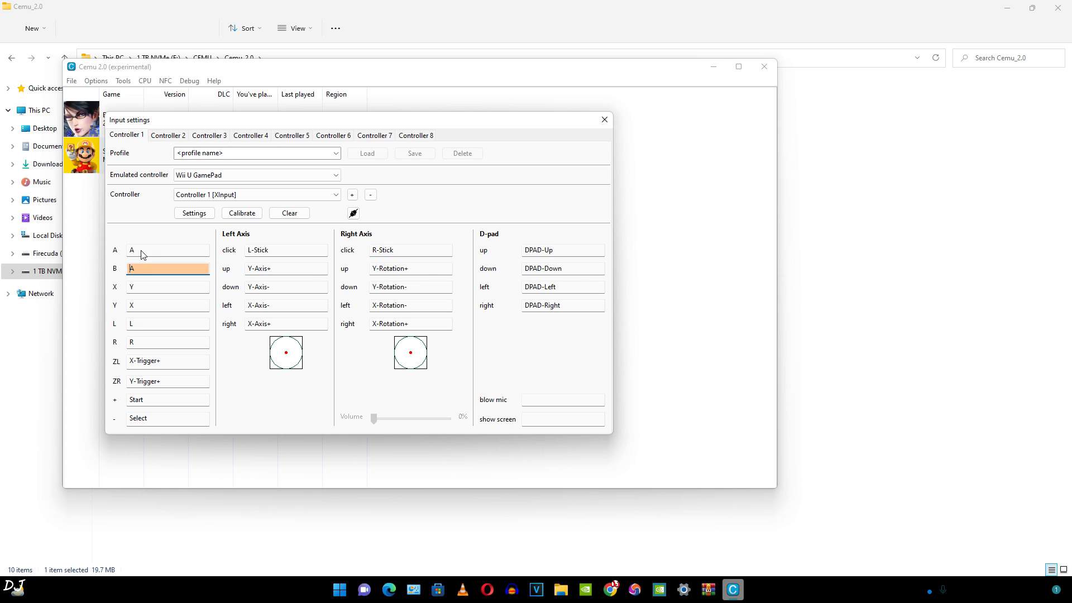
mouse_move(142, 250)
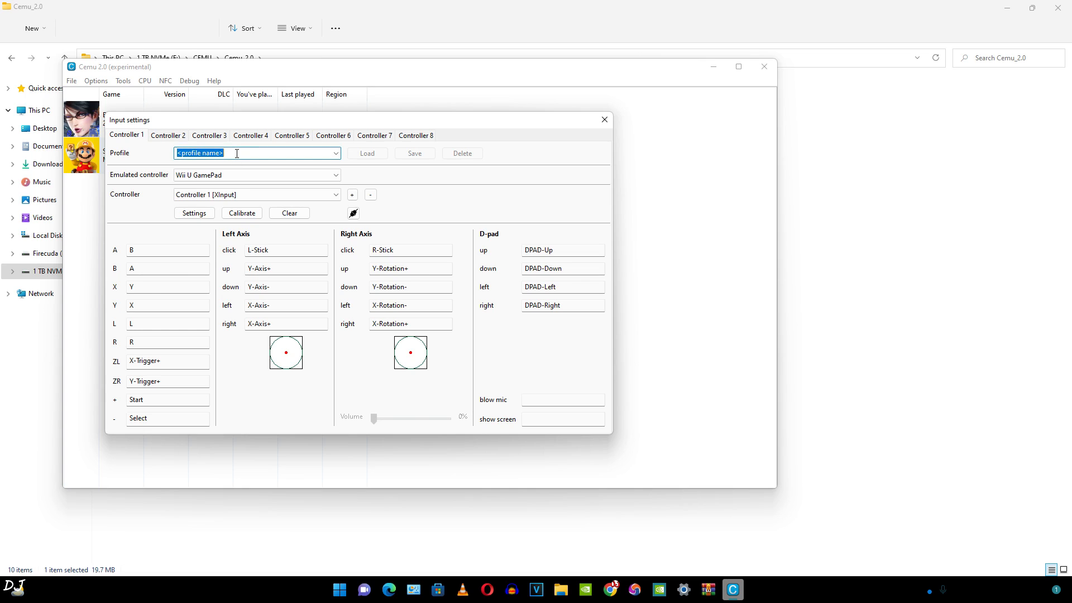
type("x1")
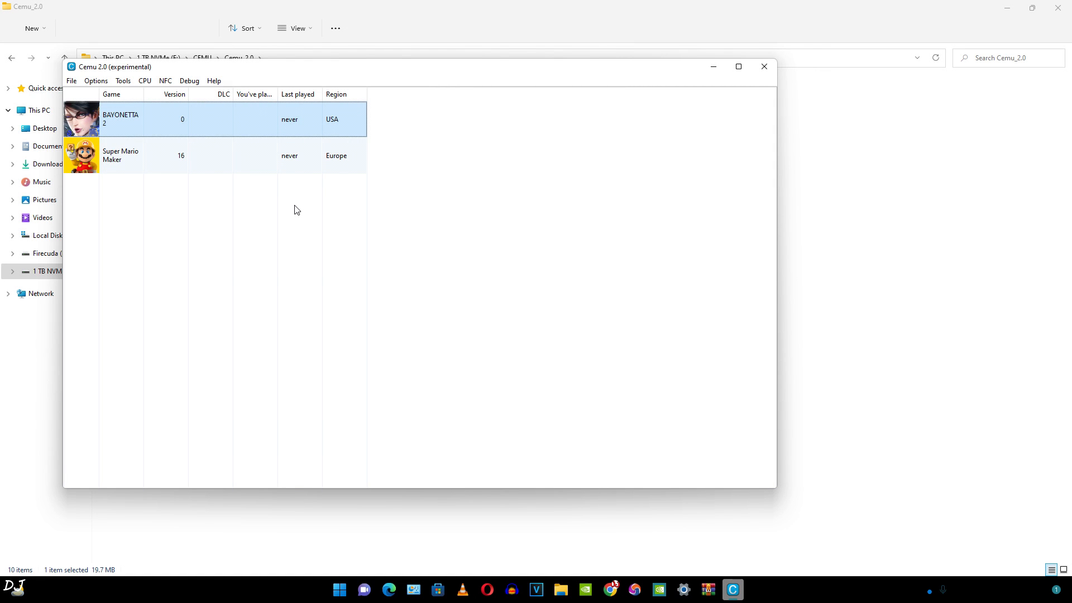
Show the context menu of actions for BAYONETTA 2 in the game list
right_click(121, 119)
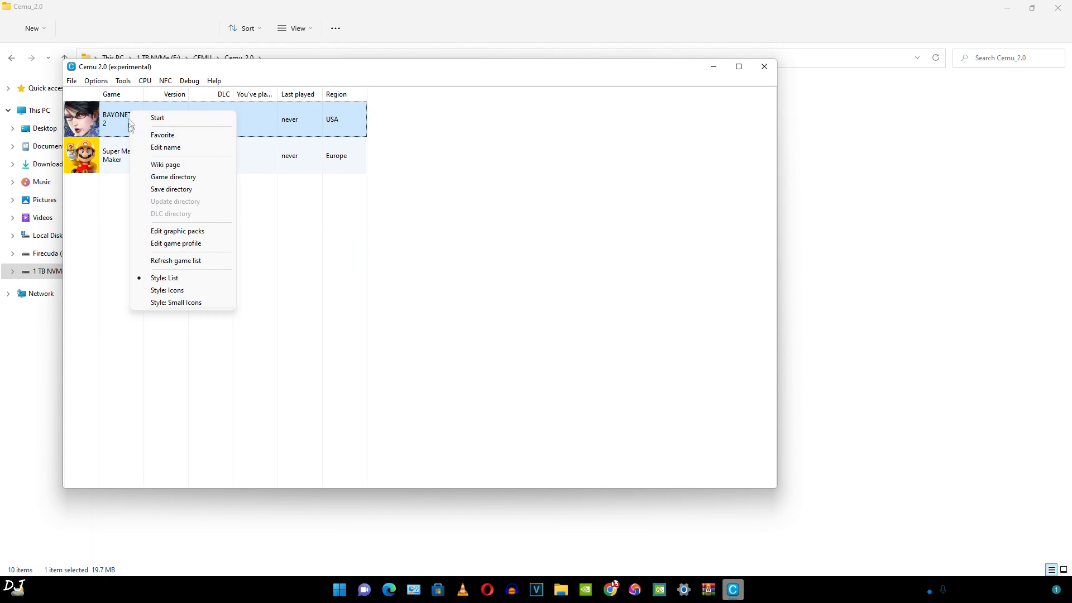
mouse_move(186, 180)
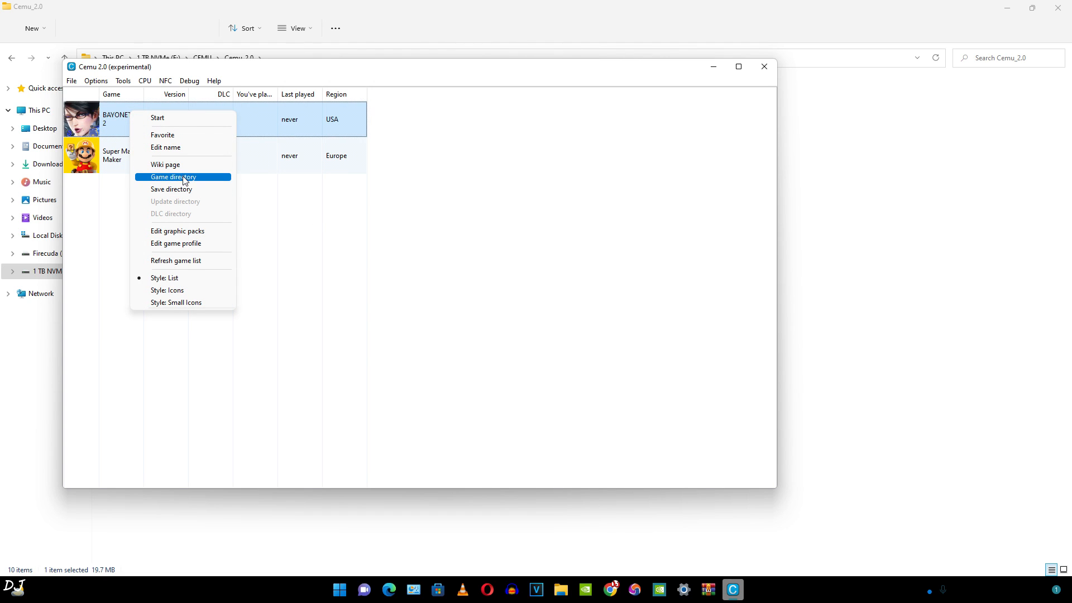
mouse_move(194, 192)
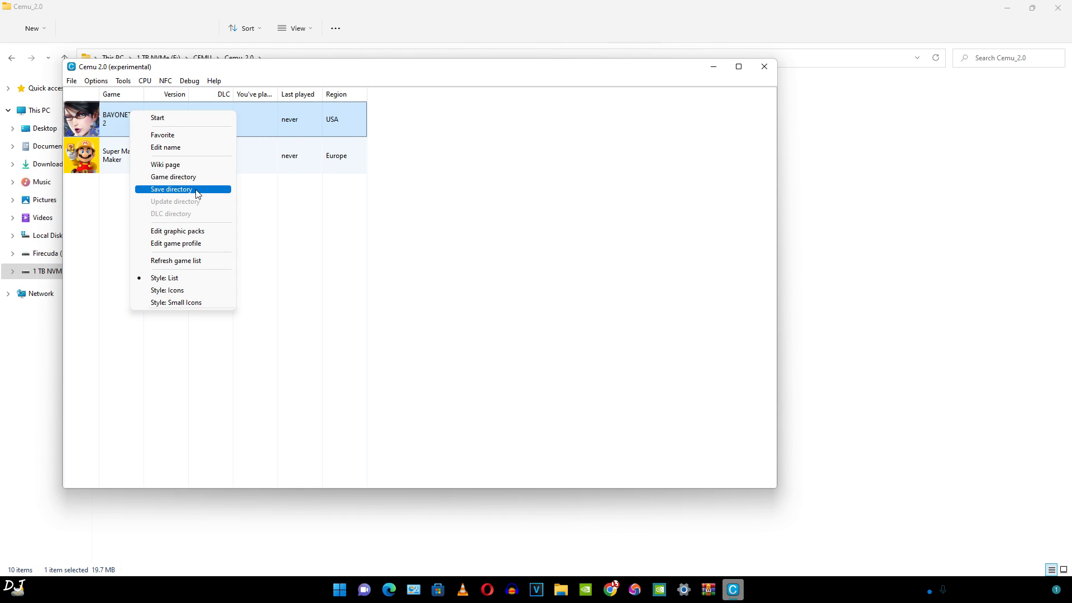
mouse_move(201, 210)
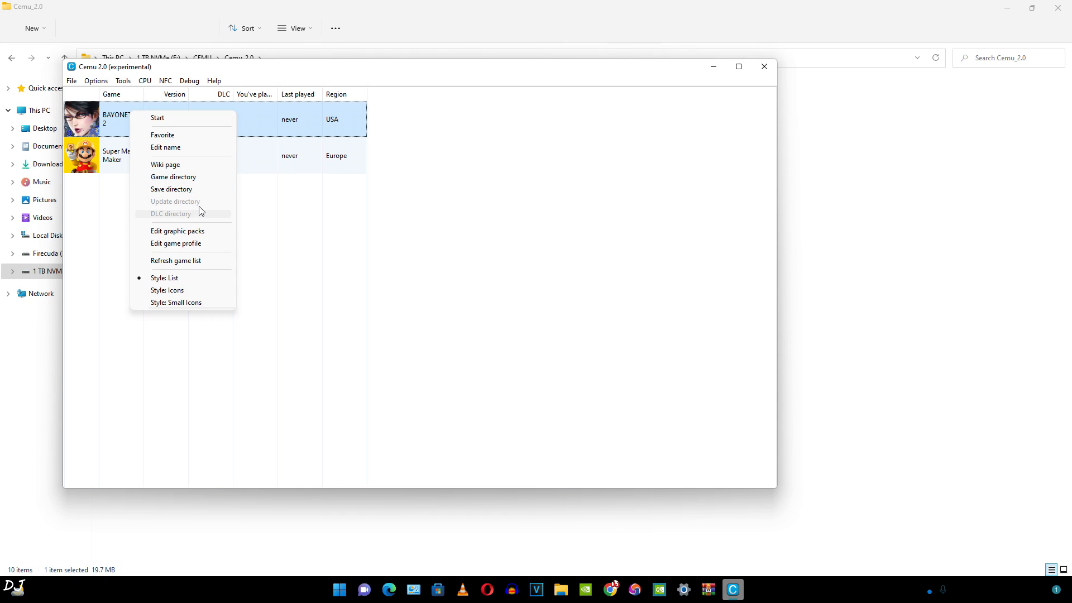
mouse_move(203, 247)
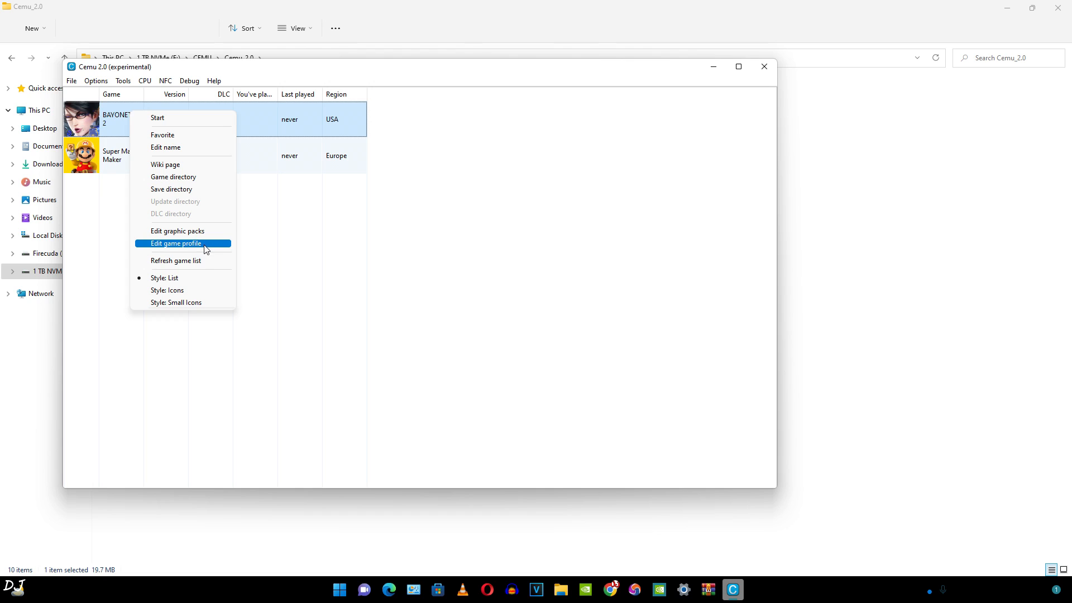
Edit Bayonetta 2's game profile, keeping CPU mode on Auto (recommended)
left_click(176, 243)
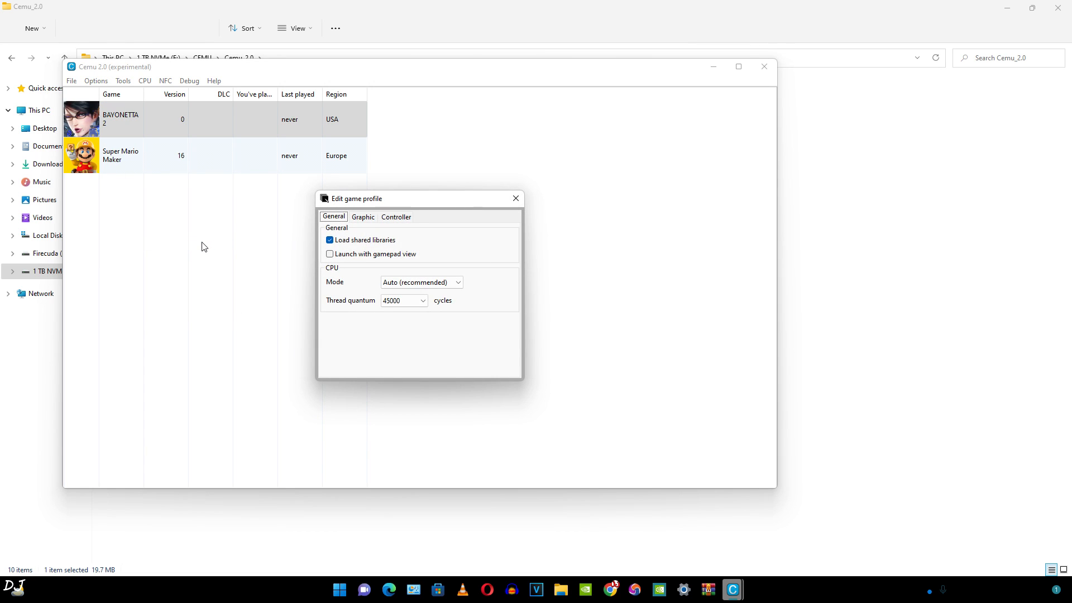
mouse_move(268, 291)
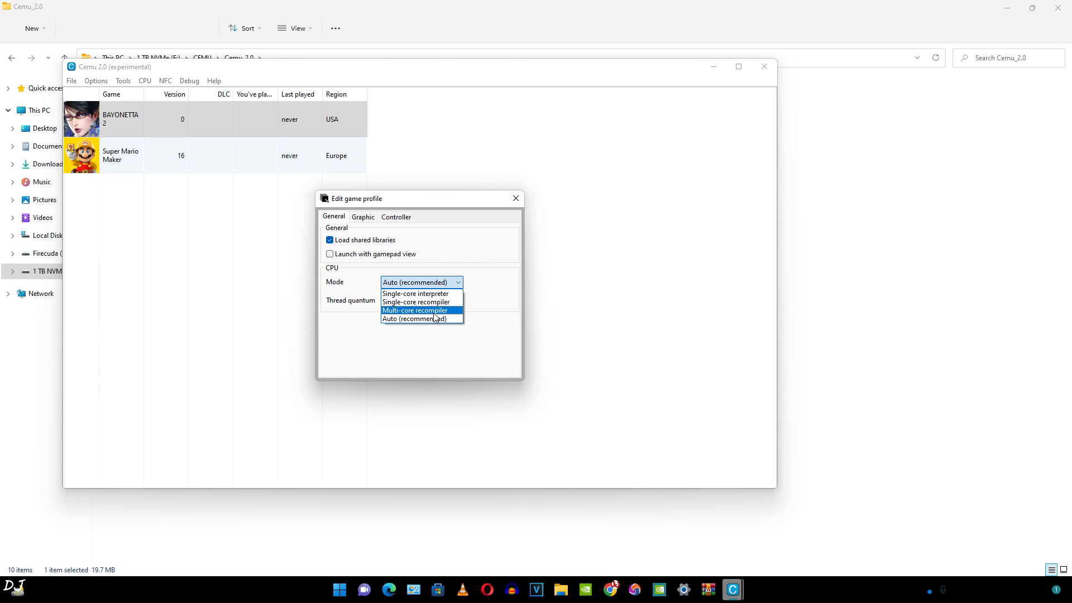
left_click(422, 320)
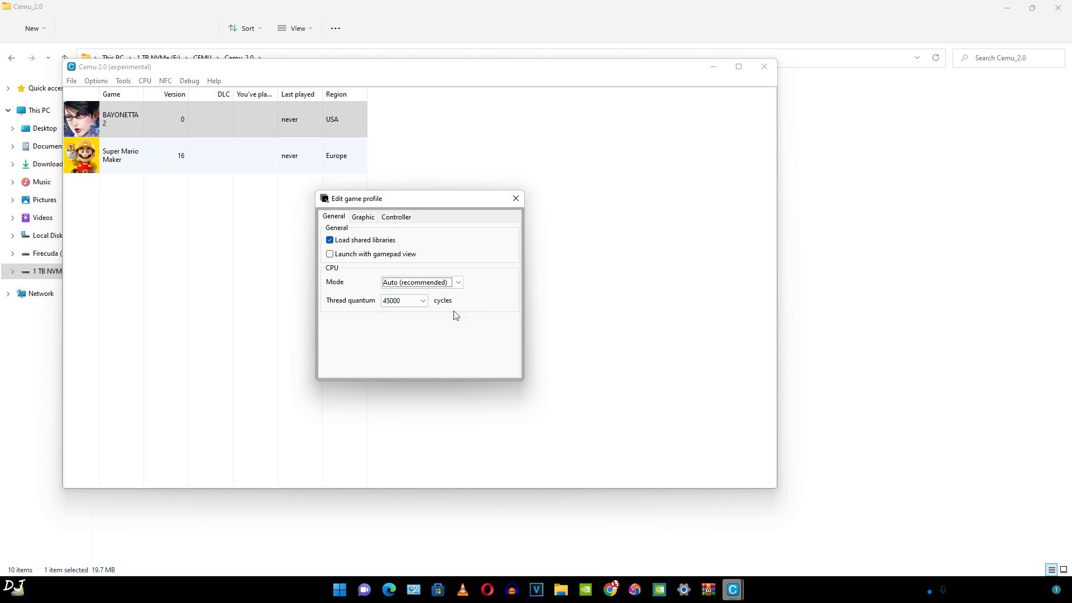
Set the game profile's Graphics API to Vulkan
left_click(363, 217)
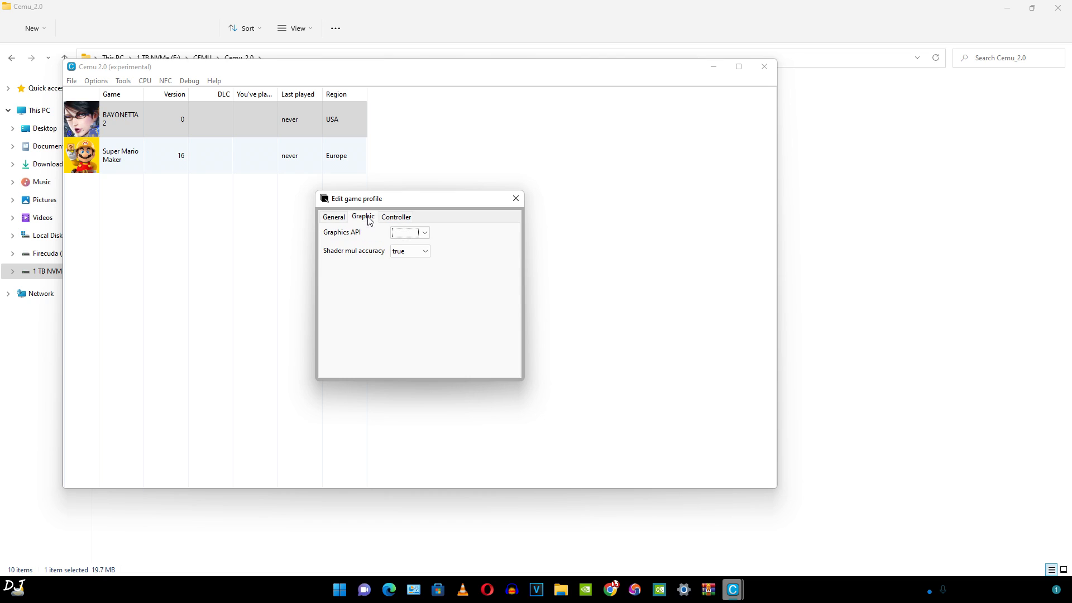
left_click(410, 232)
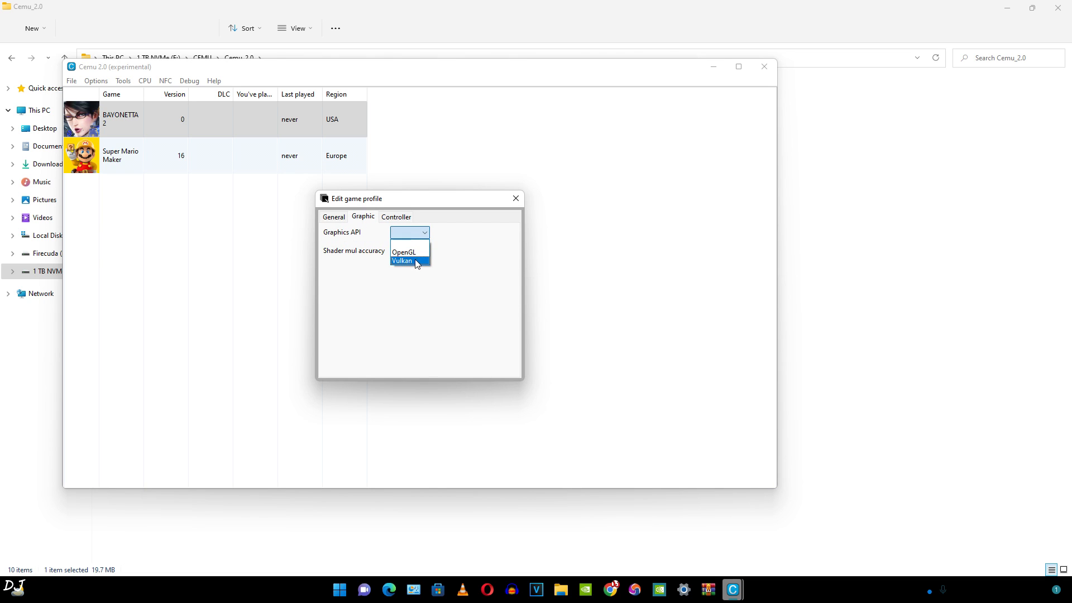
left_click(408, 259)
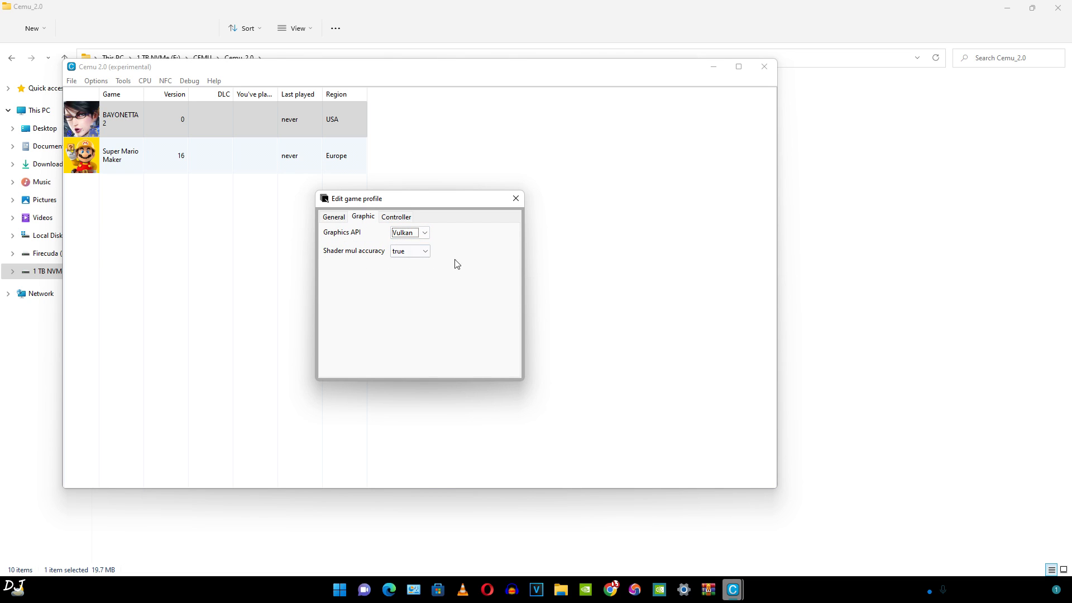
left_click(397, 216)
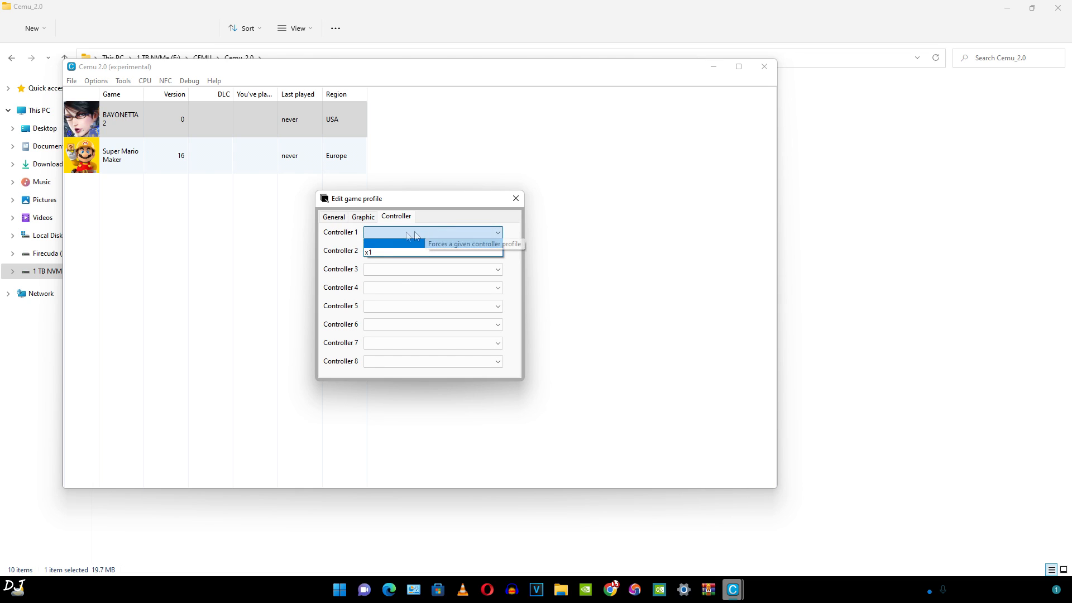
mouse_move(437, 253)
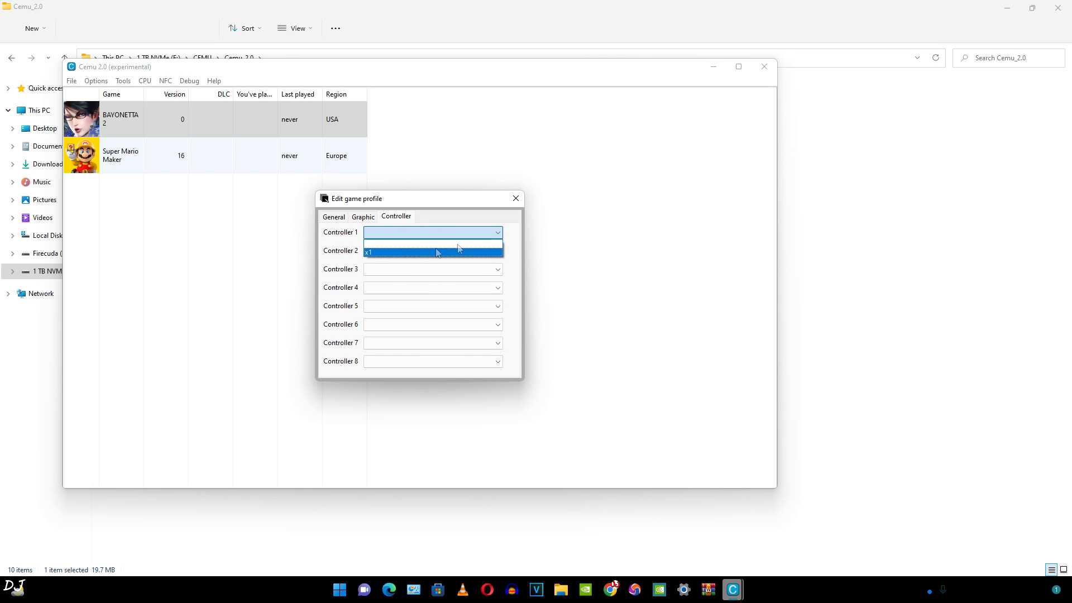